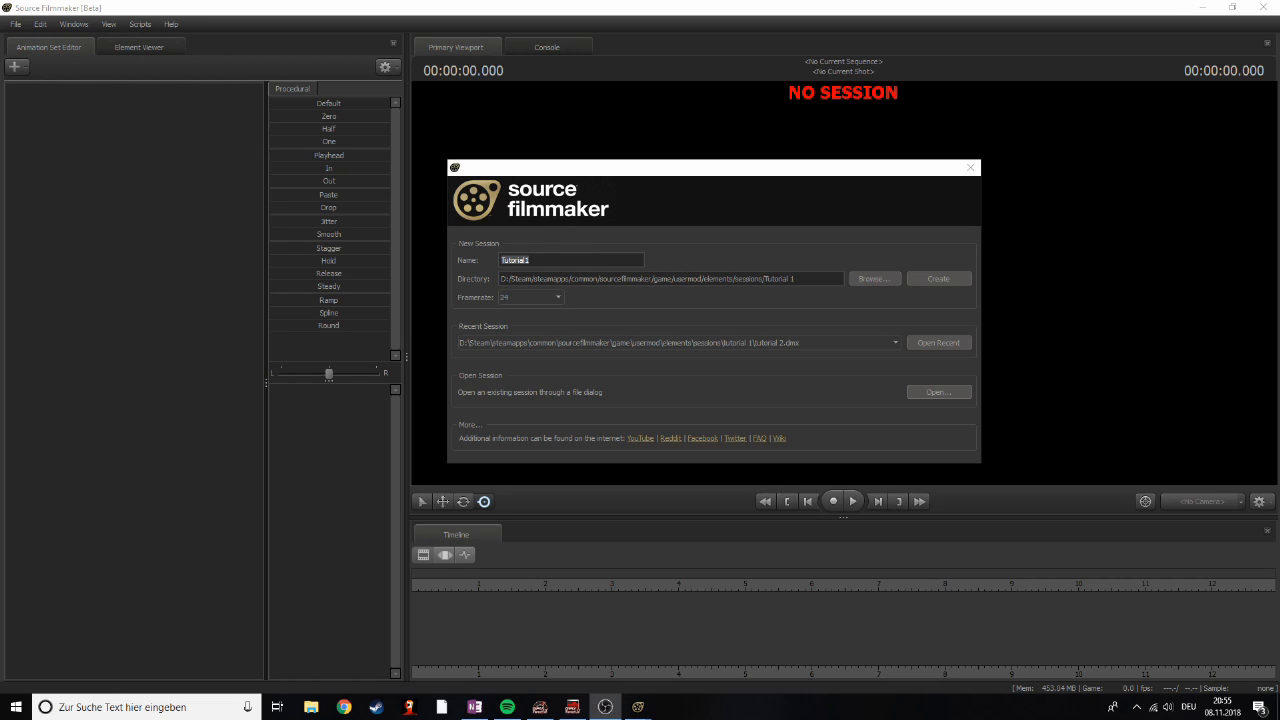
mouse_move(519, 118)
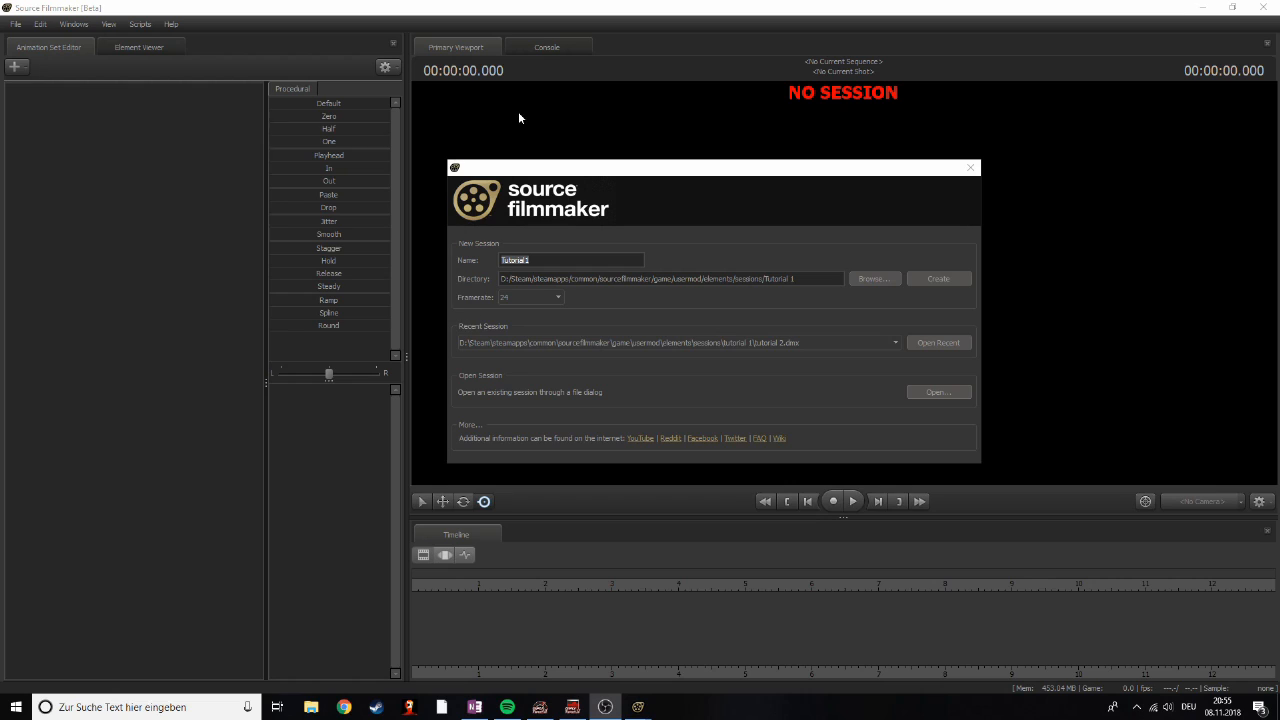
mouse_move(487, 564)
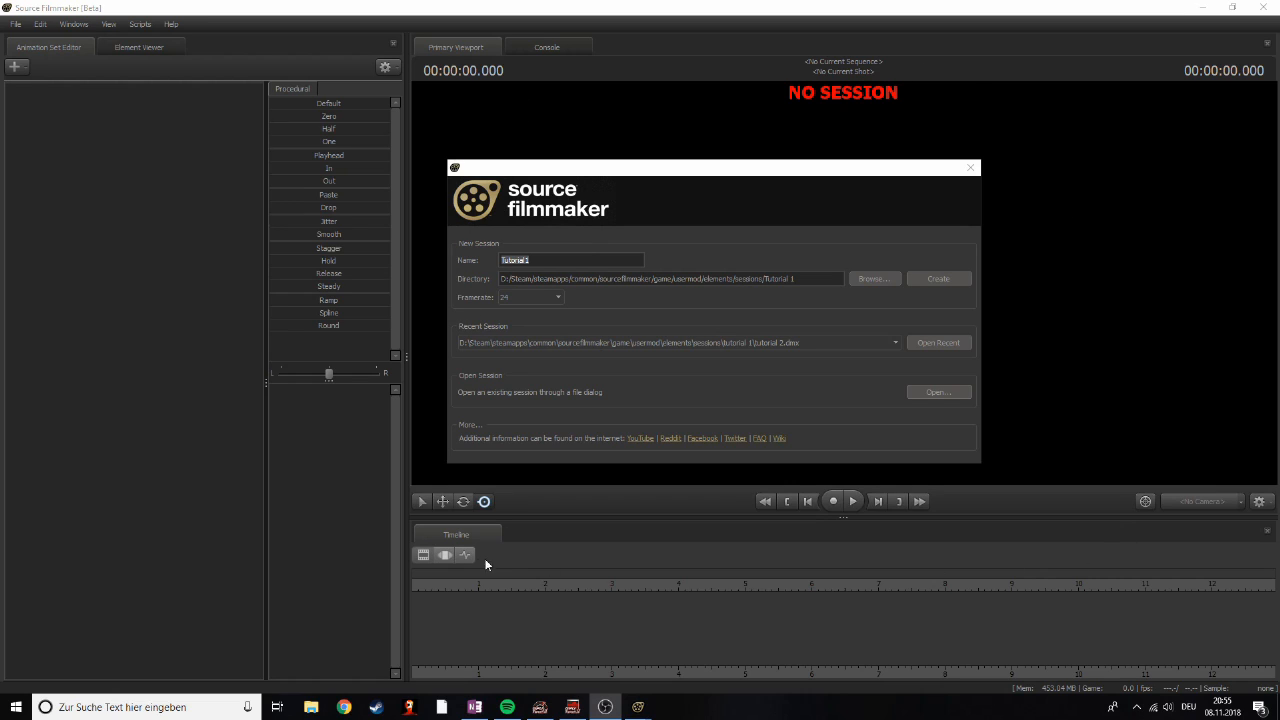
mouse_move(450, 160)
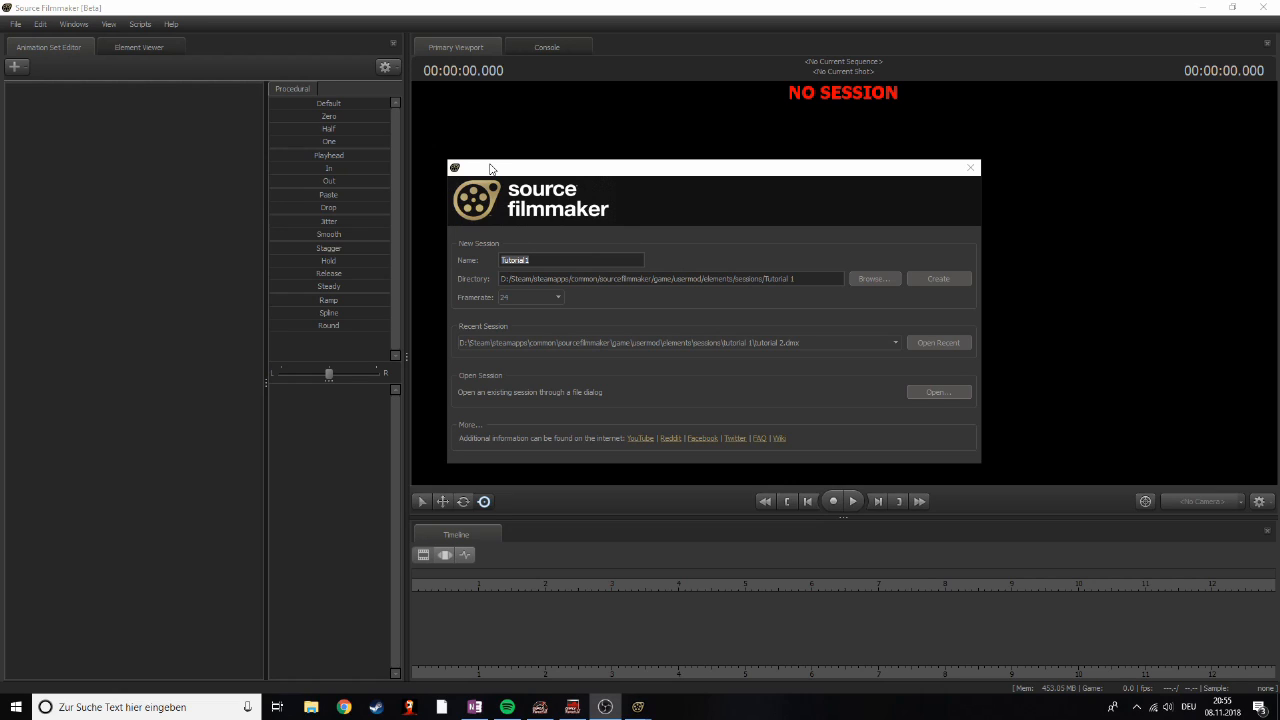
mouse_move(465, 248)
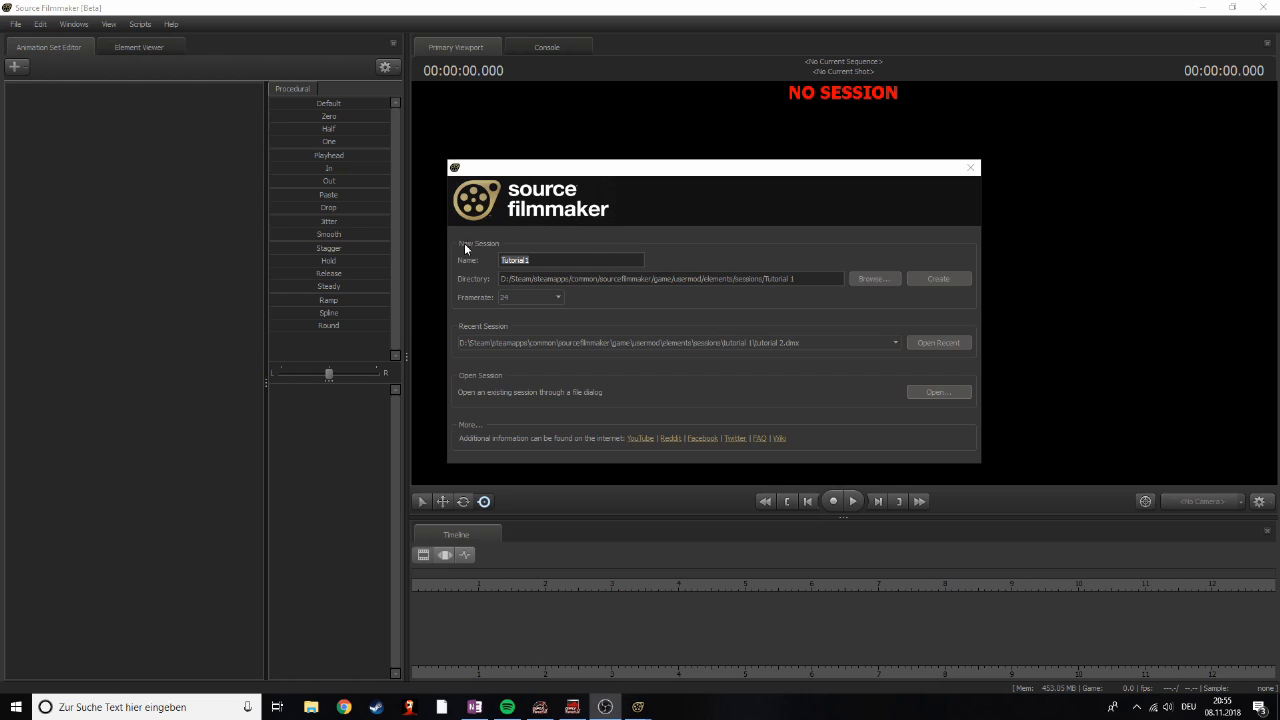
mouse_move(480, 270)
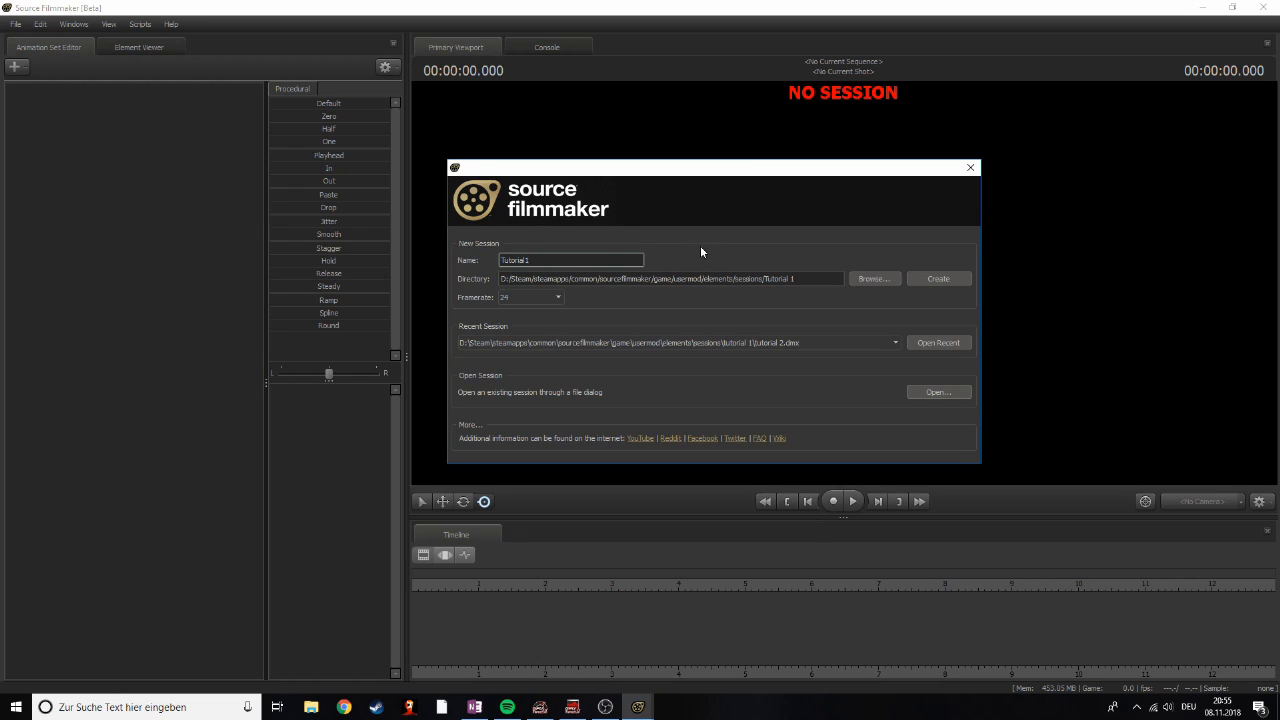
mouse_move(700, 249)
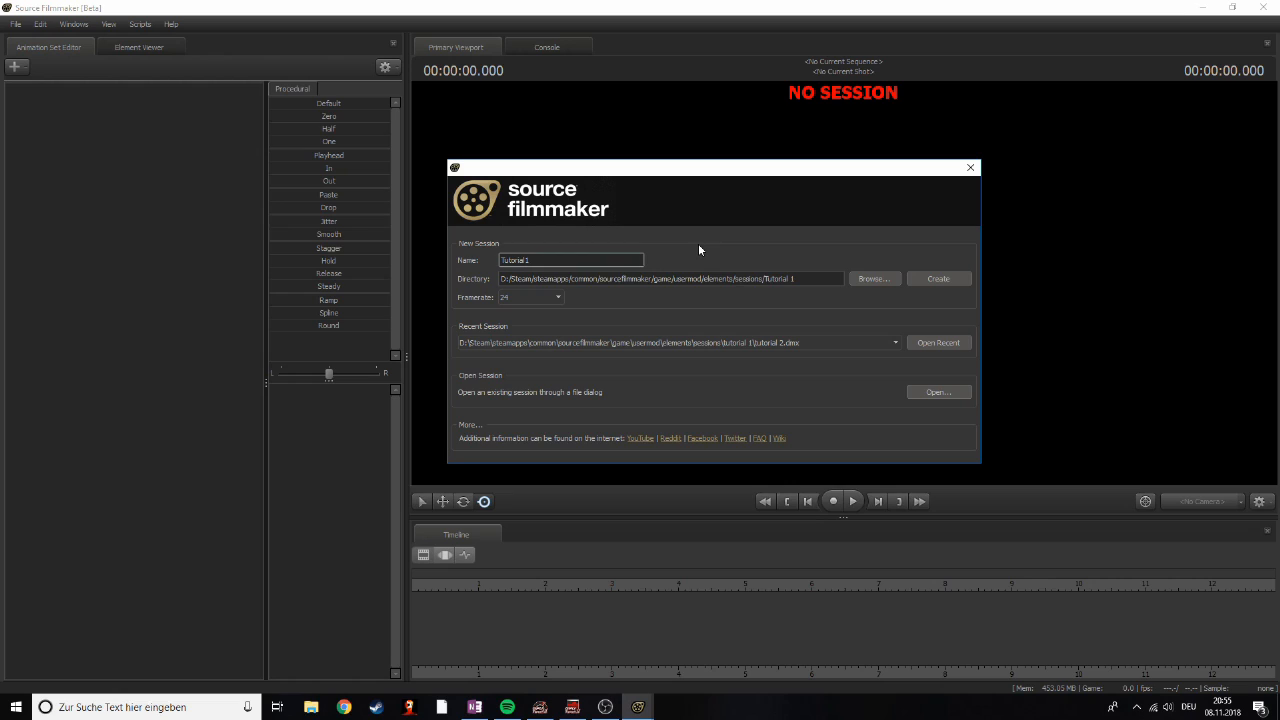
Step: Change the Tutorial1 session framerate from 24 to 60 fps
left_click(670, 278)
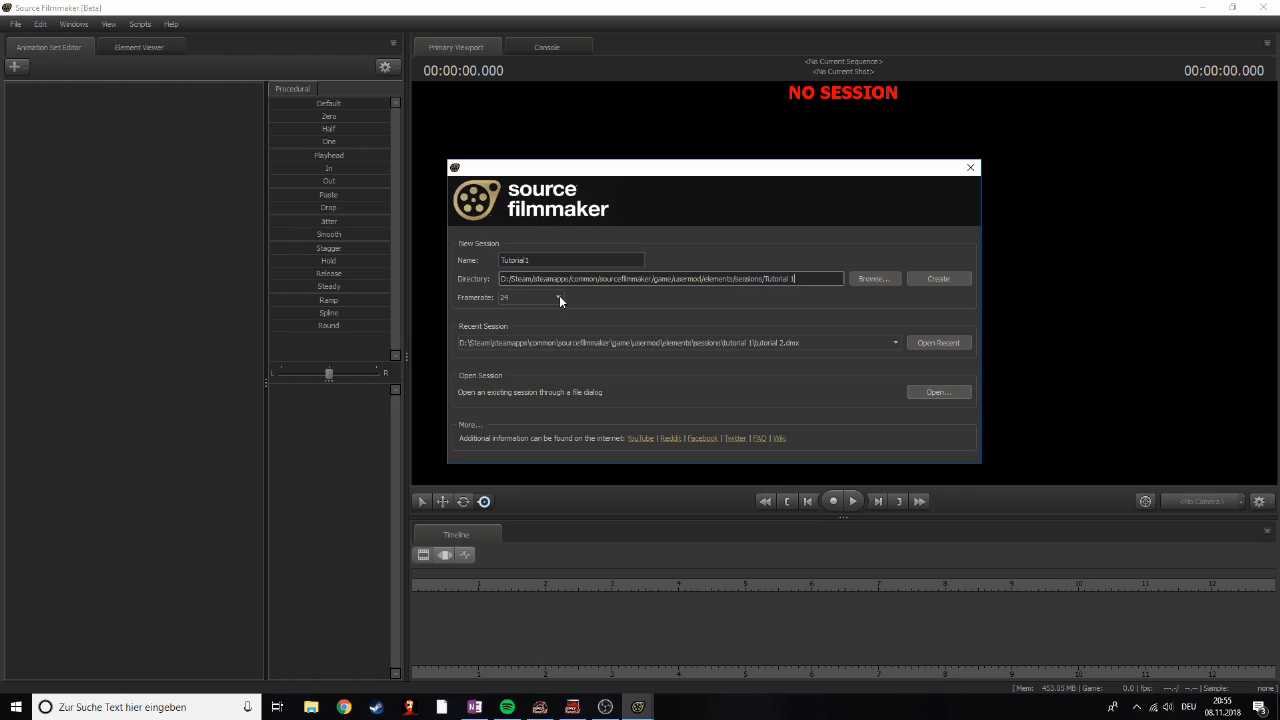
left_click(557, 297)
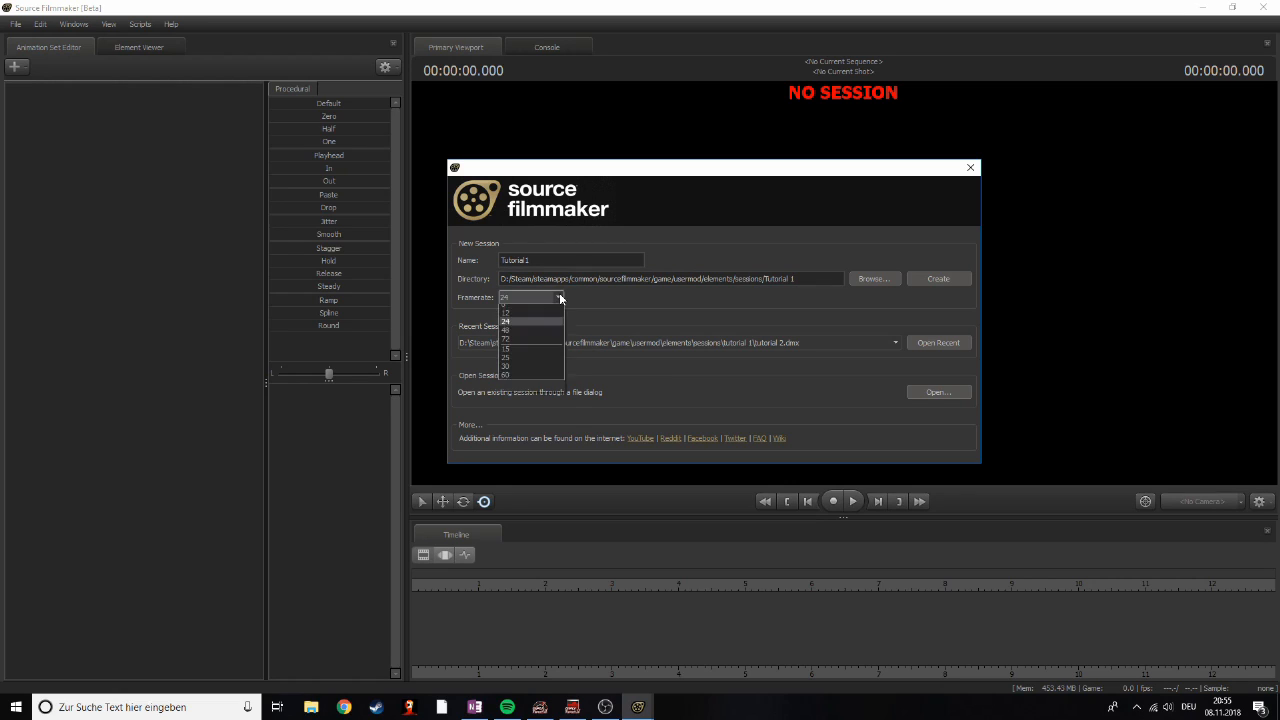
left_click(505, 375)
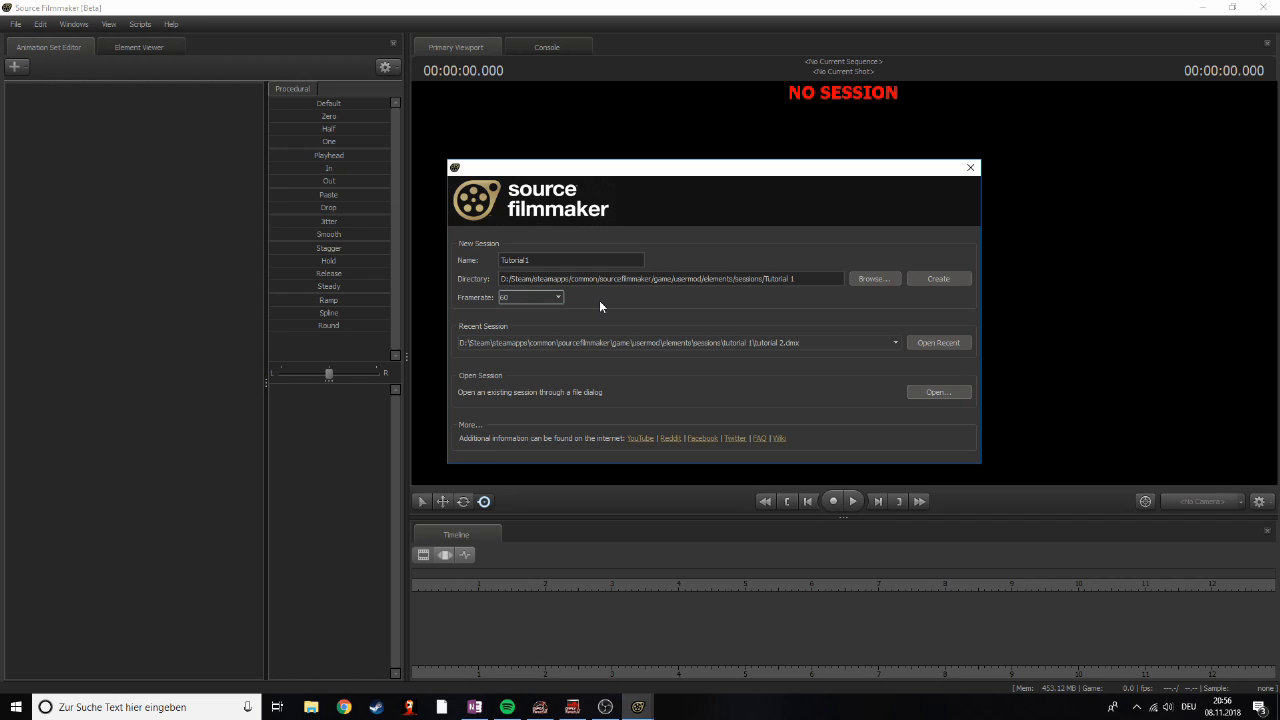
mouse_move(565, 295)
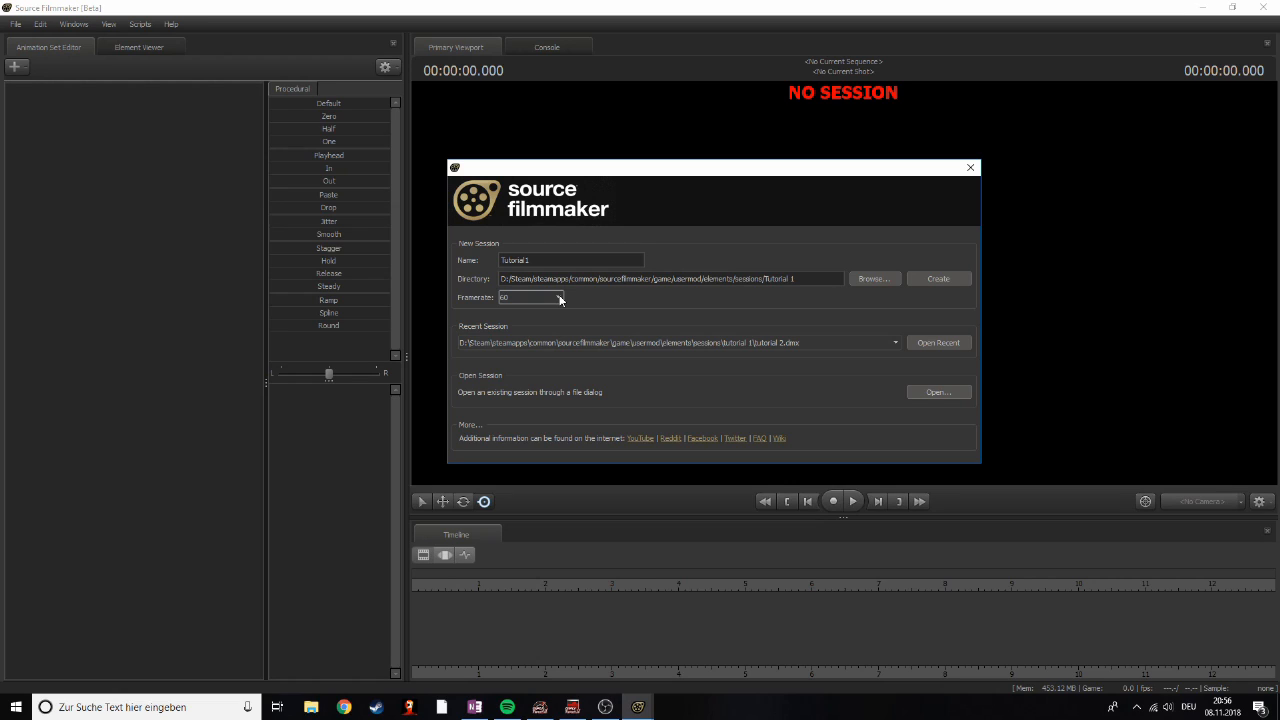
mouse_move(590, 315)
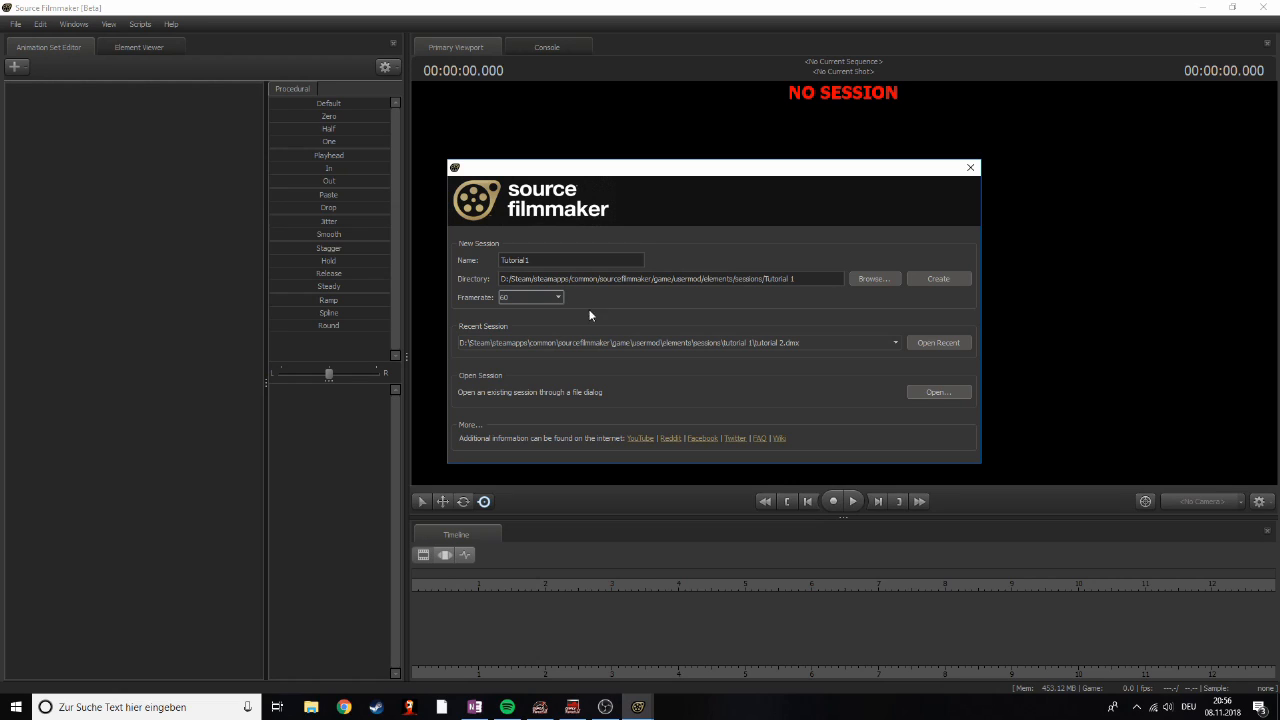
mouse_move(954, 261)
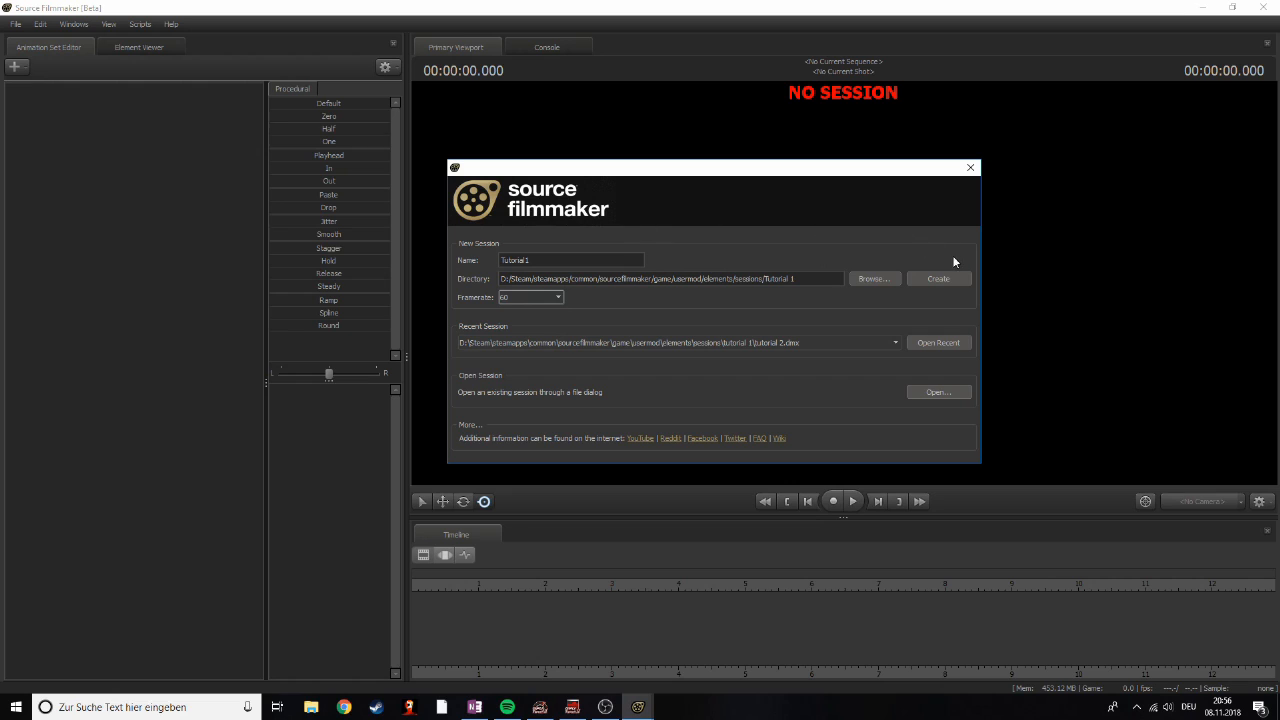
left_click(937, 278)
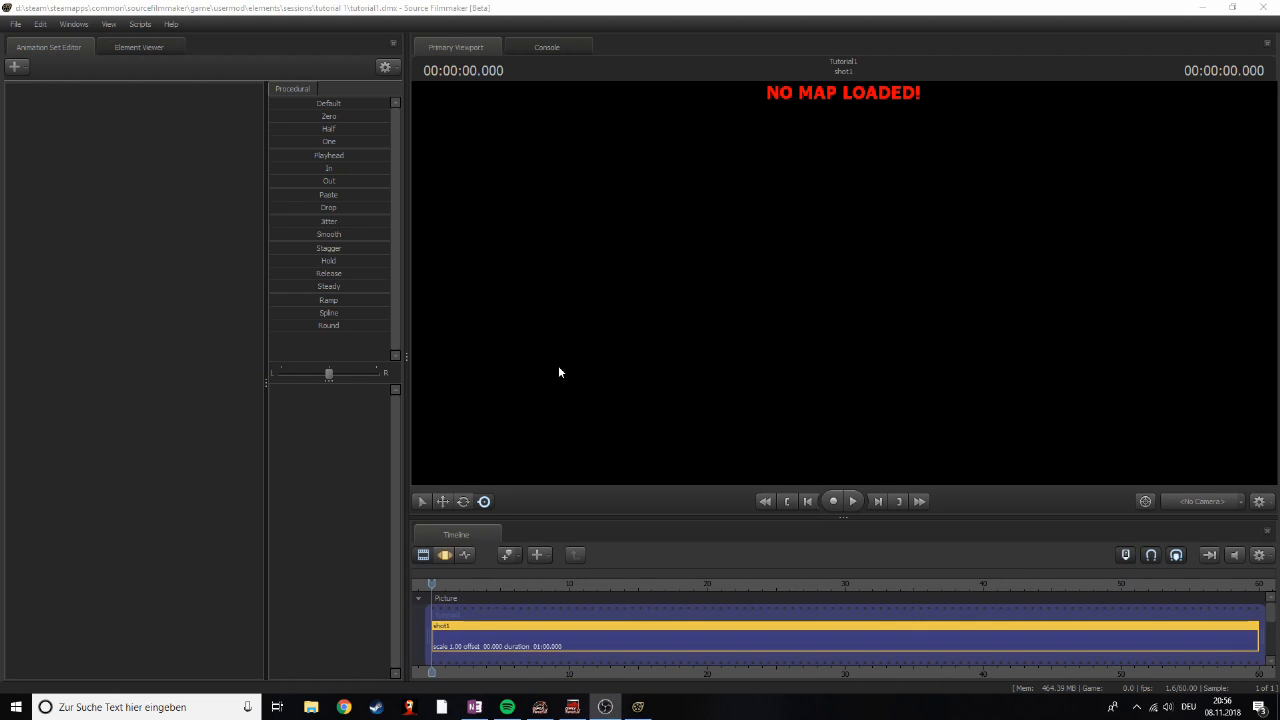
mouse_move(728, 97)
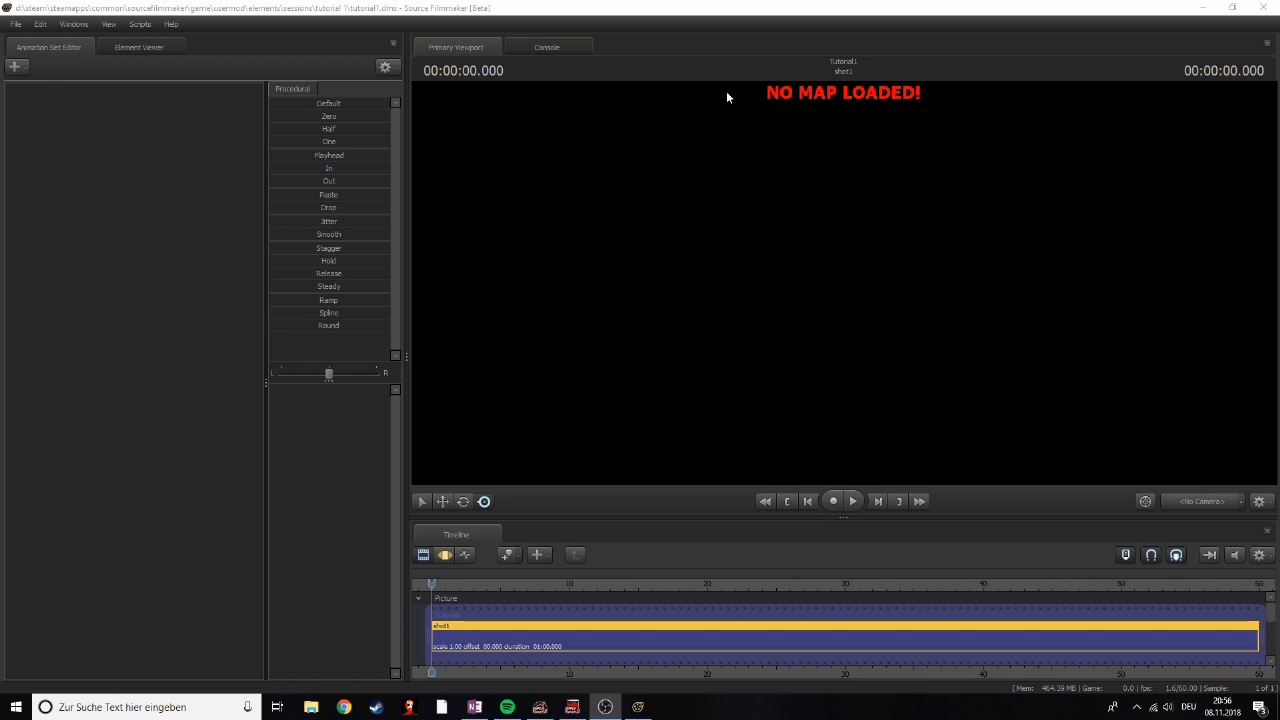
mouse_move(865, 52)
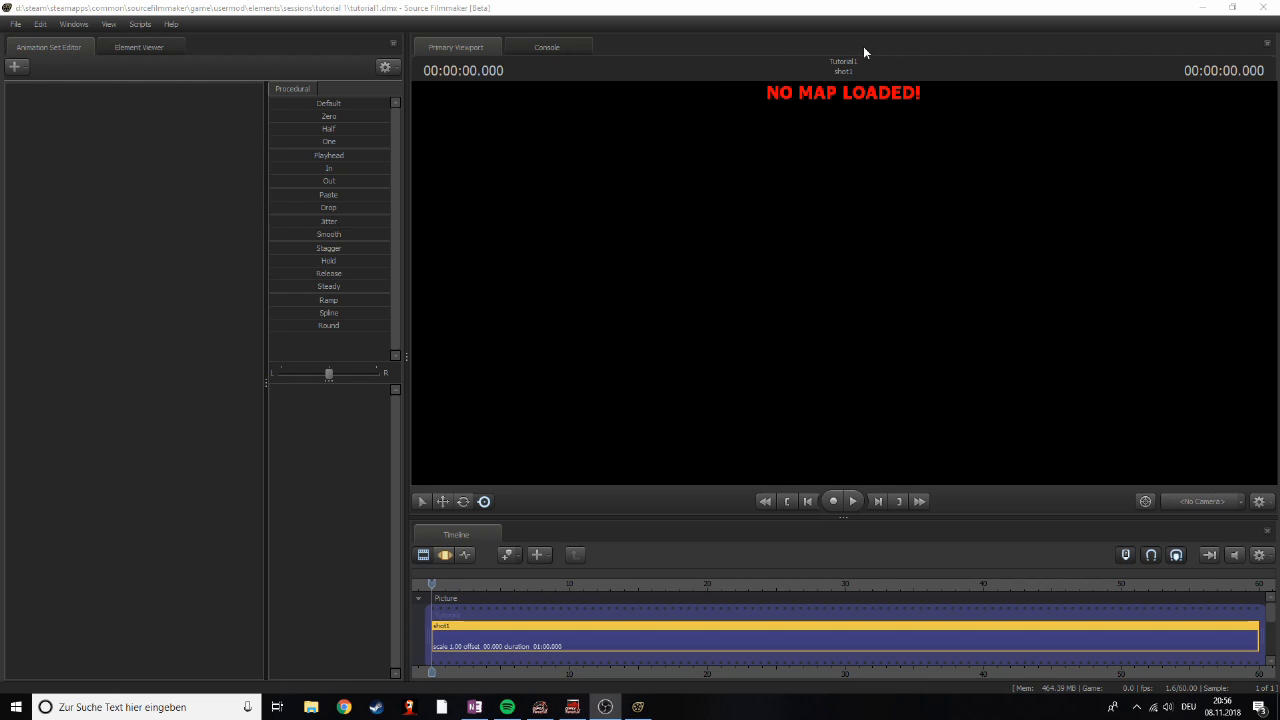
mouse_move(832, 74)
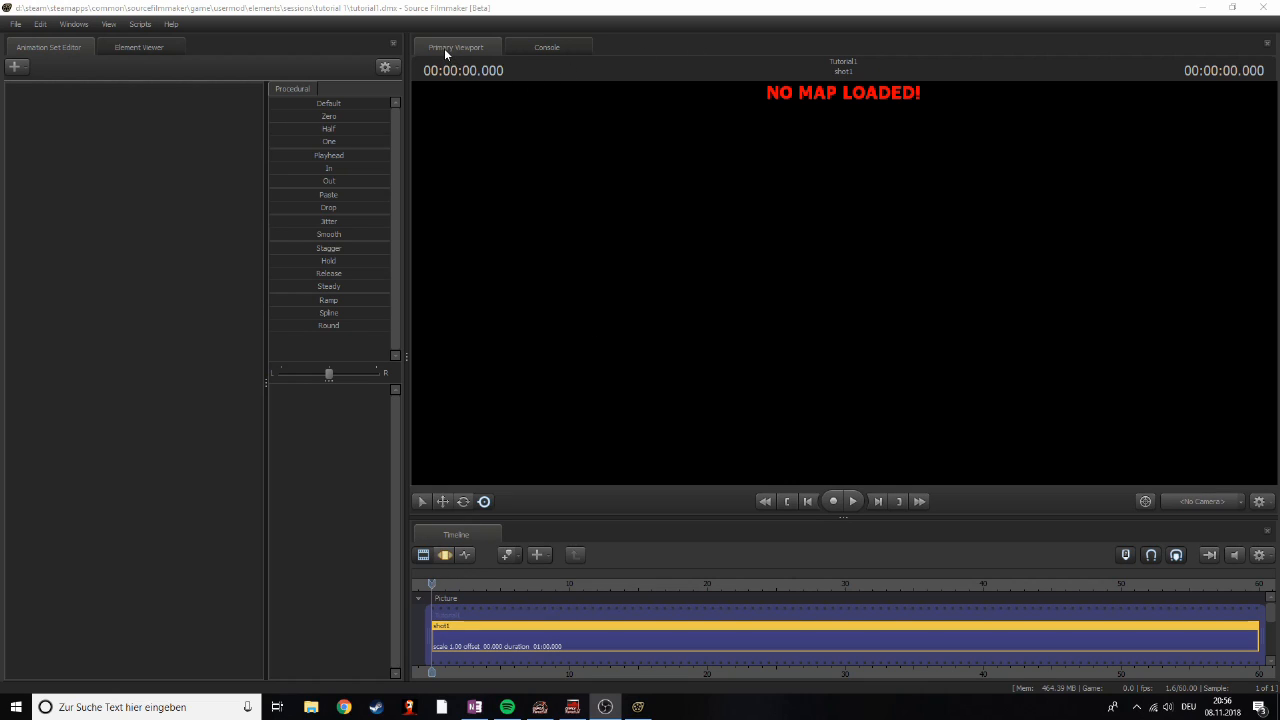
mouse_move(1242, 448)
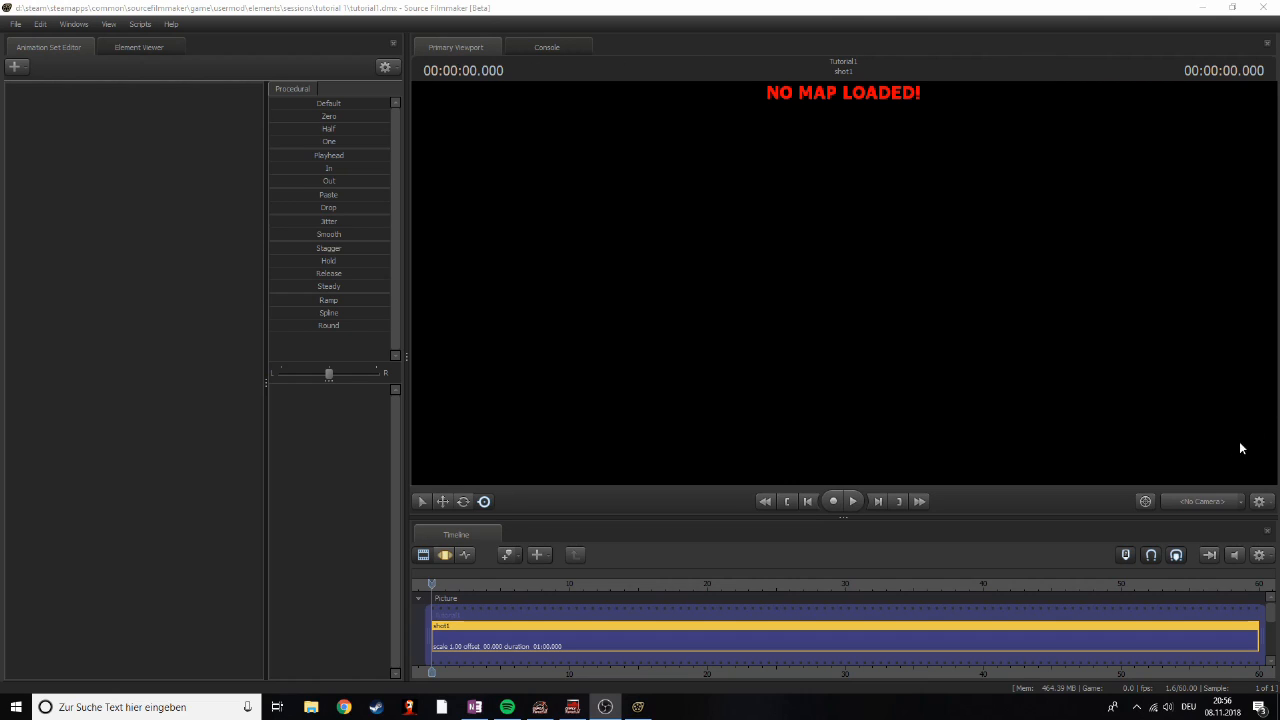
mouse_move(474, 492)
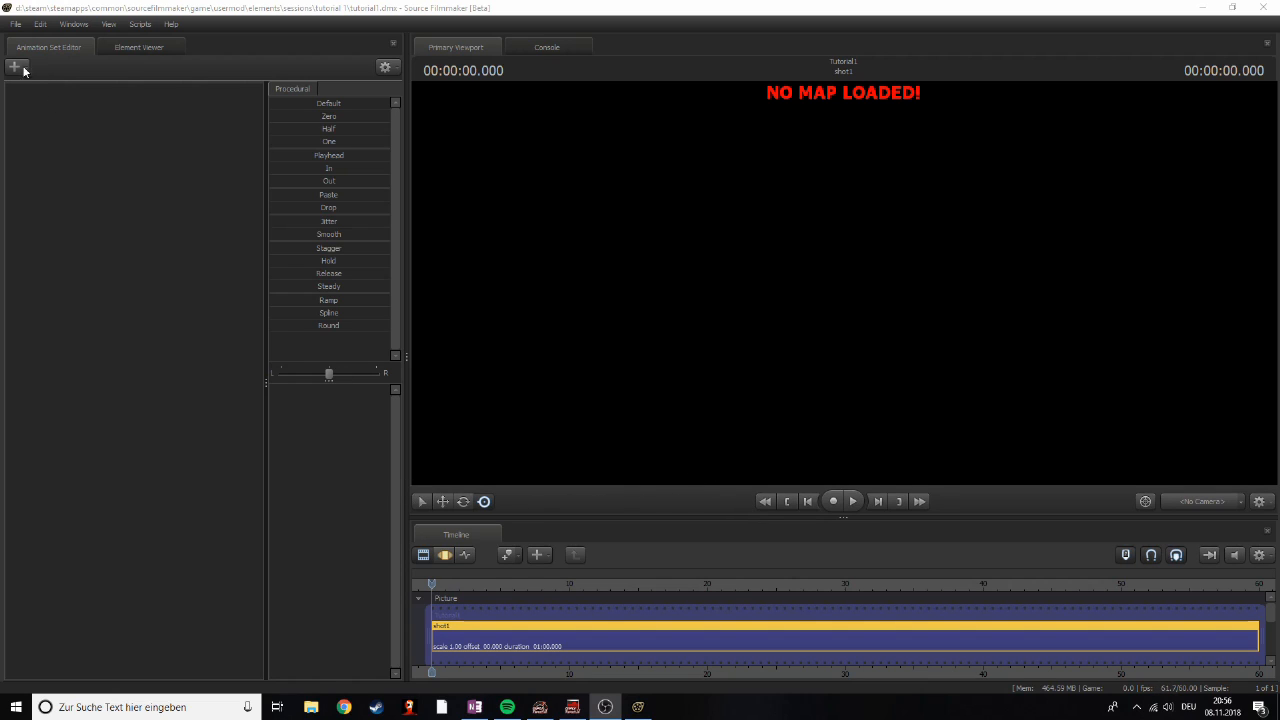
mouse_move(234, 96)
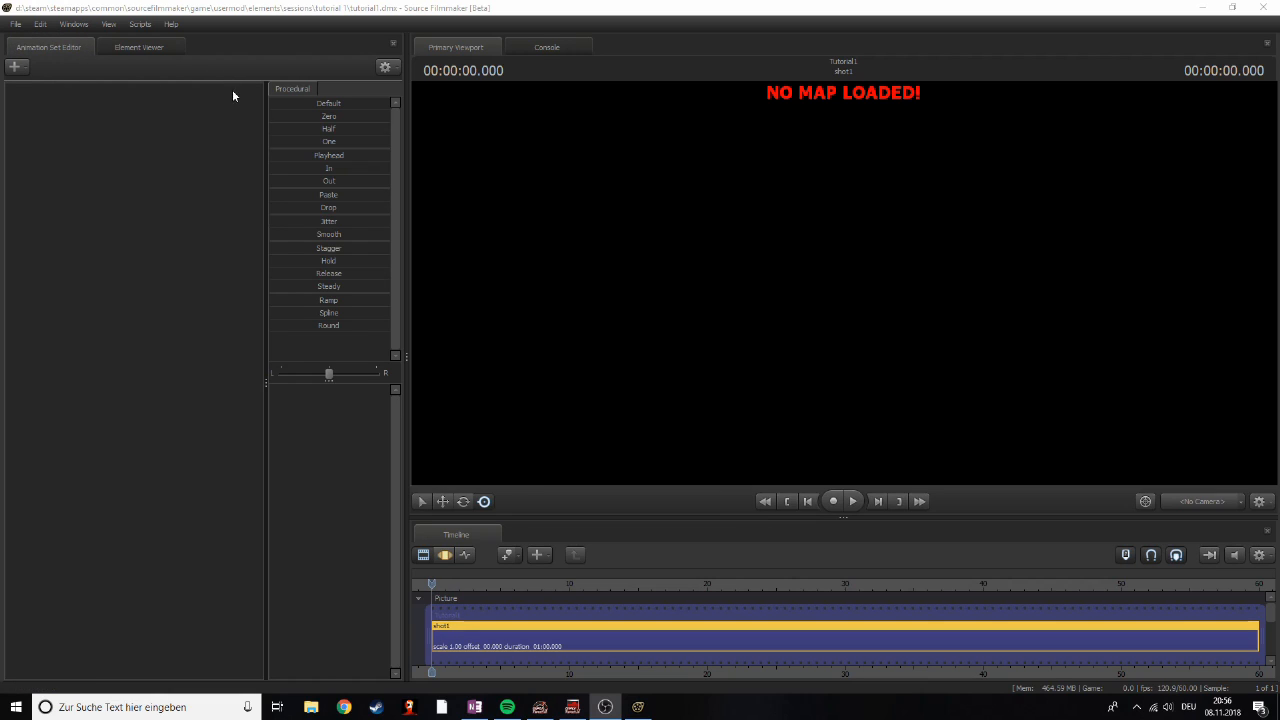
mouse_move(30, 150)
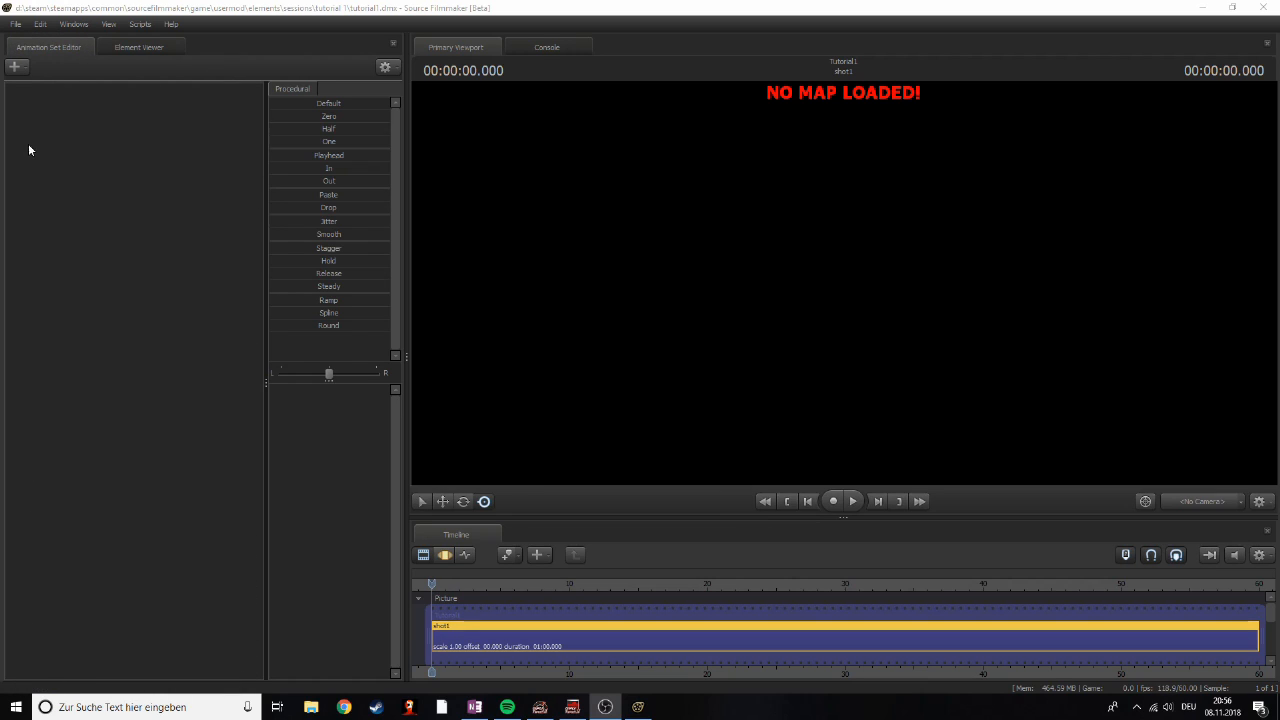
mouse_move(17, 66)
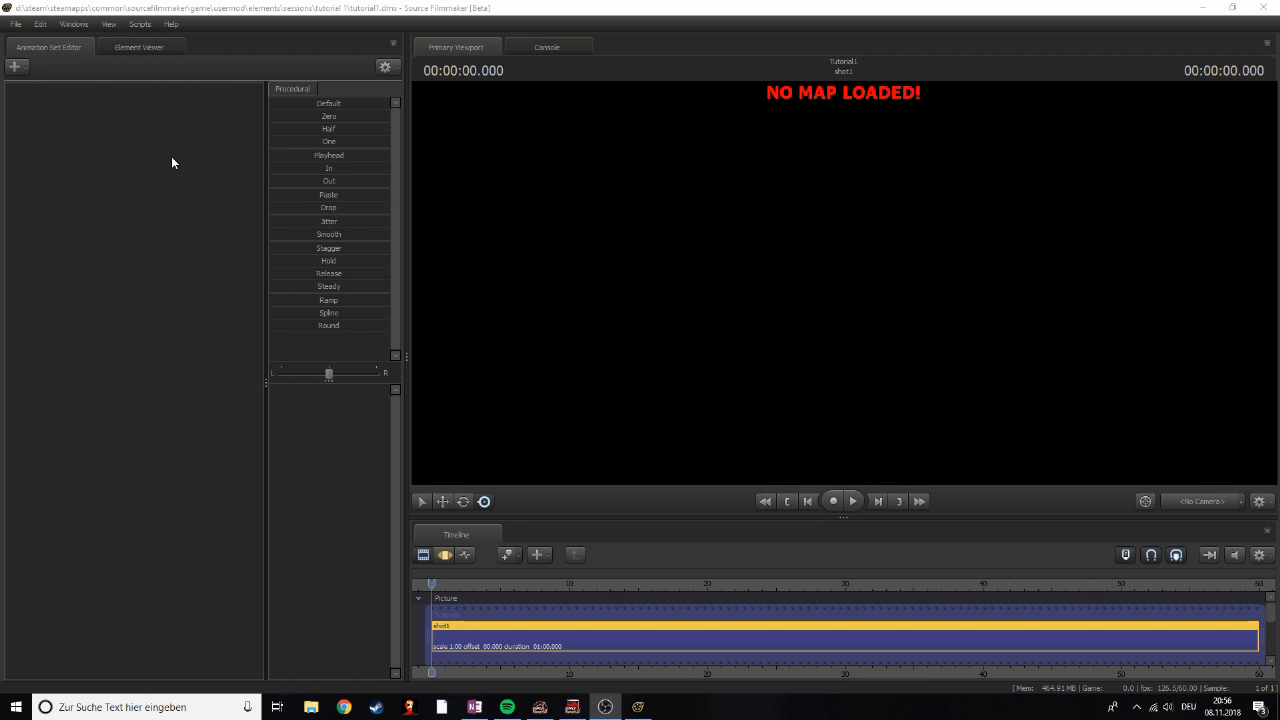
mouse_move(128, 202)
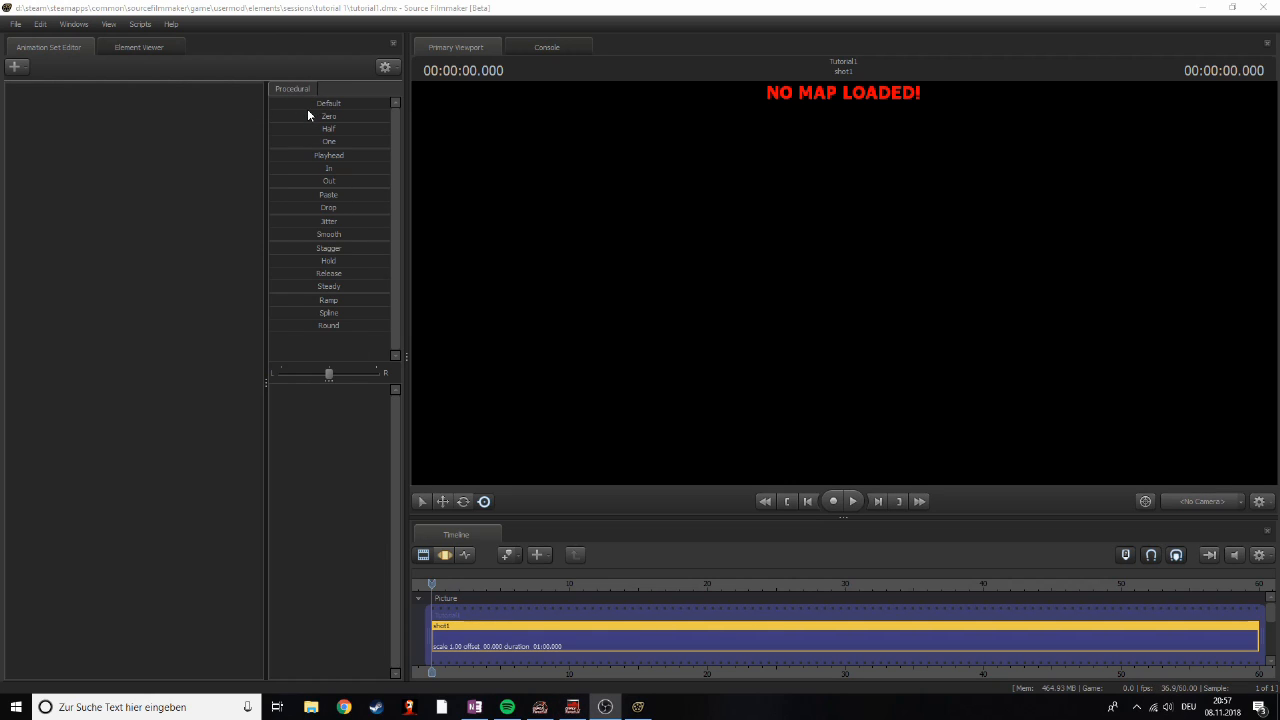
mouse_move(298, 285)
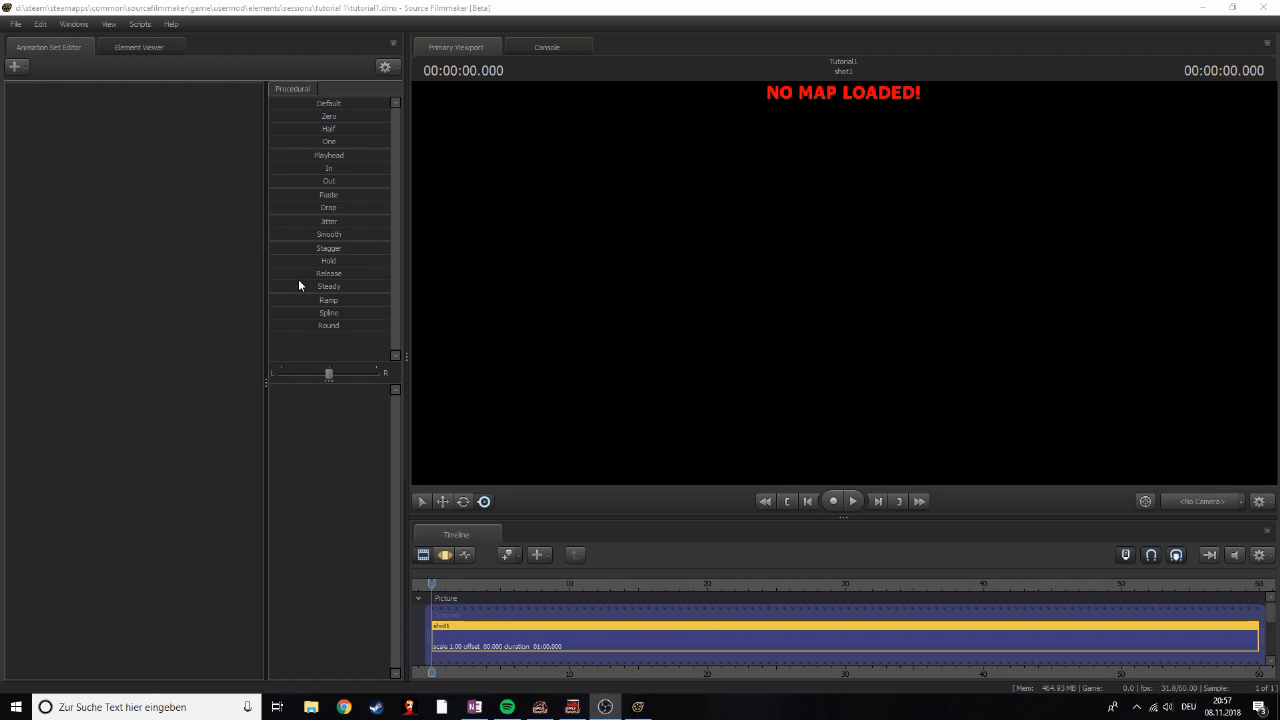
mouse_move(300, 248)
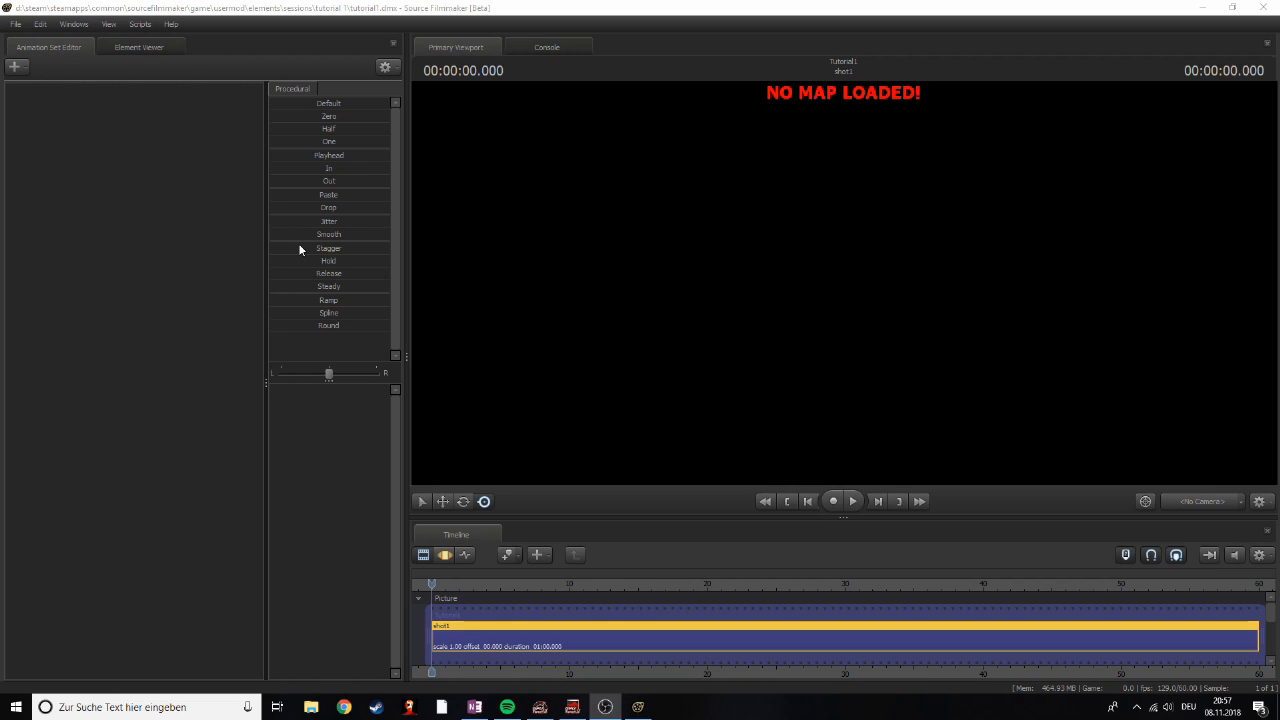
mouse_move(275, 231)
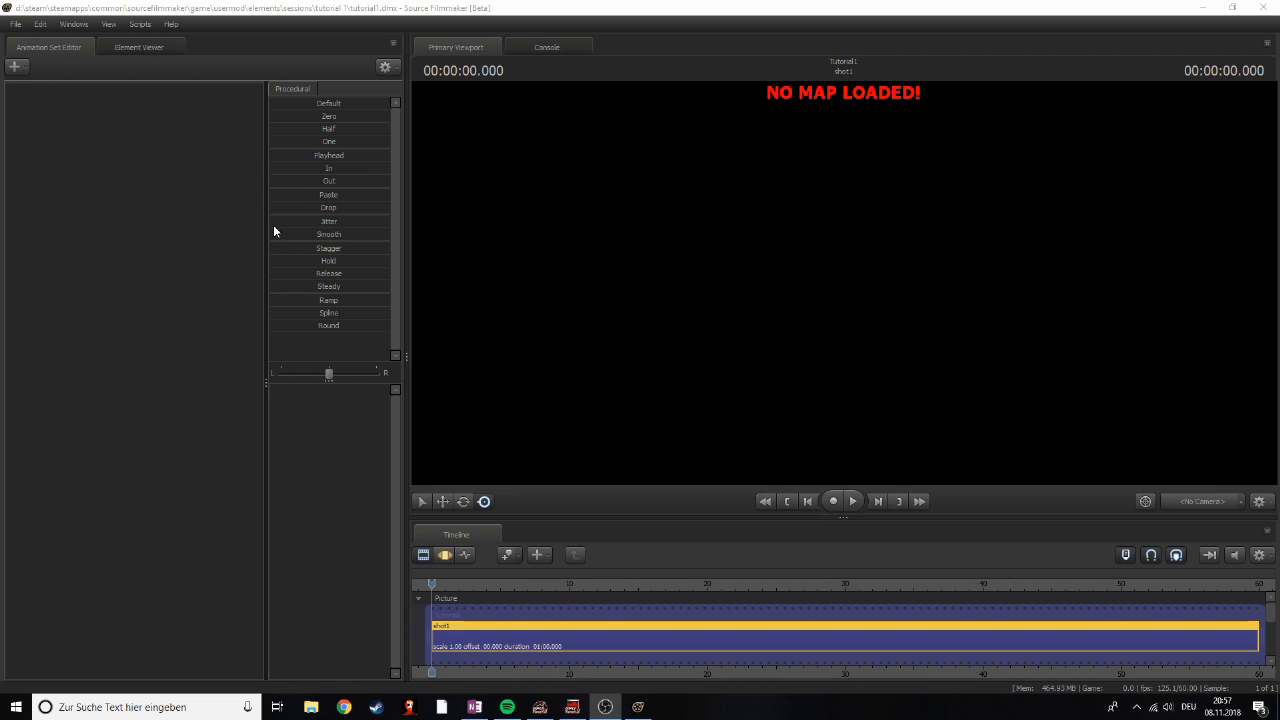
mouse_move(265, 122)
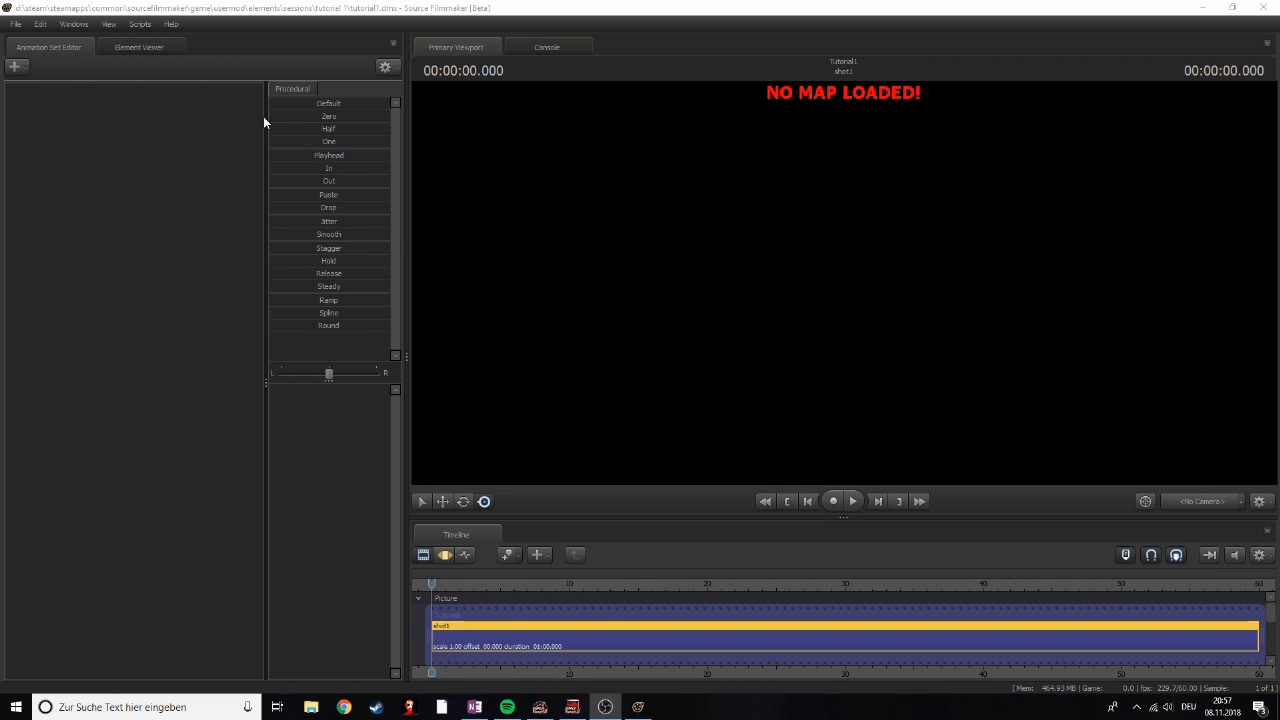
mouse_move(348, 129)
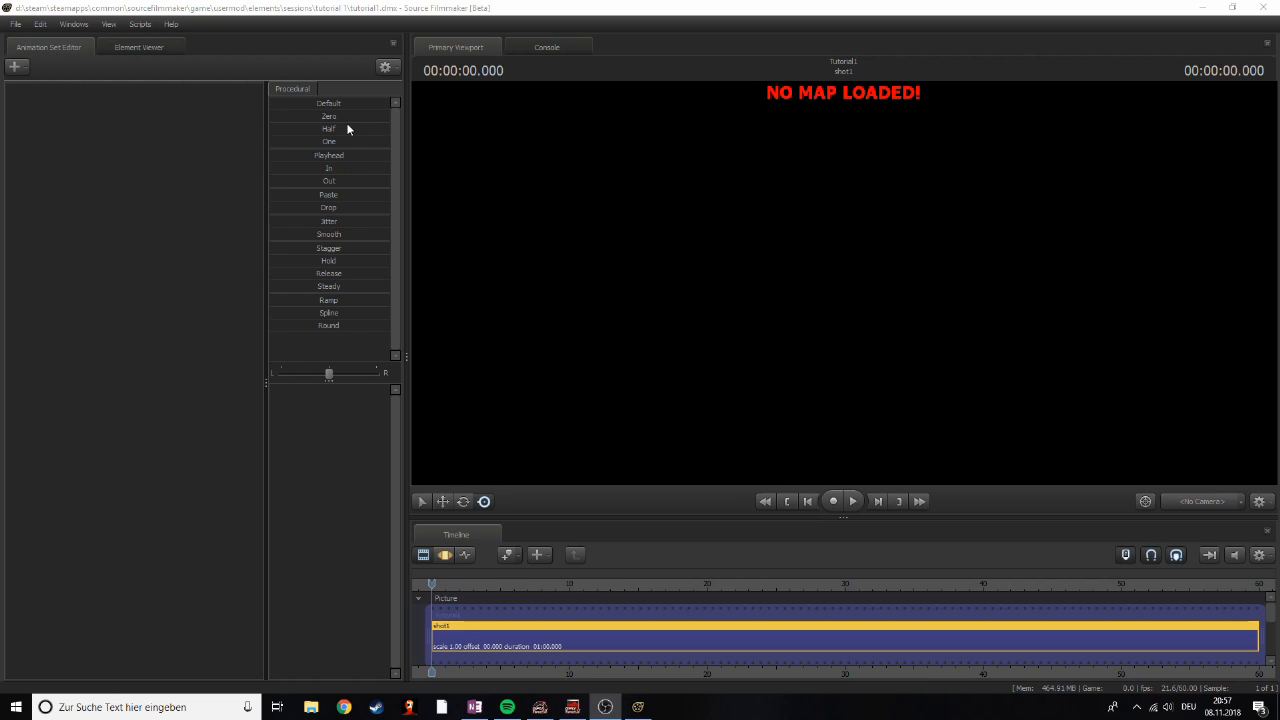
mouse_move(295, 76)
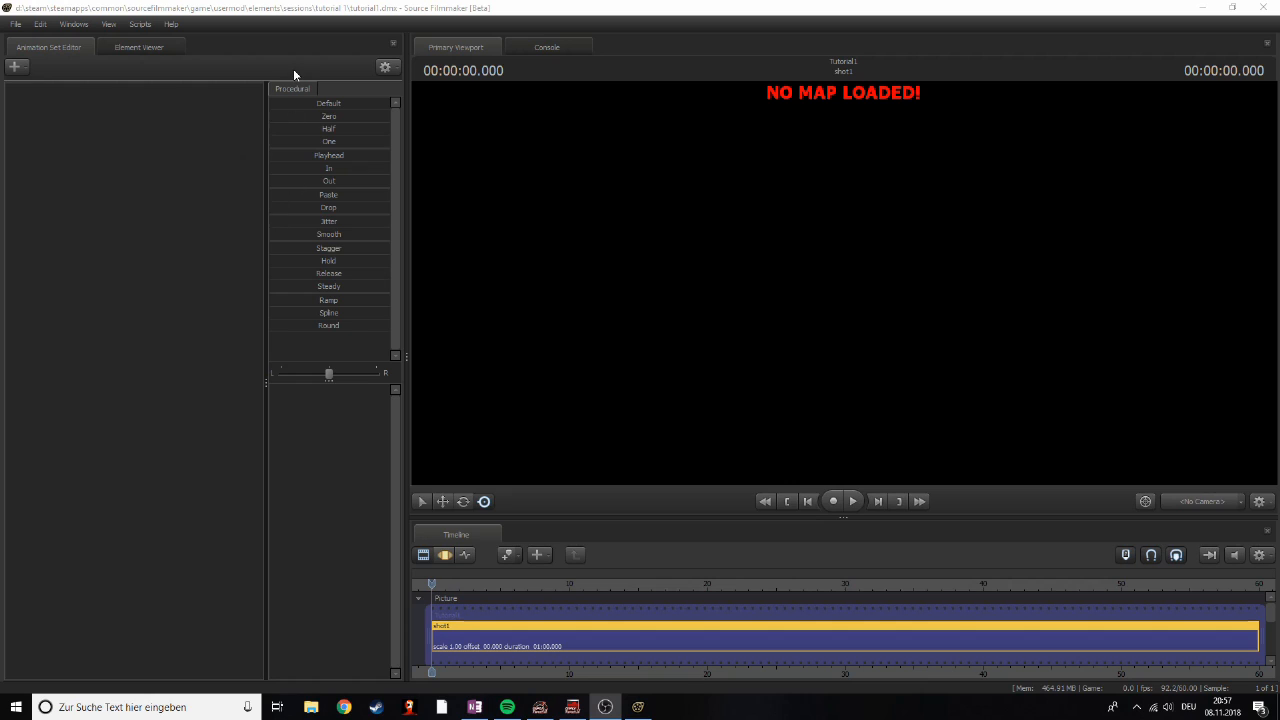
mouse_move(275, 130)
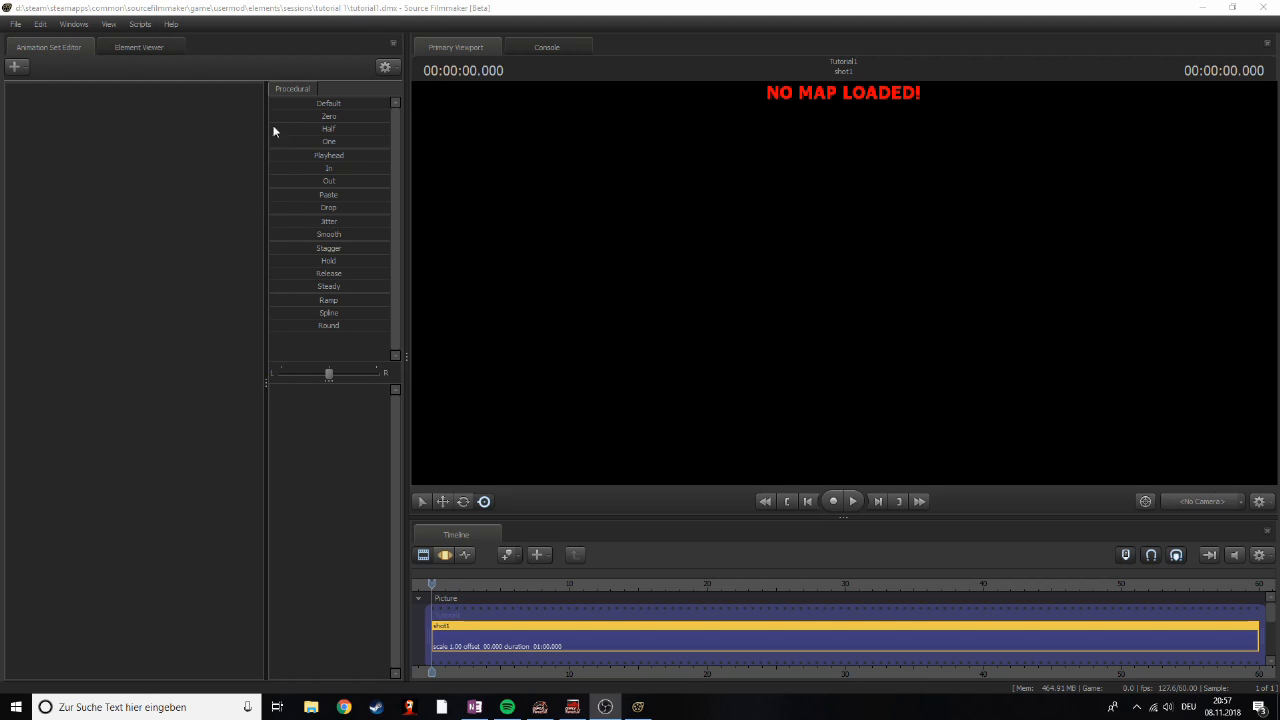
mouse_move(397, 401)
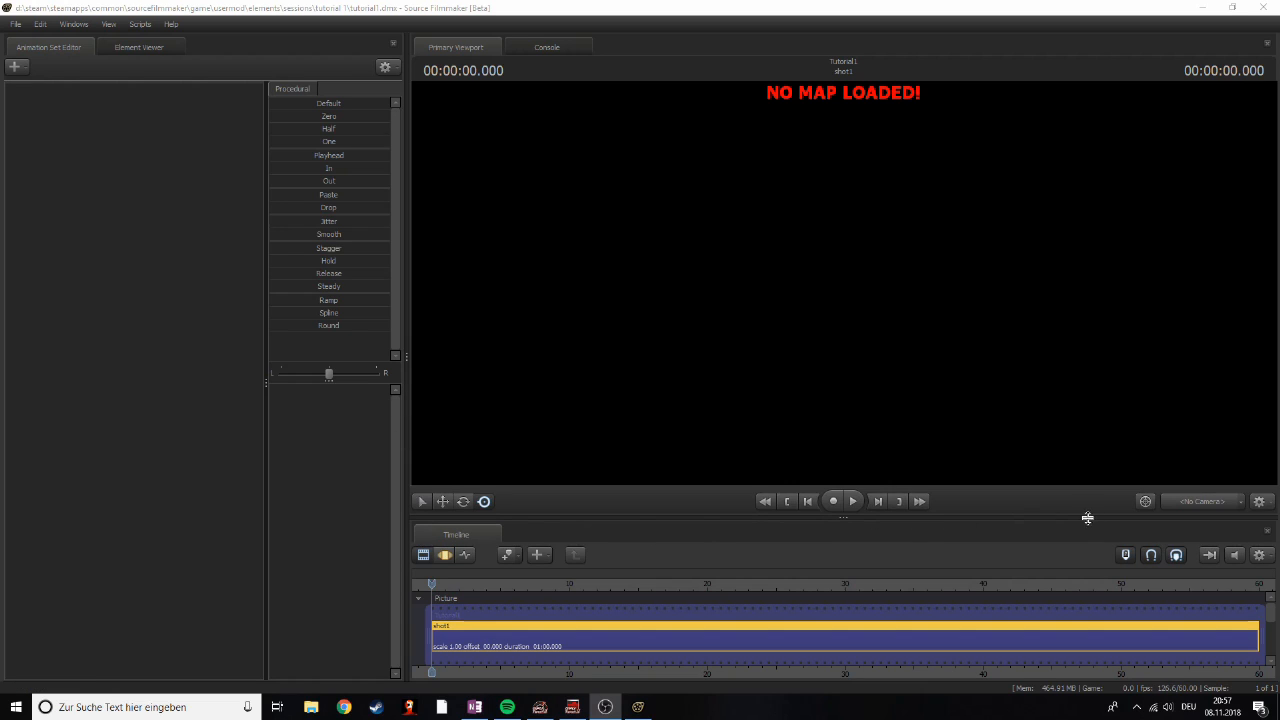
mouse_move(750, 685)
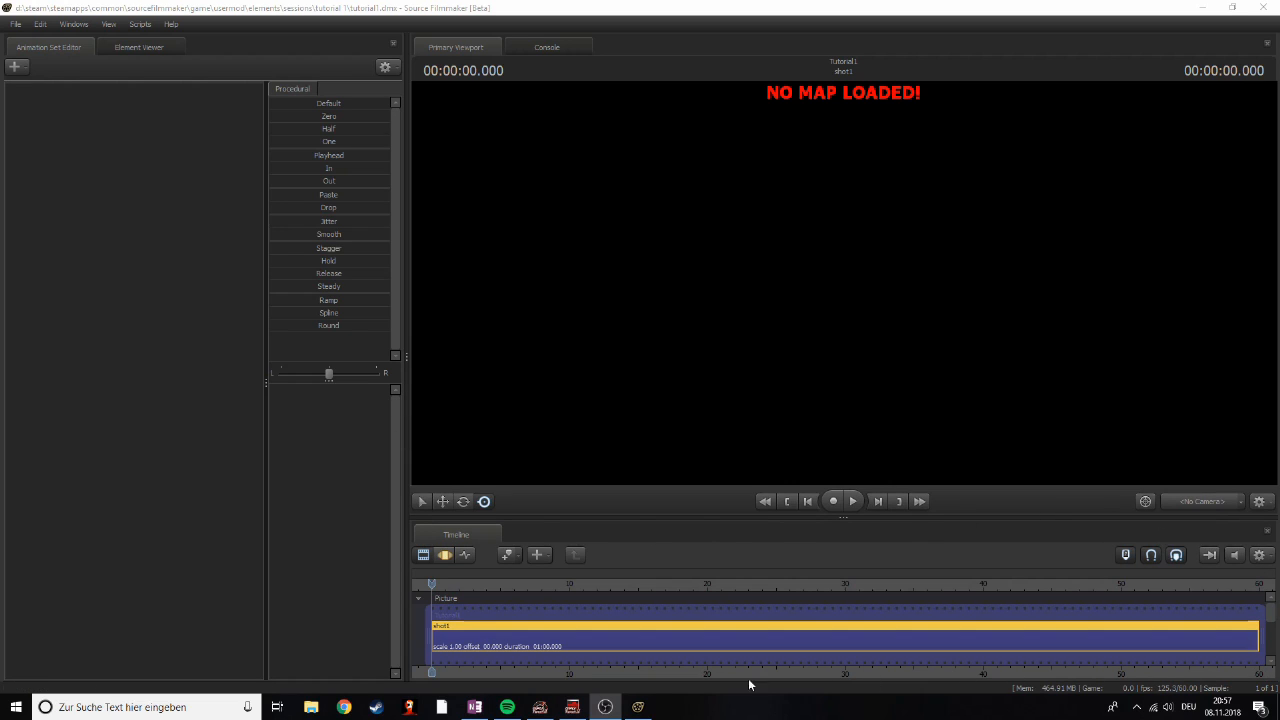
mouse_move(395, 602)
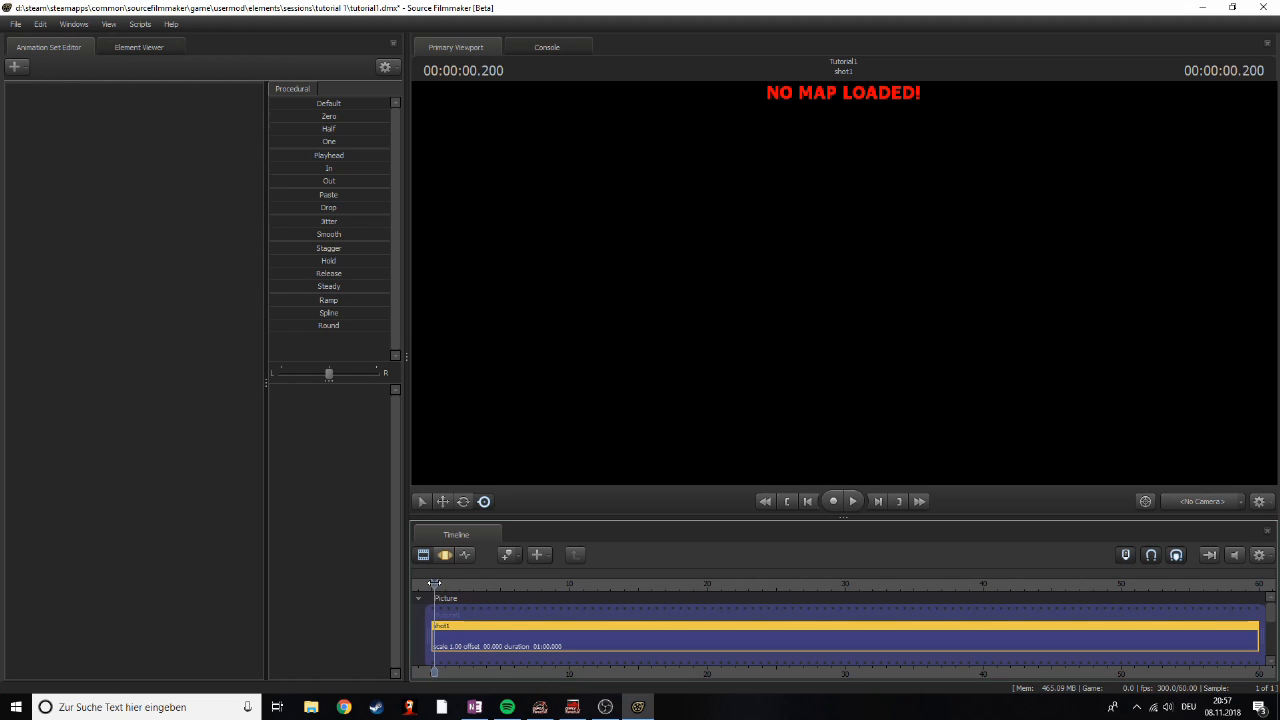
Step: Scrub the playhead a few seconds forward into shot1 on the Timeline ruler
left_click_drag(434, 584, 437, 584)
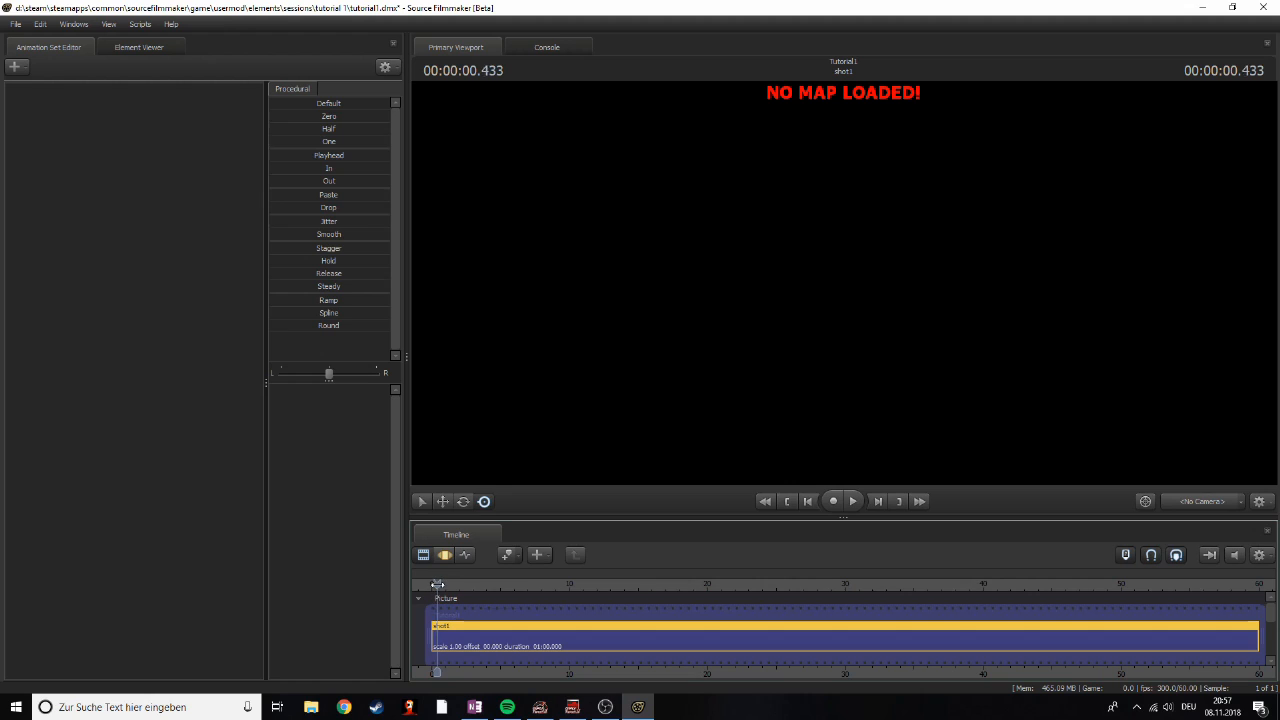
left_click_drag(438, 585, 435, 585)
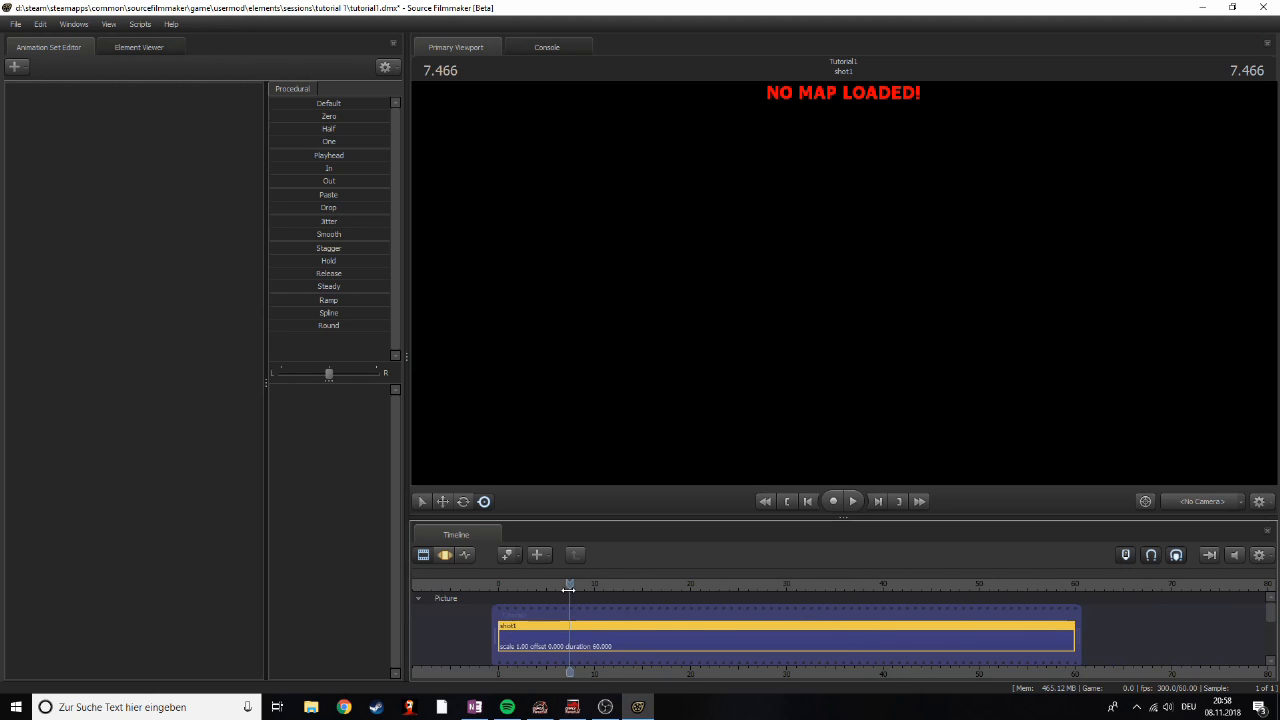
left_click_drag(570, 583, 593, 583)
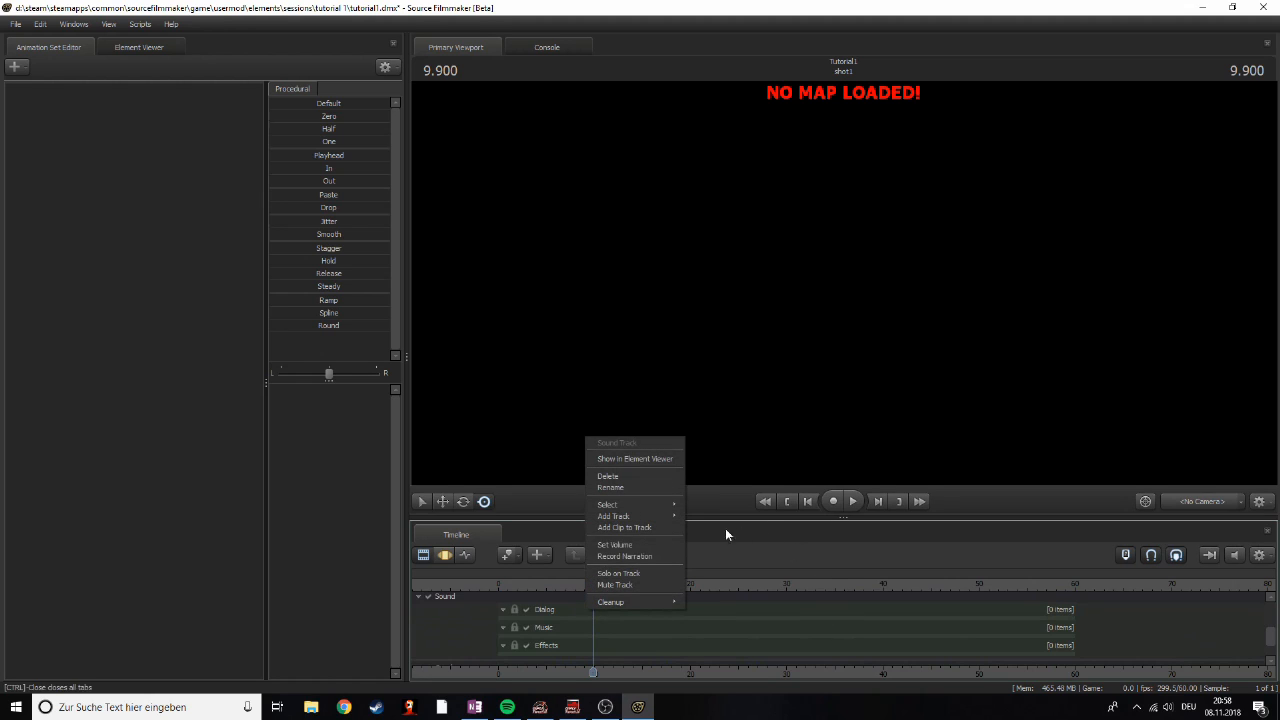
mouse_move(625, 533)
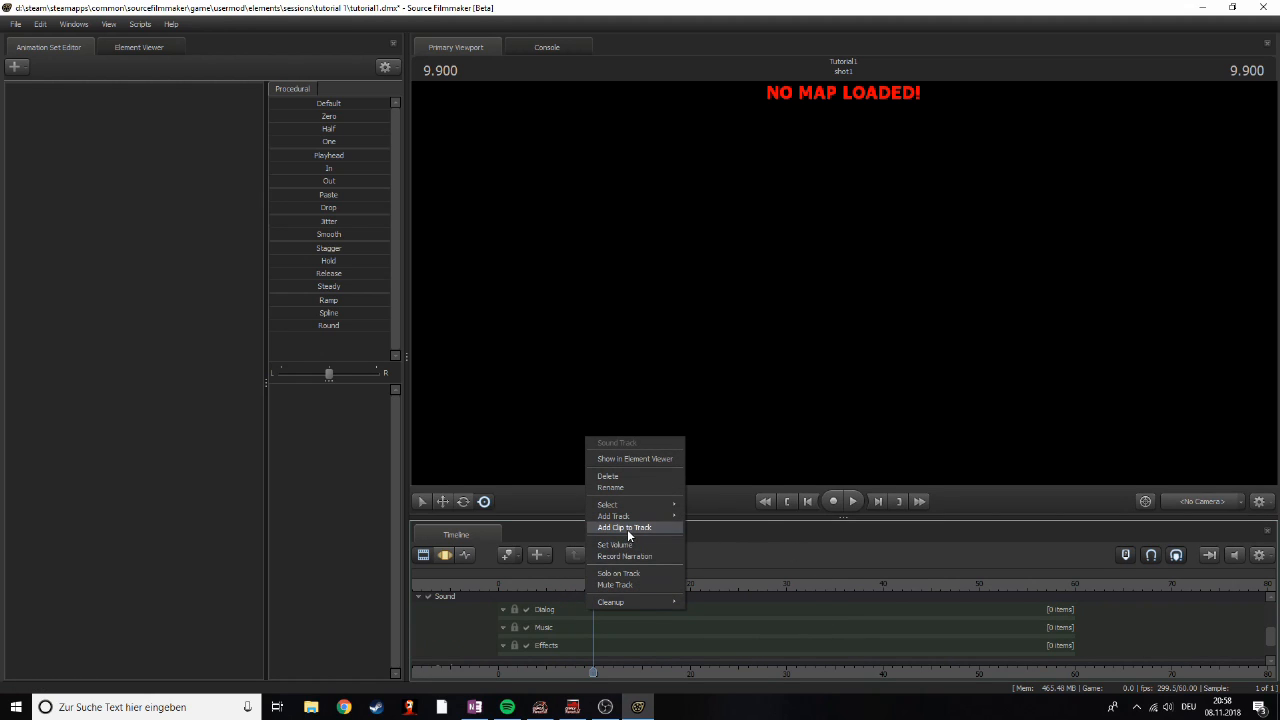
left_click(624, 527)
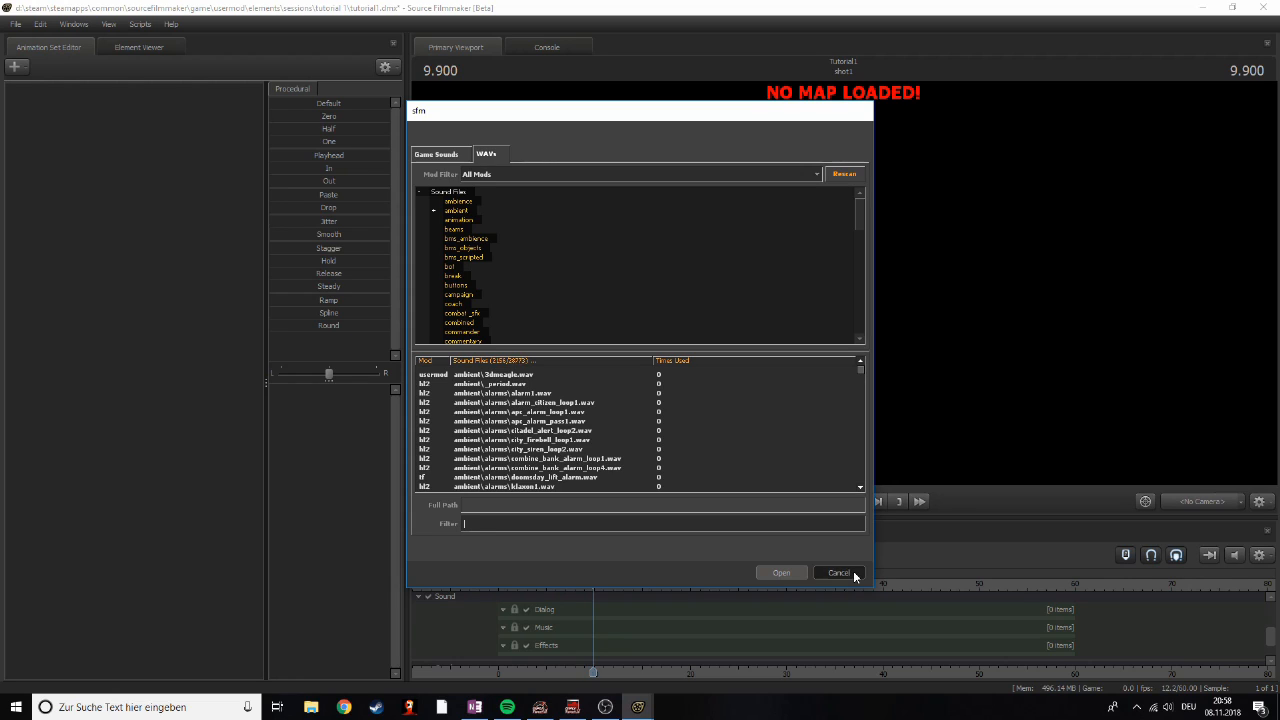
left_click(838, 572)
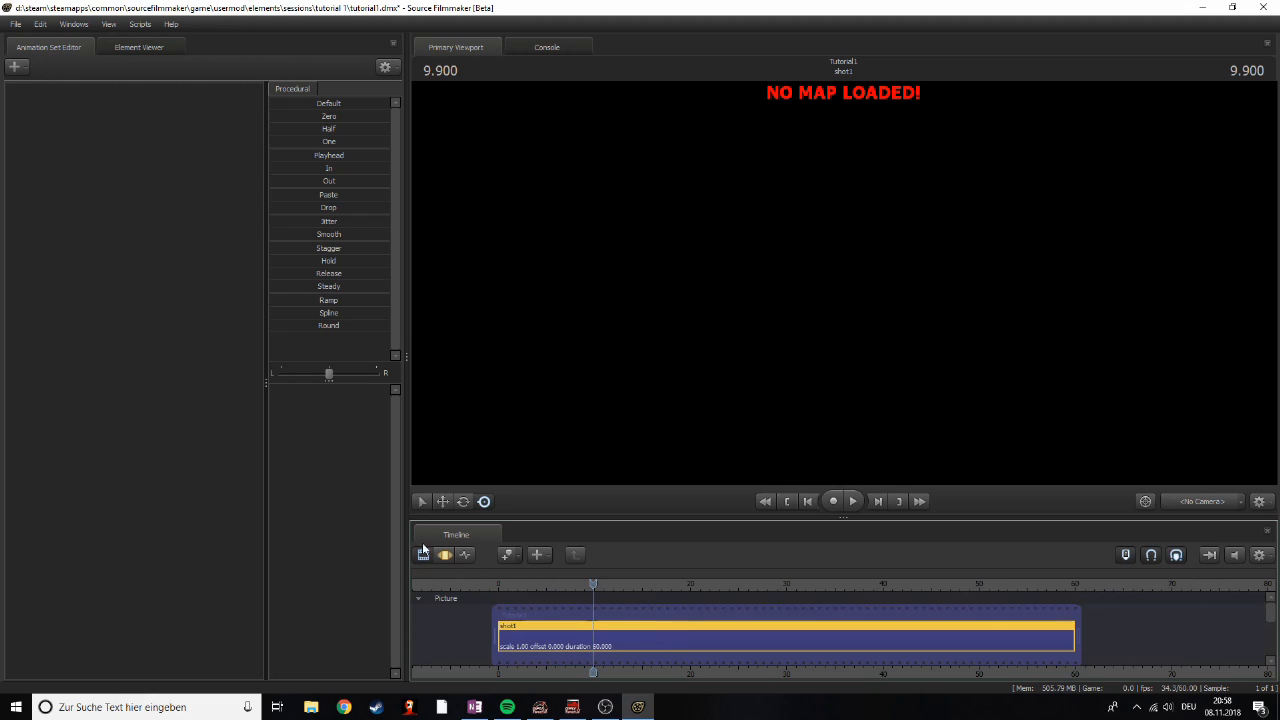
mouse_move(736, 574)
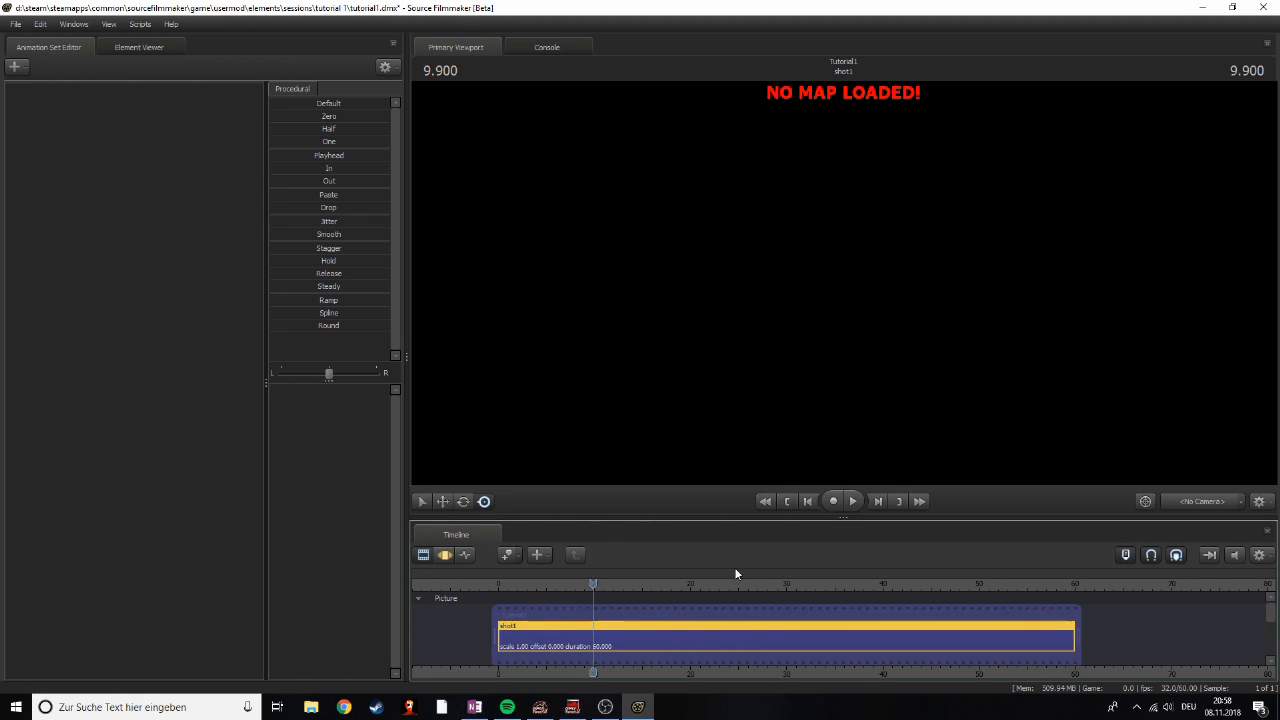
mouse_move(615, 253)
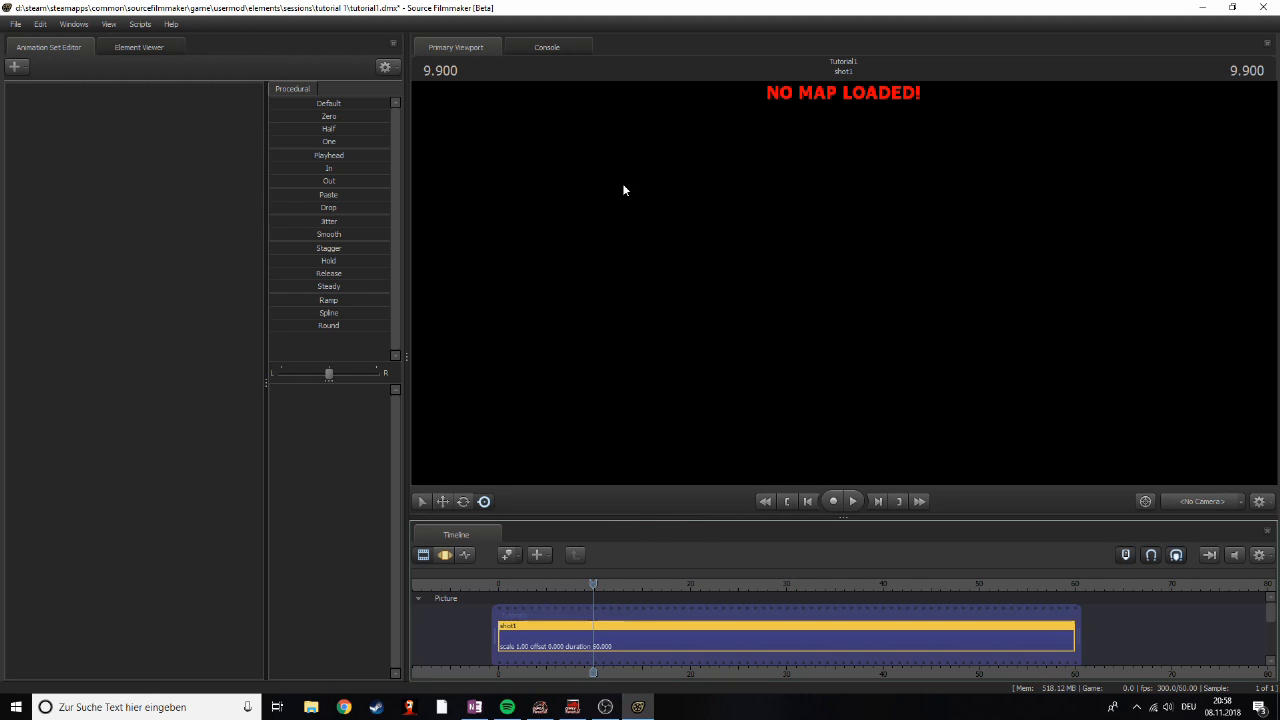
Step: Load the pl_badwater.bsp map into the Primary Viewport via Load Map
right_click(624, 190)
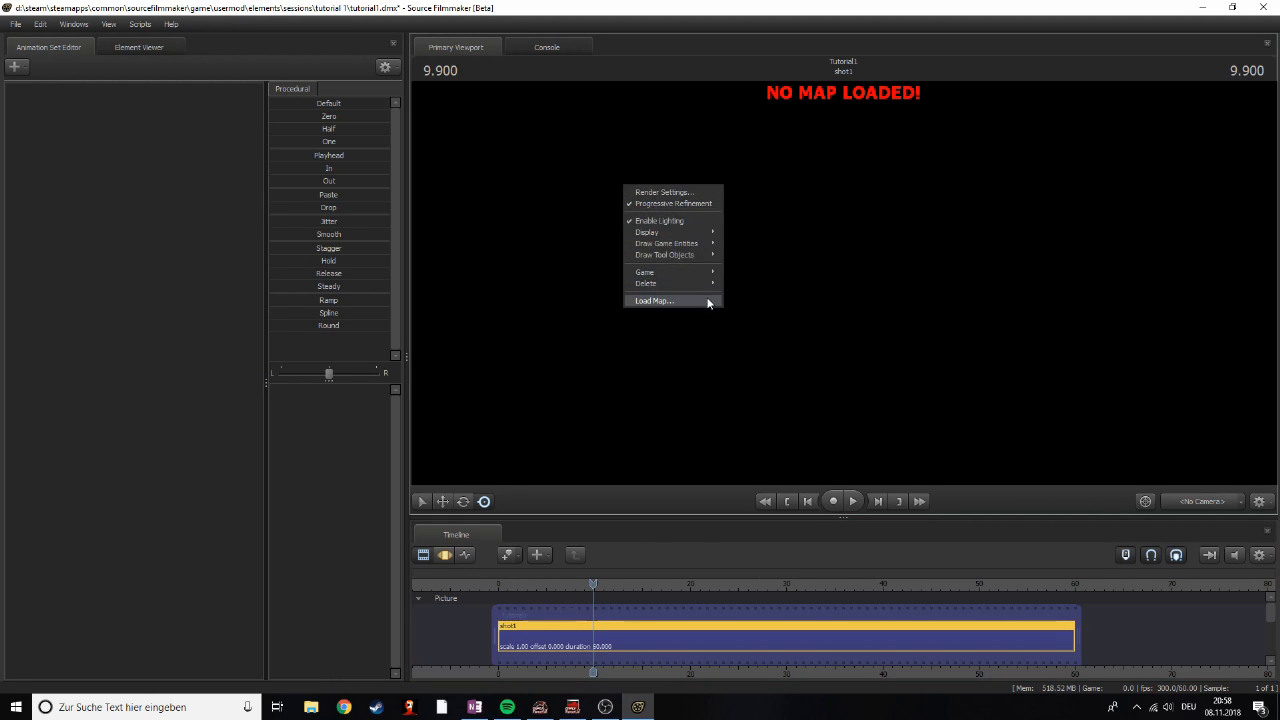
left_click(652, 300)
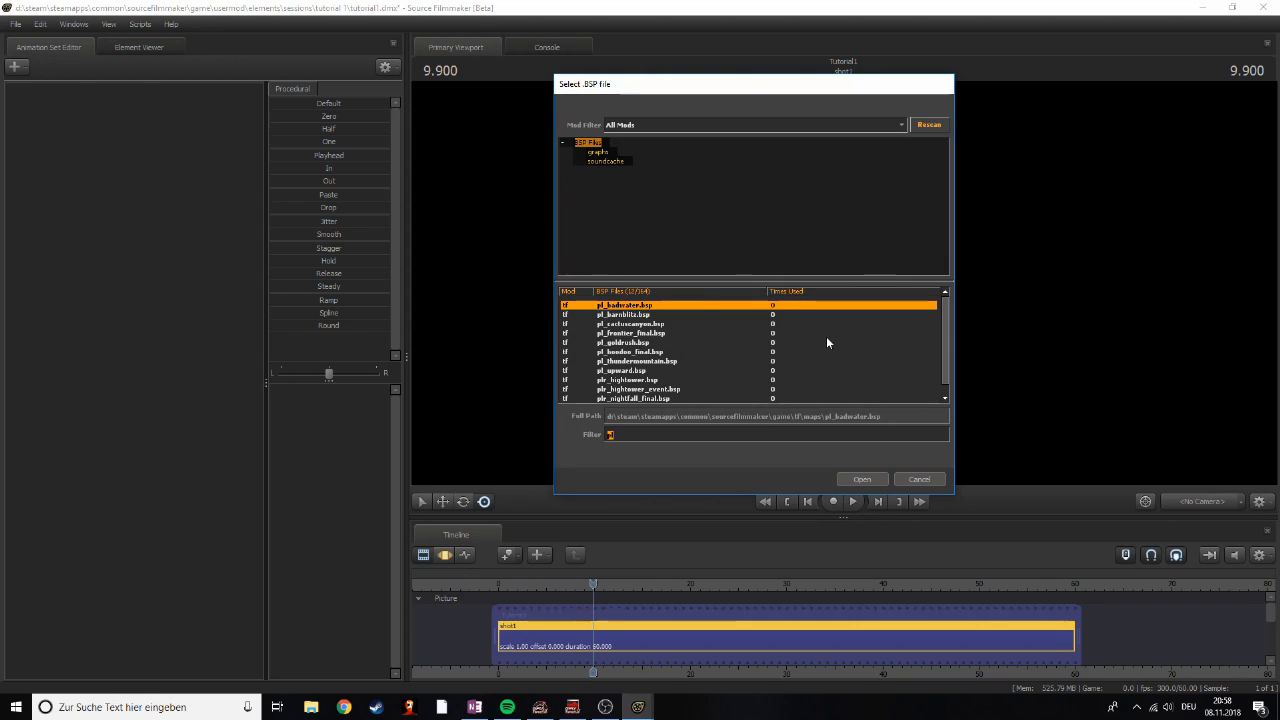
mouse_move(617, 313)
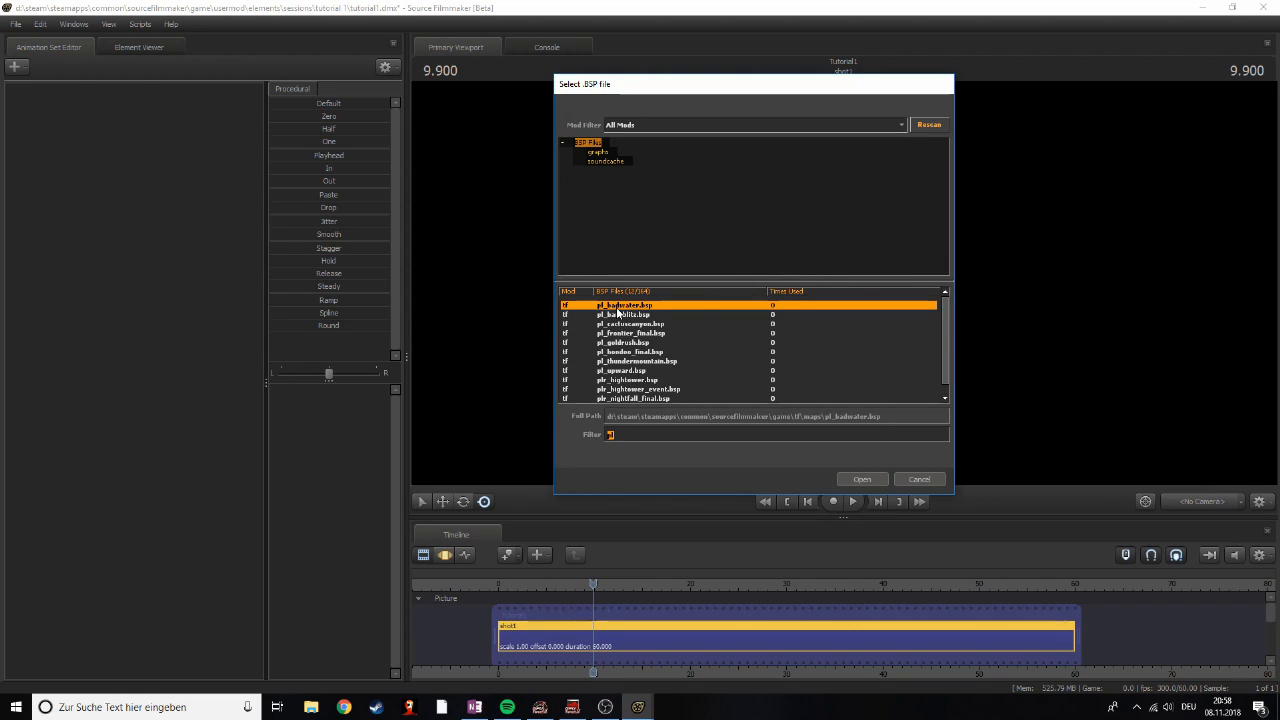
left_click(861, 478)
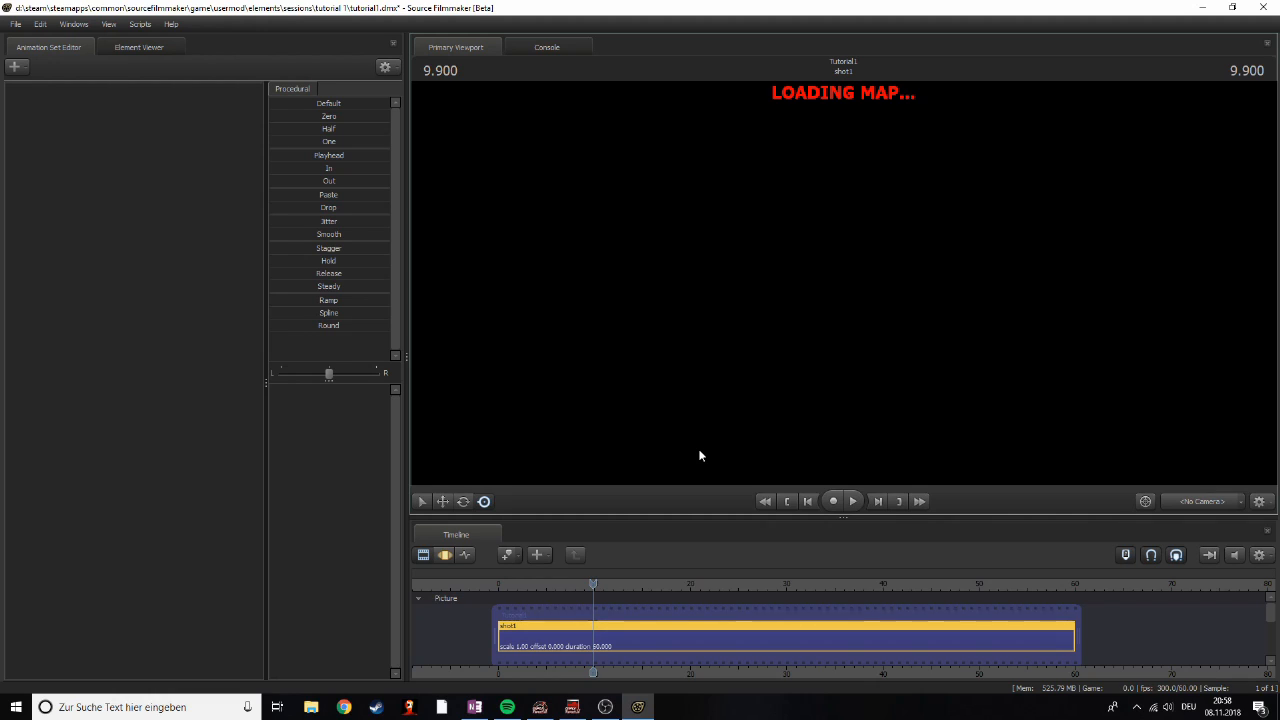
mouse_move(670, 443)
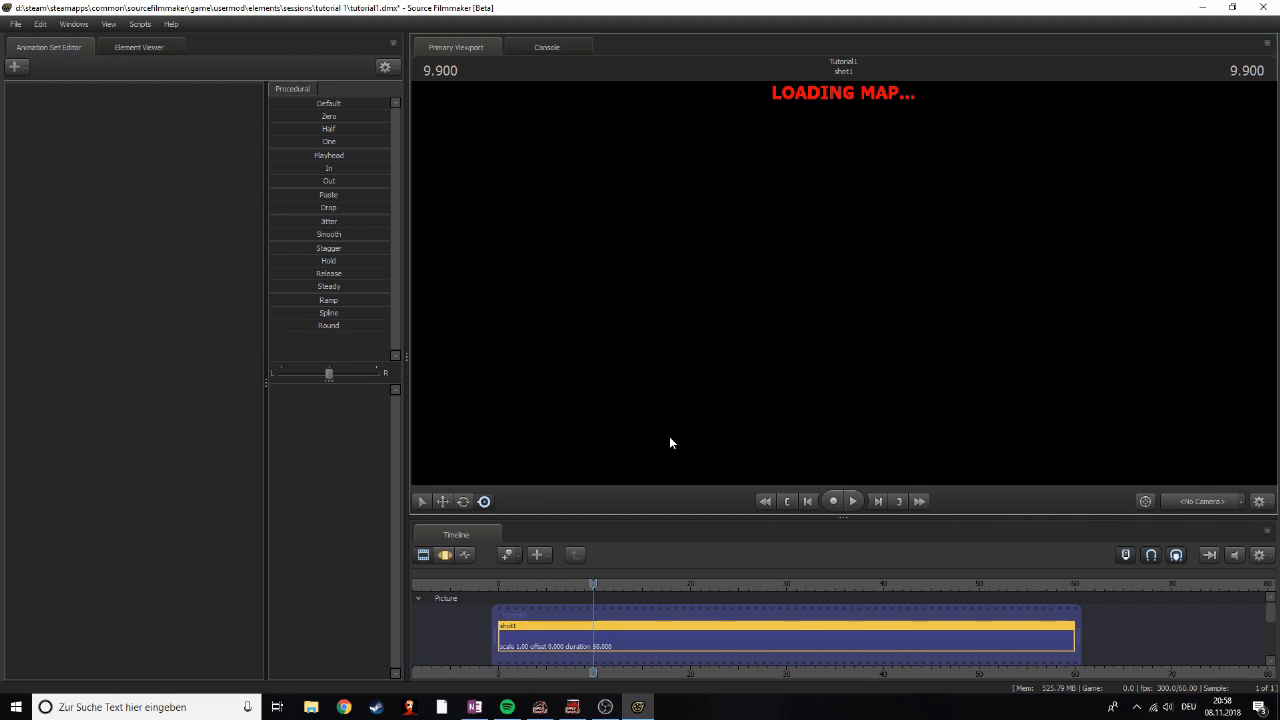
mouse_move(661, 430)
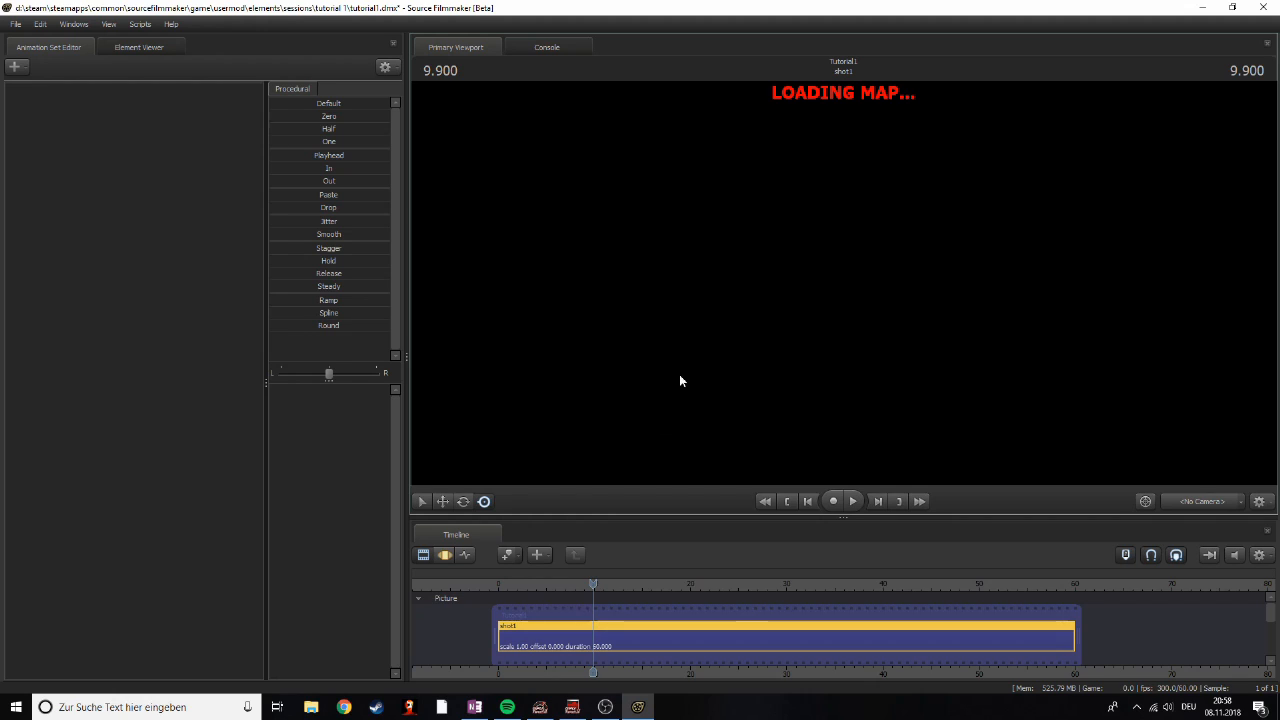
mouse_move(763, 266)
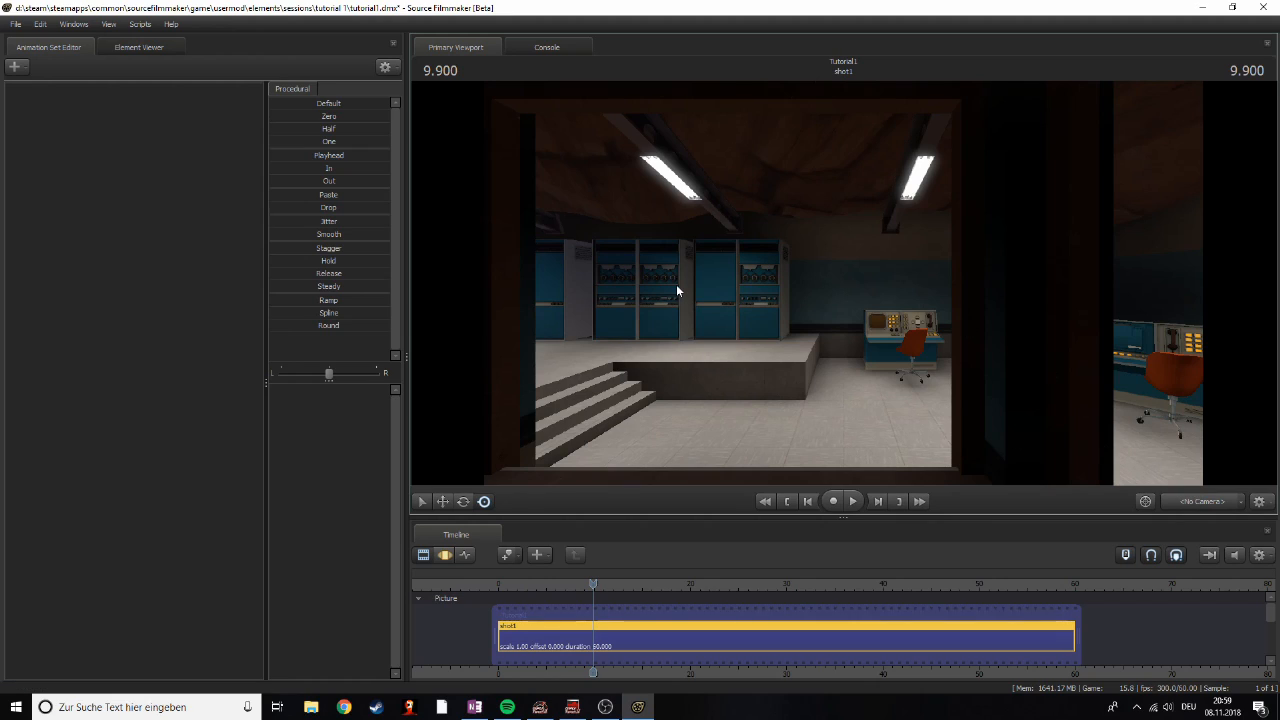
mouse_move(1037, 449)
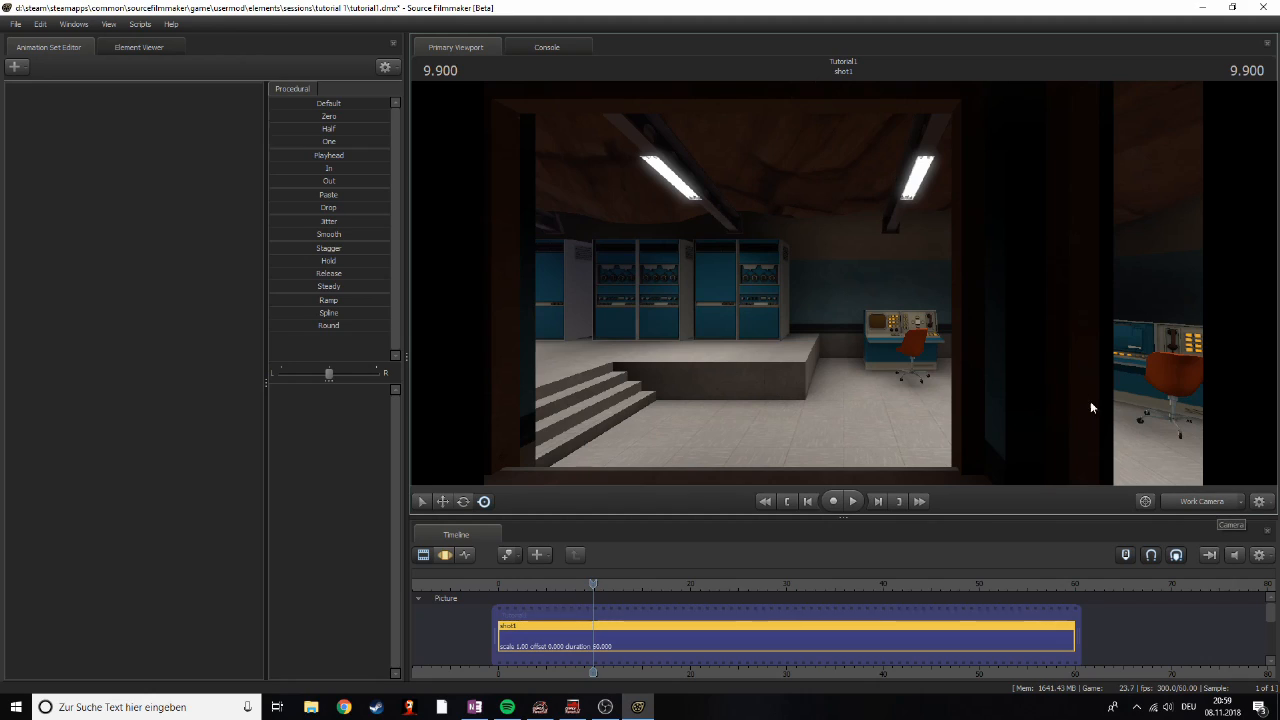
mouse_move(1075, 377)
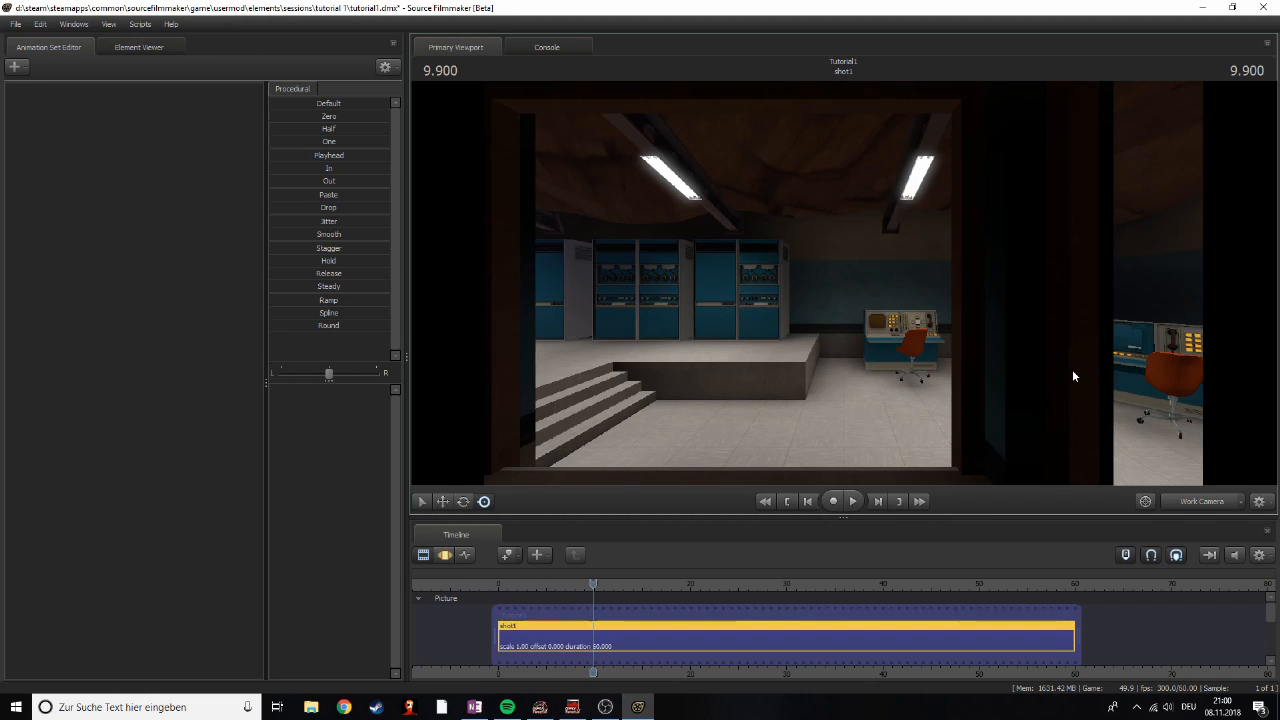
mouse_move(893, 326)
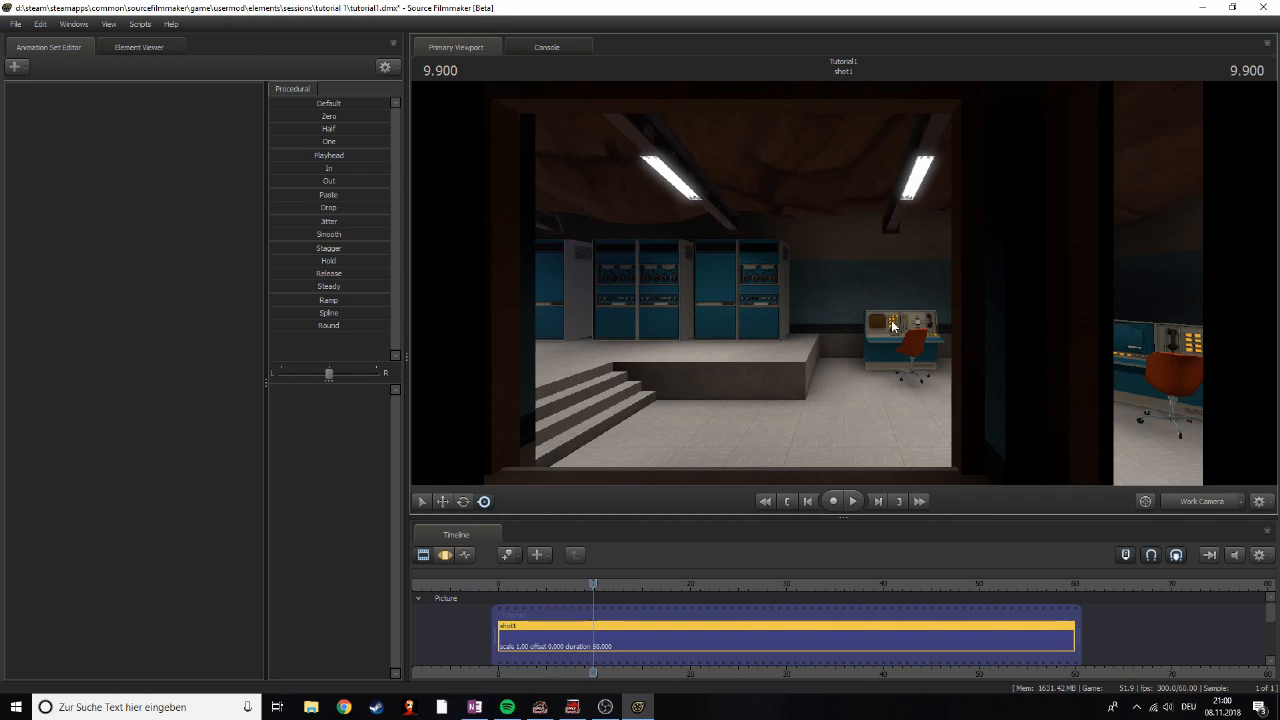
mouse_move(782, 303)
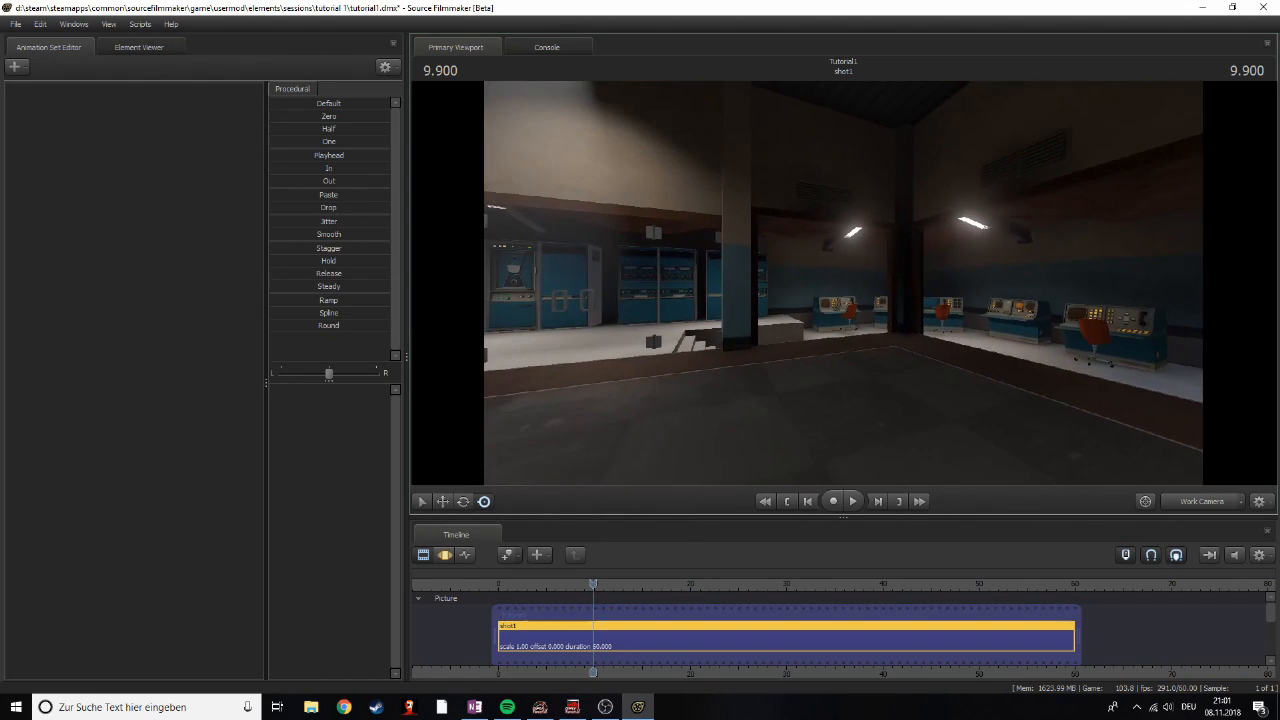
Step: Create an animation set for a new model and filter the model list for 'inkling'
left_click(16, 67)
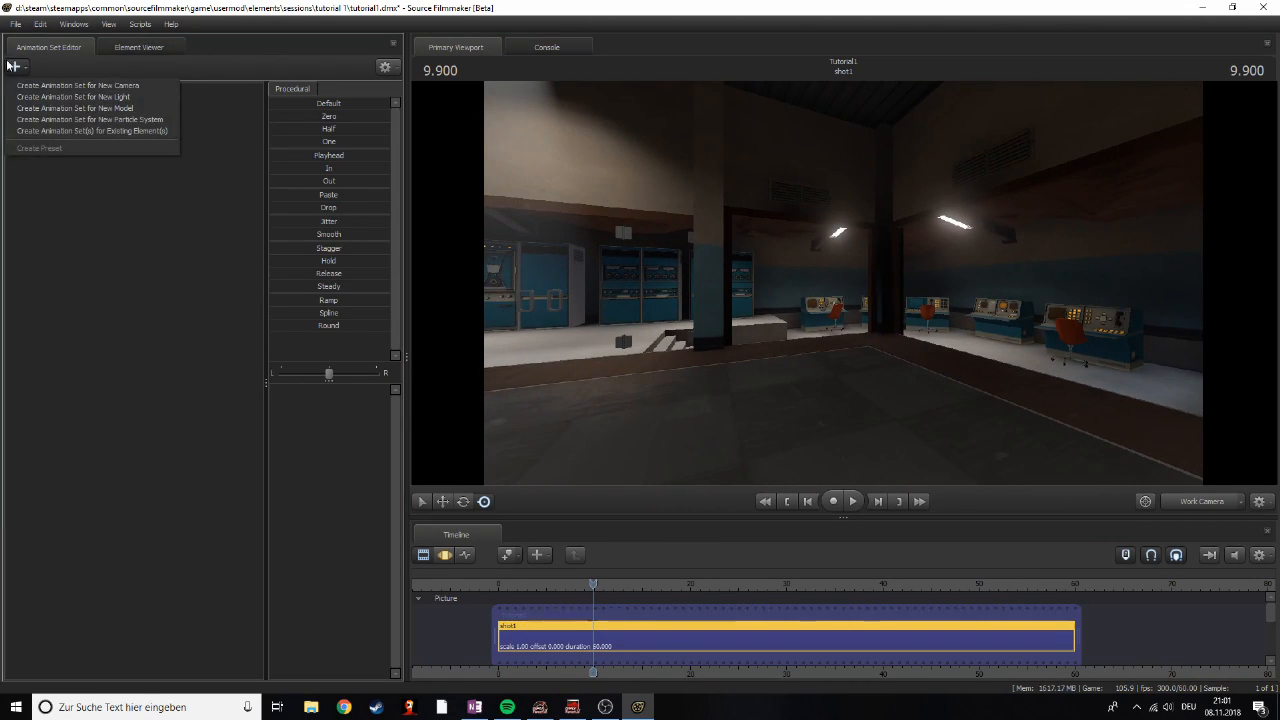
mouse_move(74, 108)
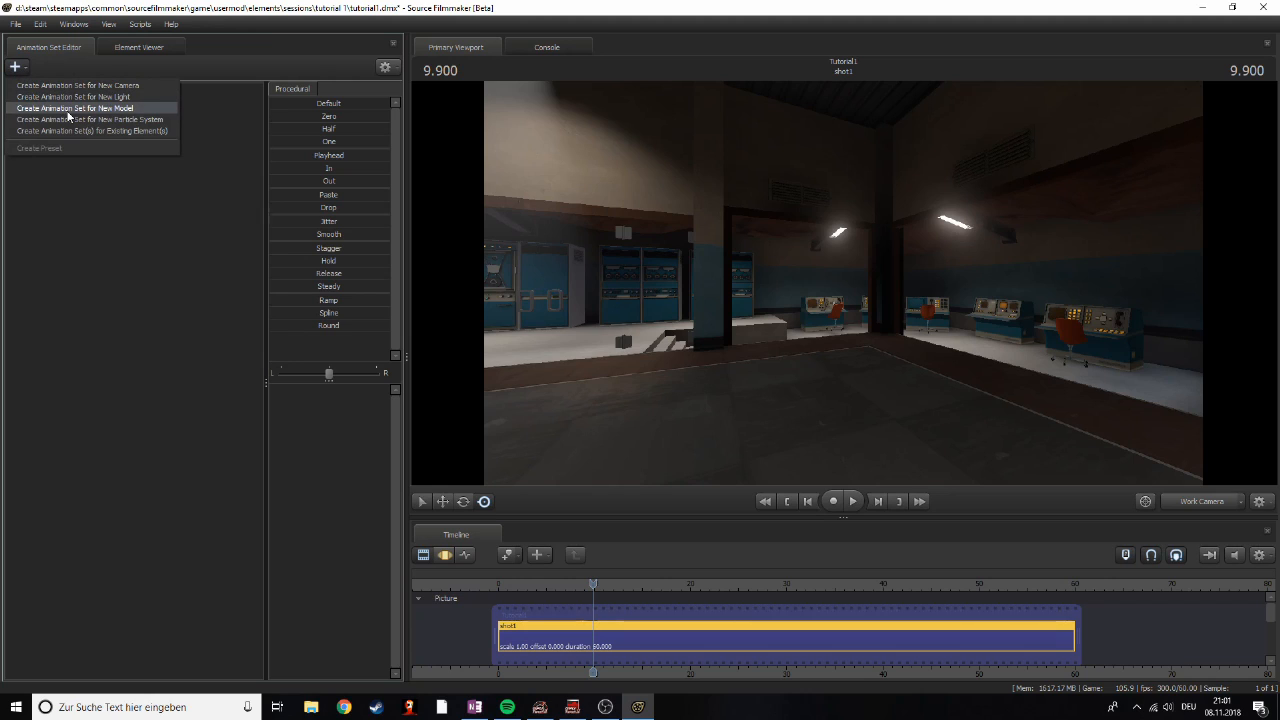
left_click(74, 108)
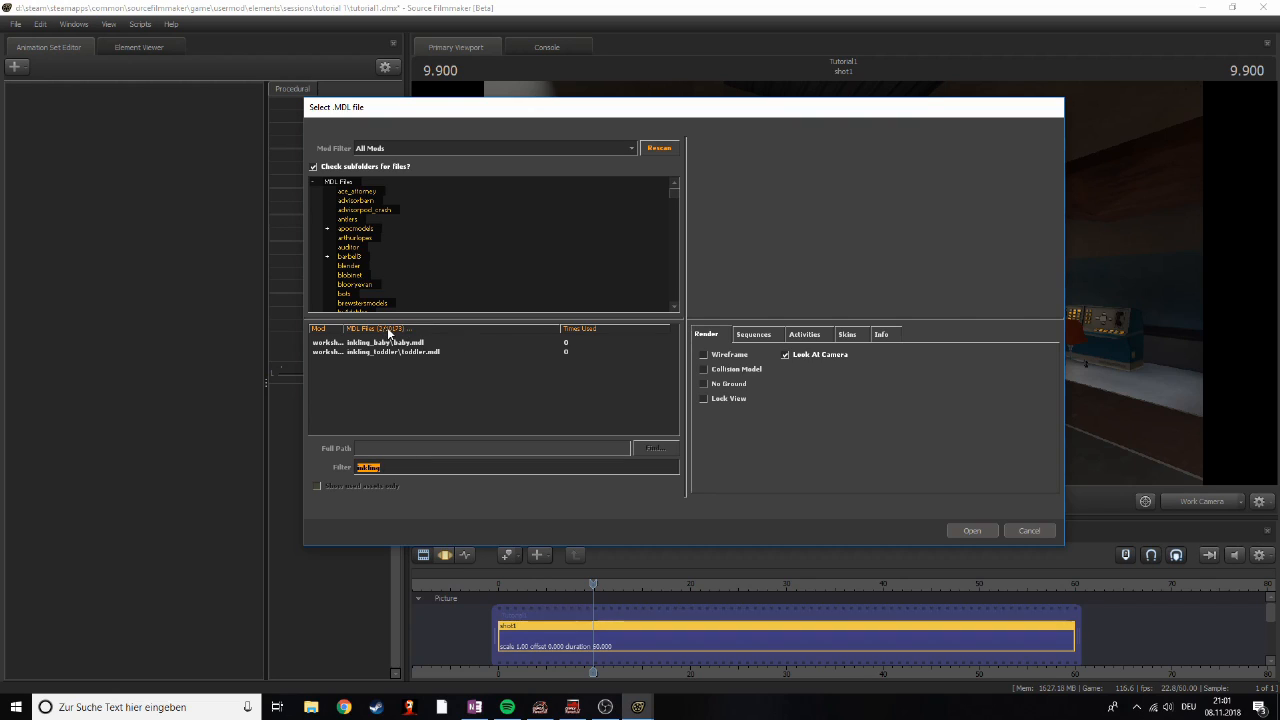
mouse_move(453, 352)
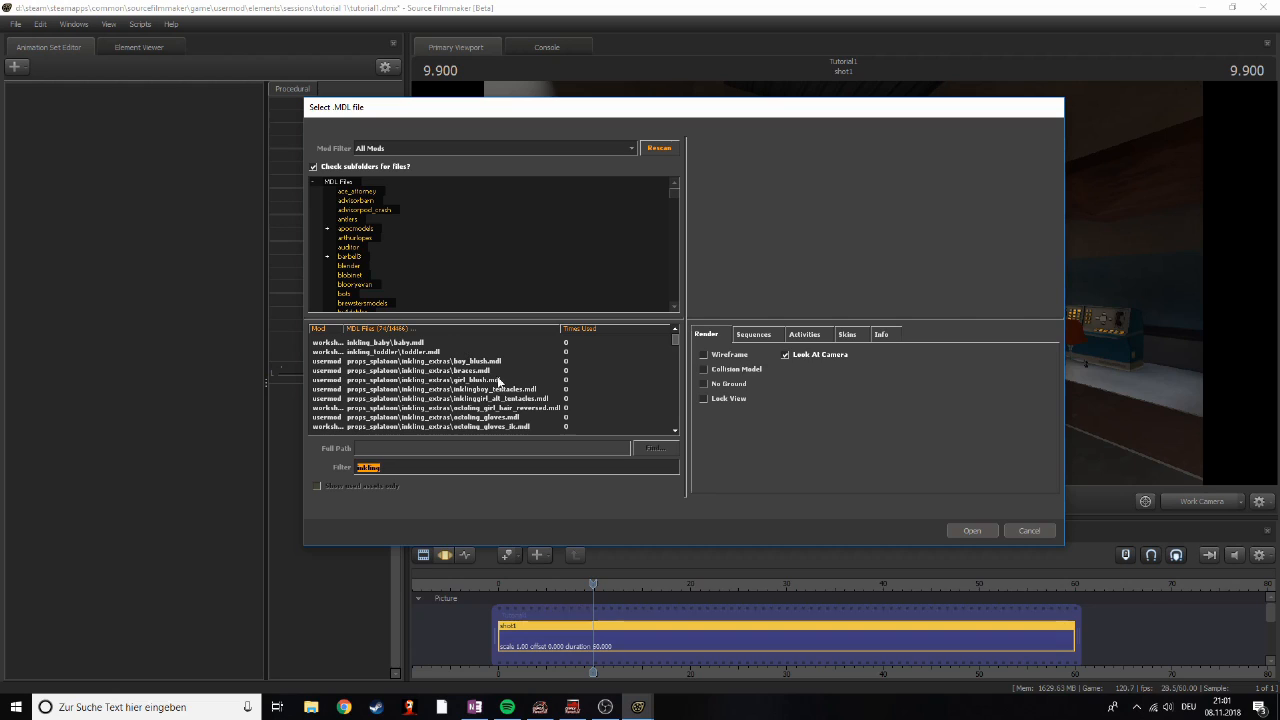
type("inkling")
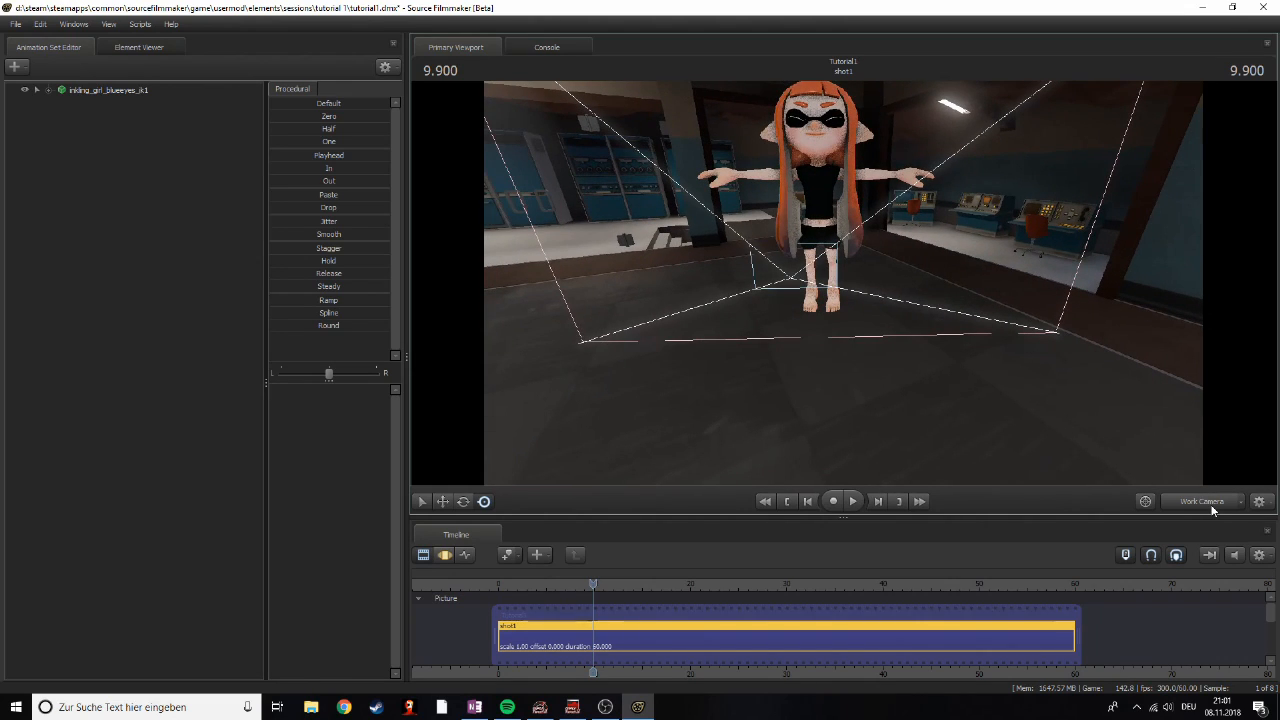
left_click(1205, 501)
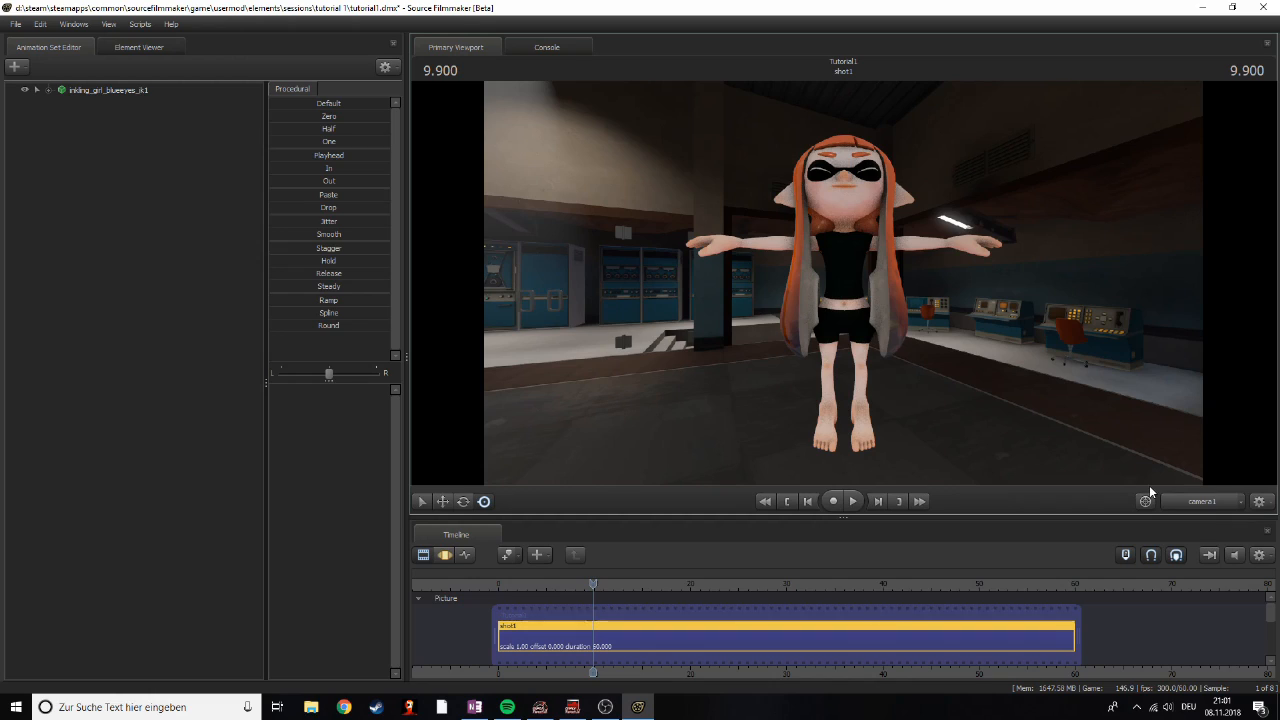
mouse_move(1153, 405)
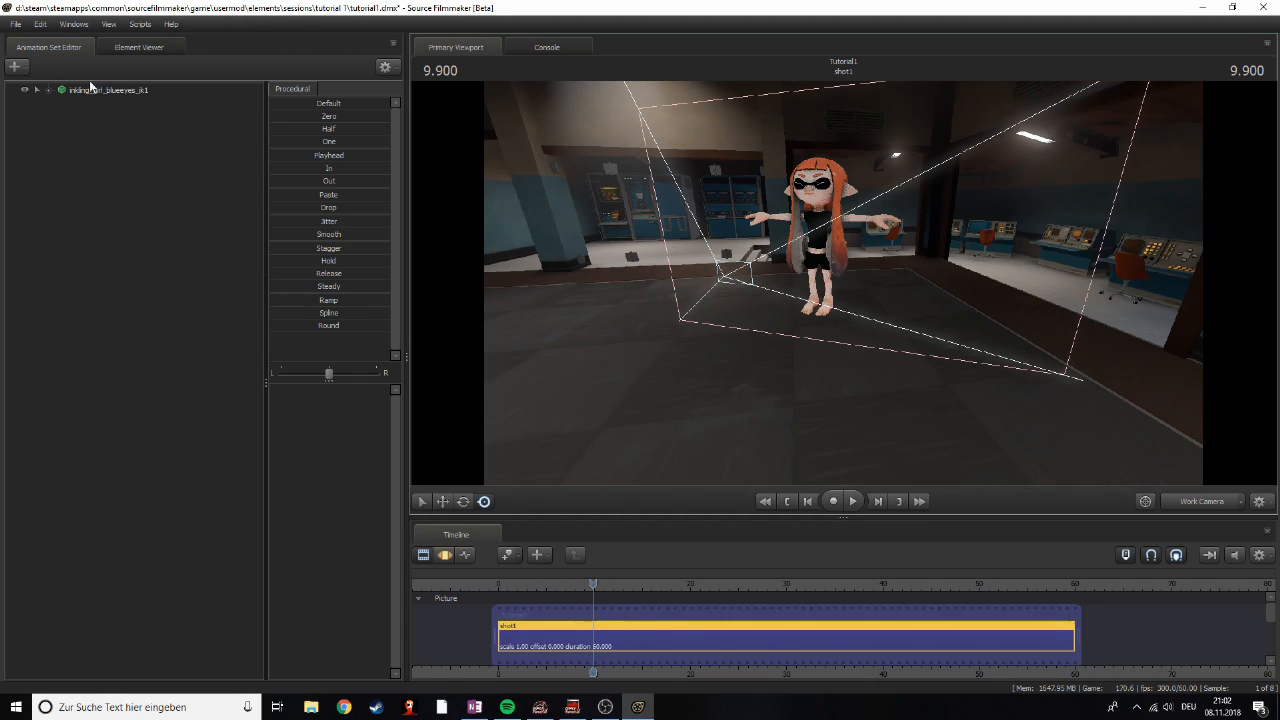
Step: Add camera1 as an animation set under Cameras and set the viewport to camera1
left_click(15, 66)
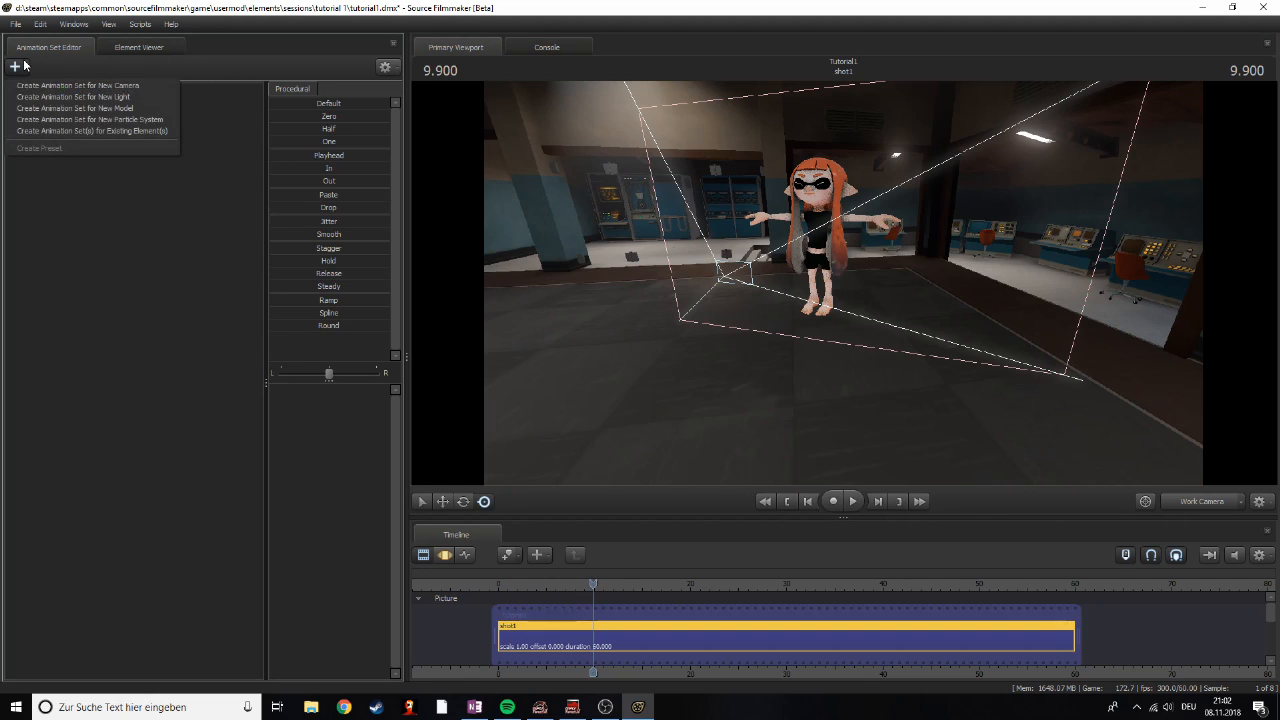
mouse_move(92, 131)
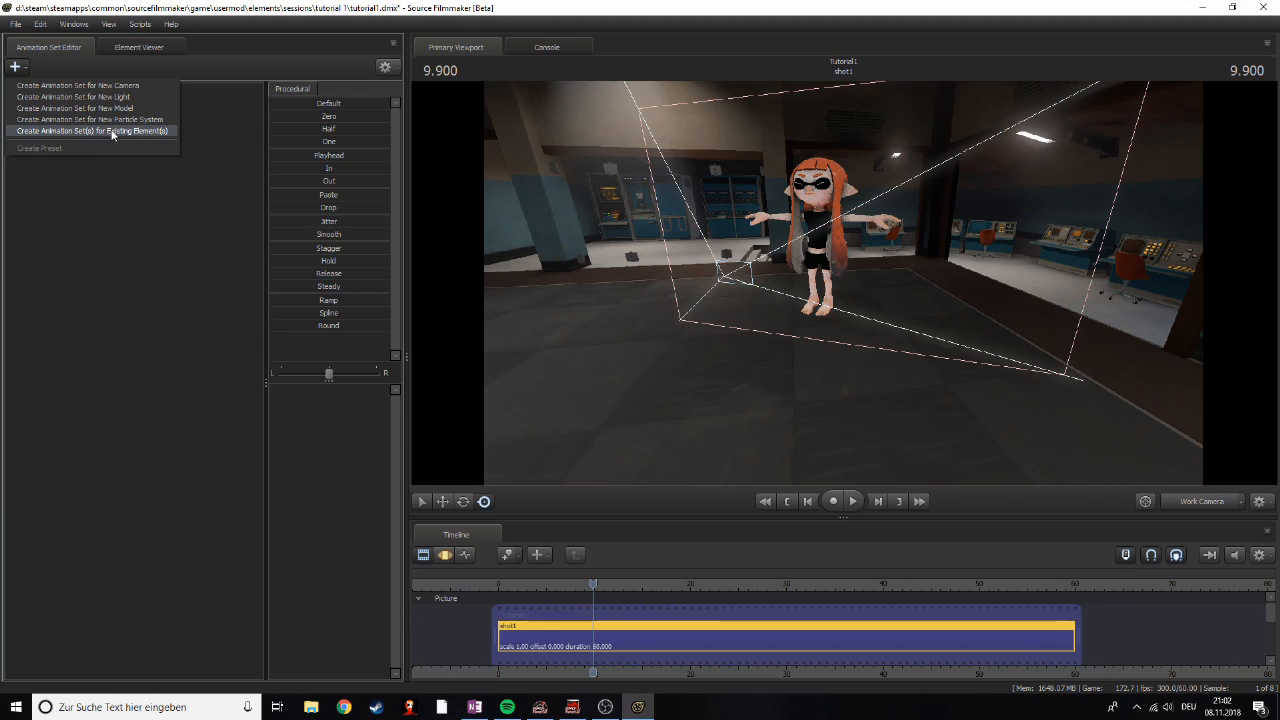
left_click(92, 131)
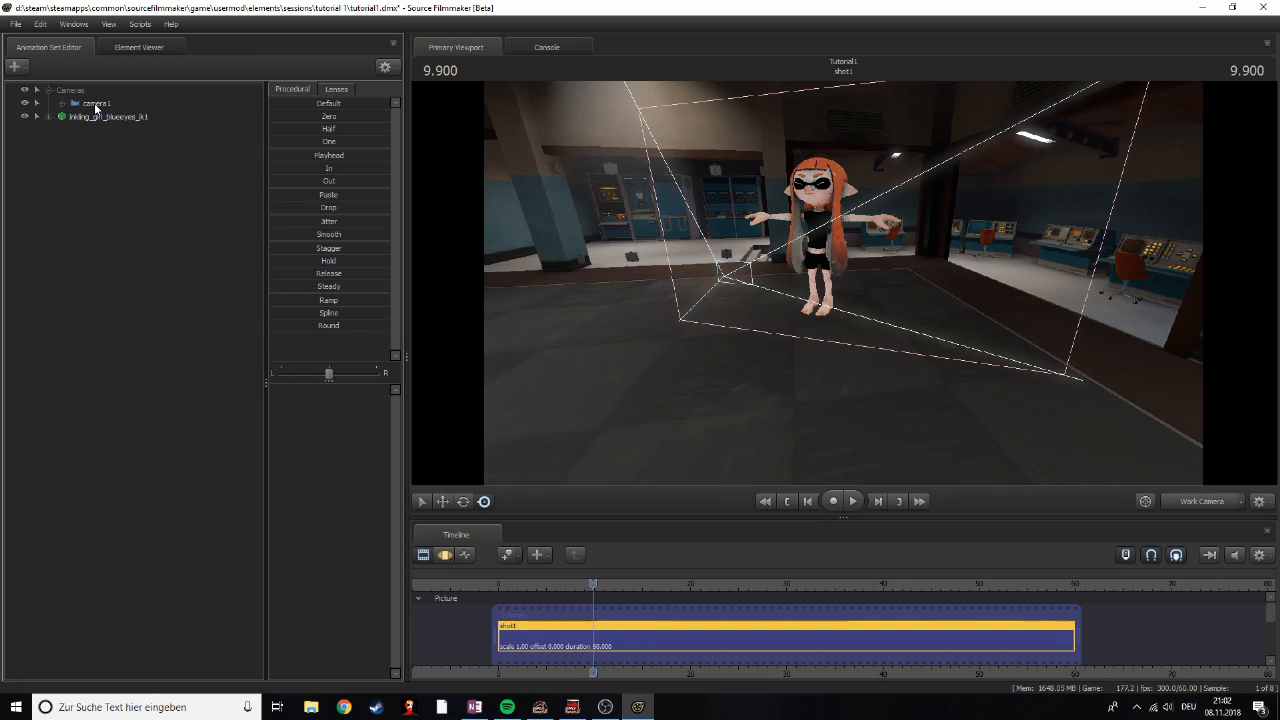
left_click(95, 103)
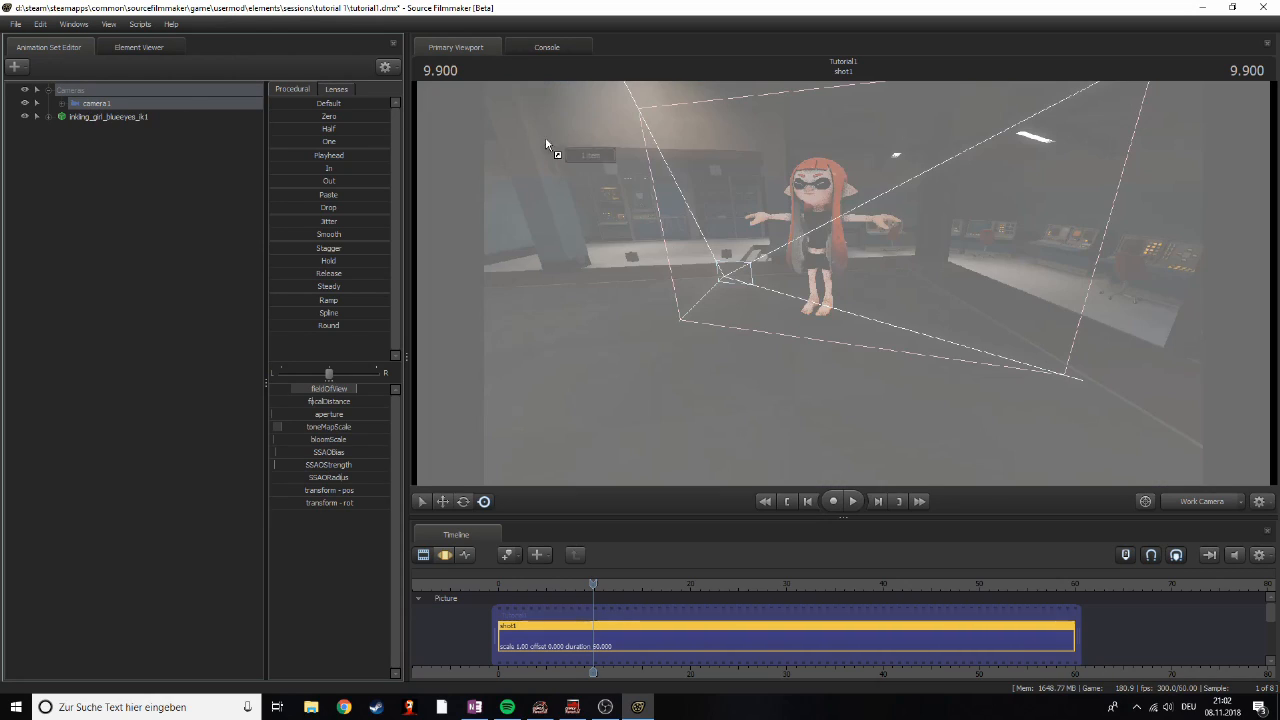
left_click(1203, 501)
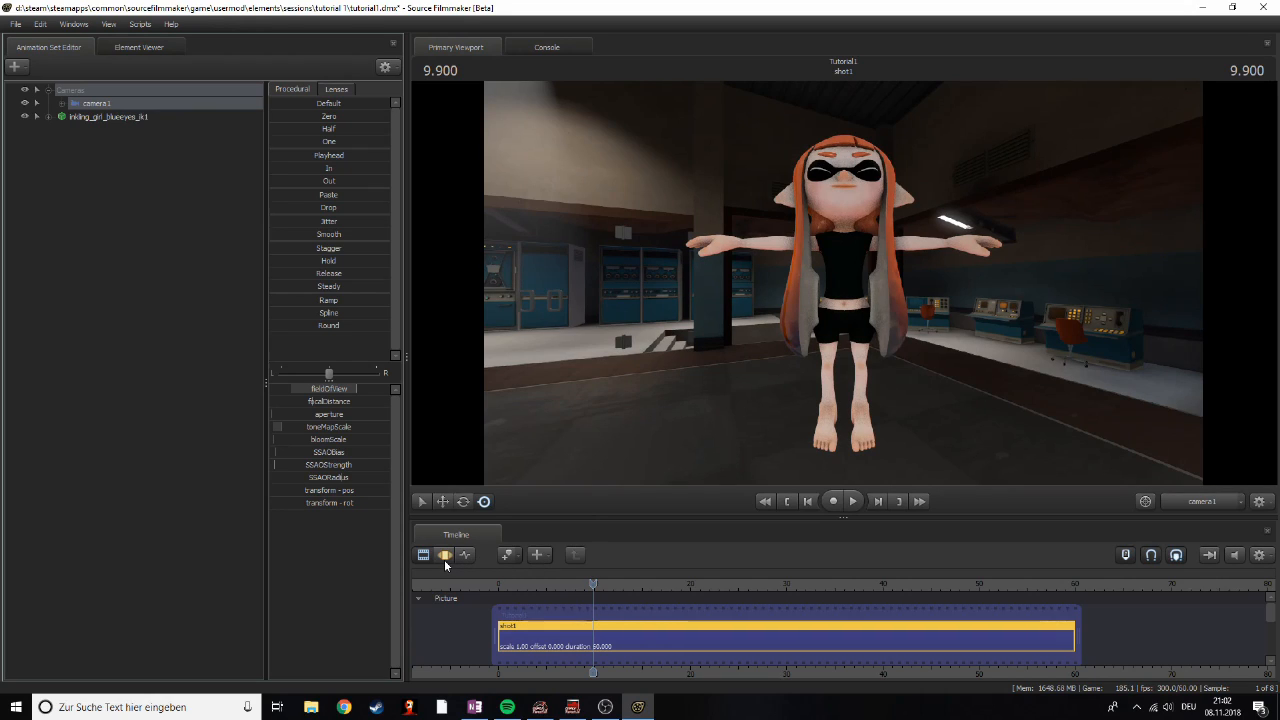
mouse_move(445, 555)
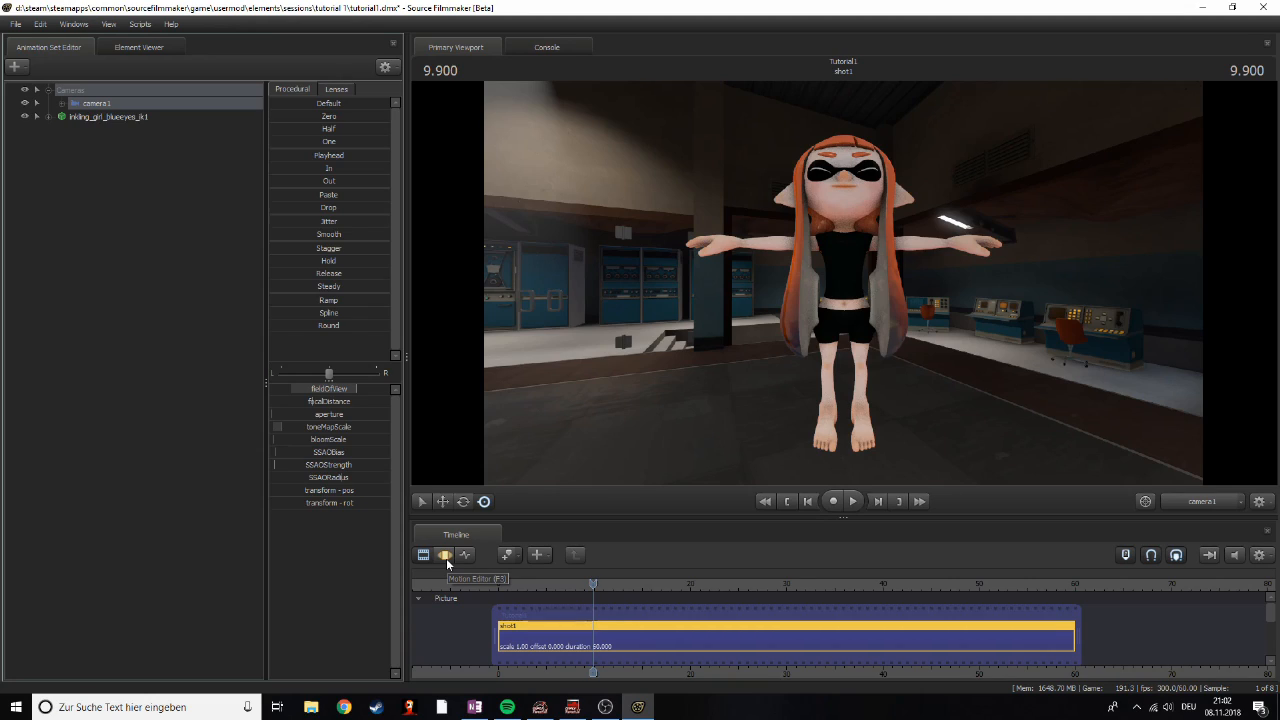
mouse_move(628, 277)
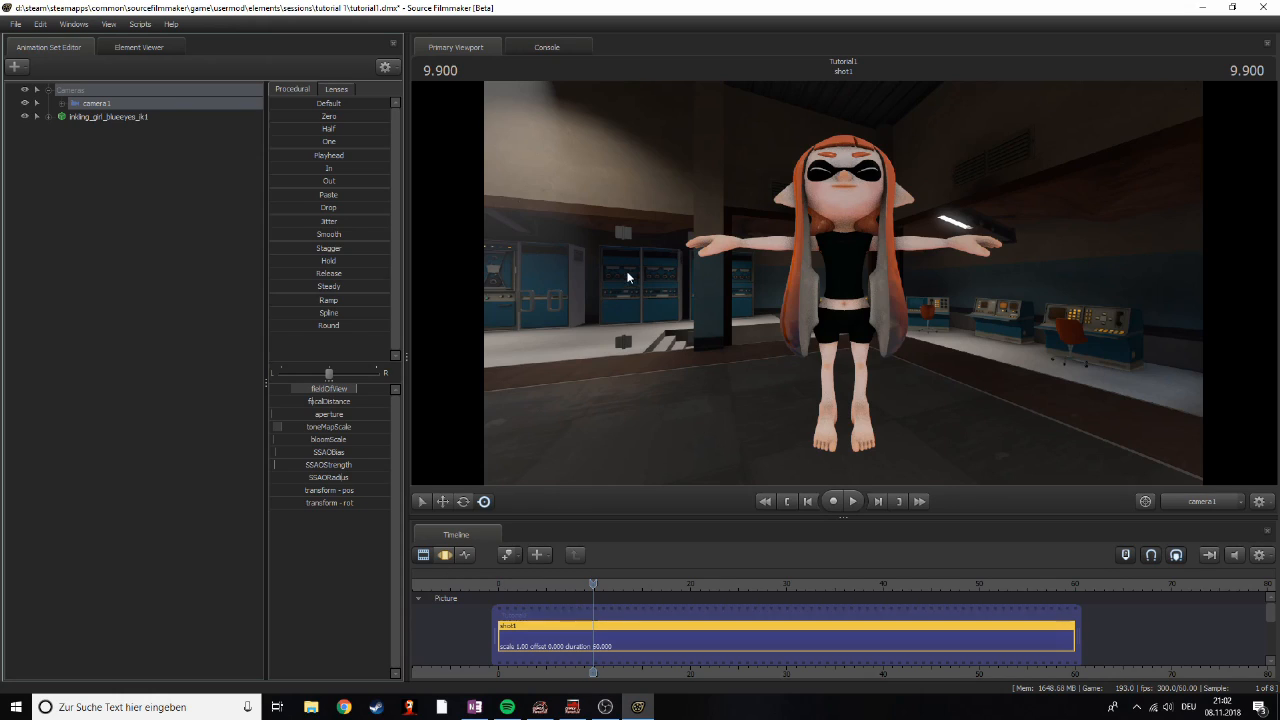
mouse_move(548, 464)
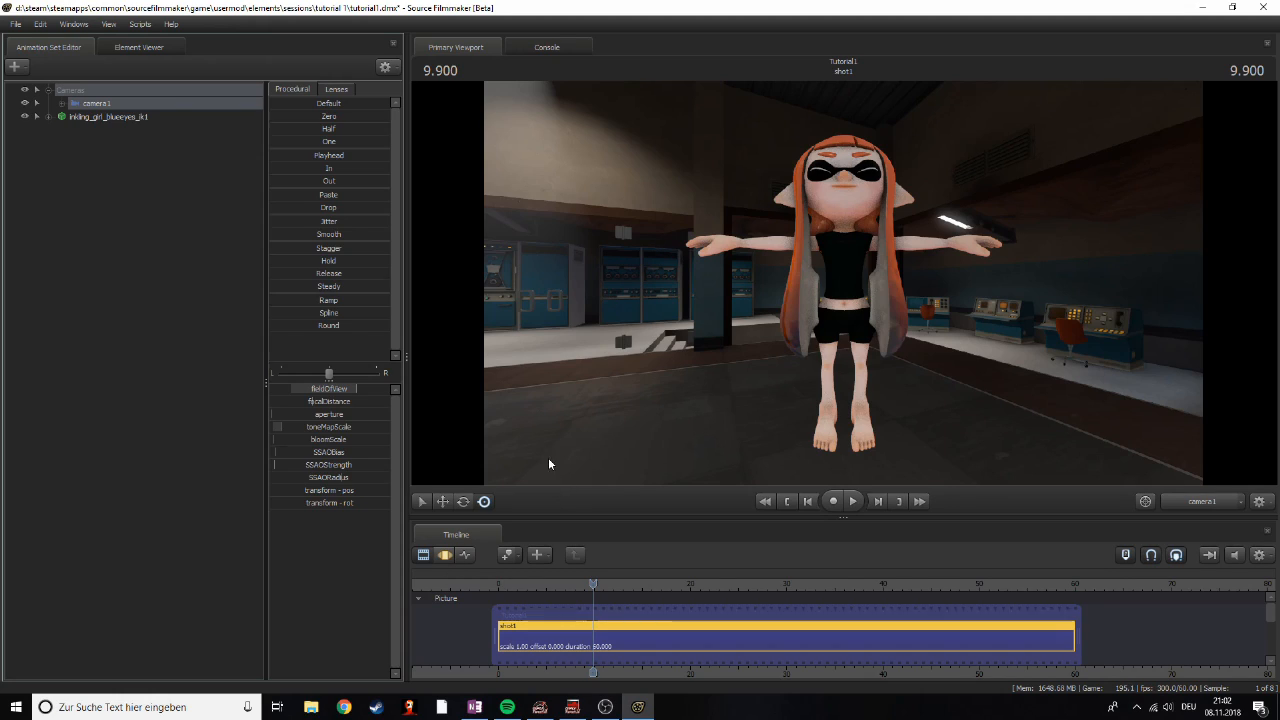
mouse_move(515, 501)
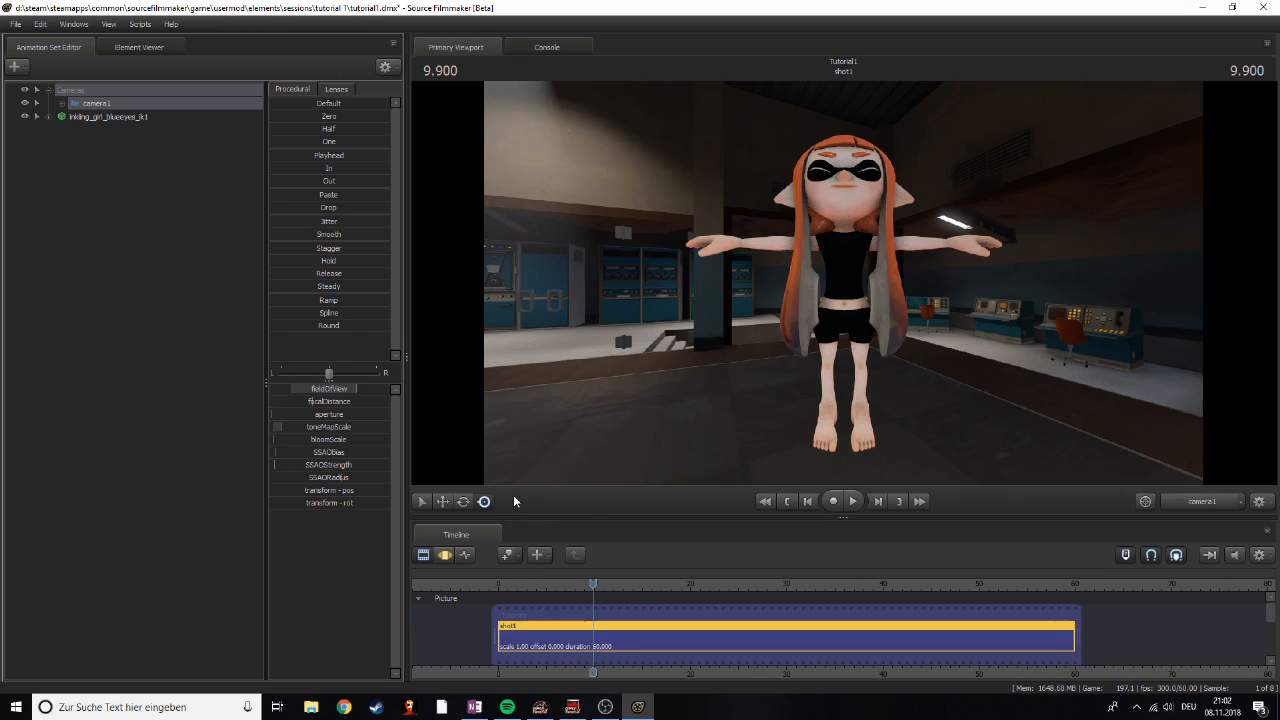
mouse_move(547, 527)
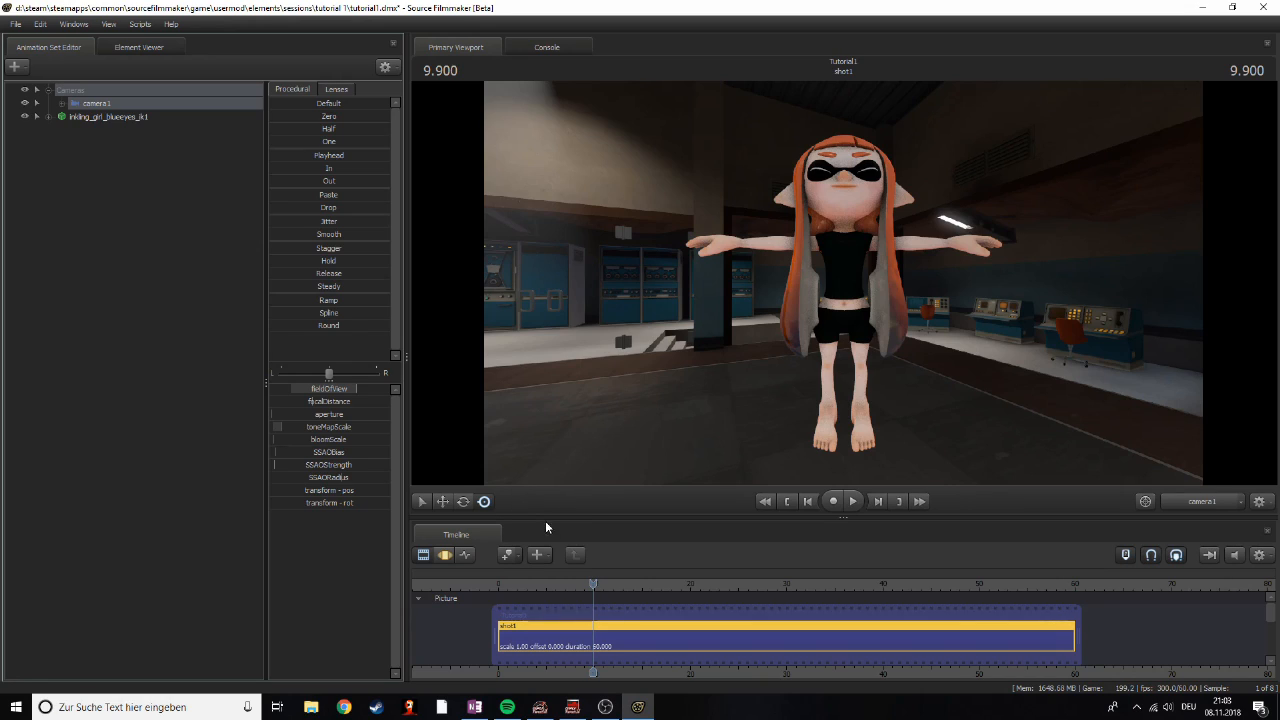
mouse_move(570, 338)
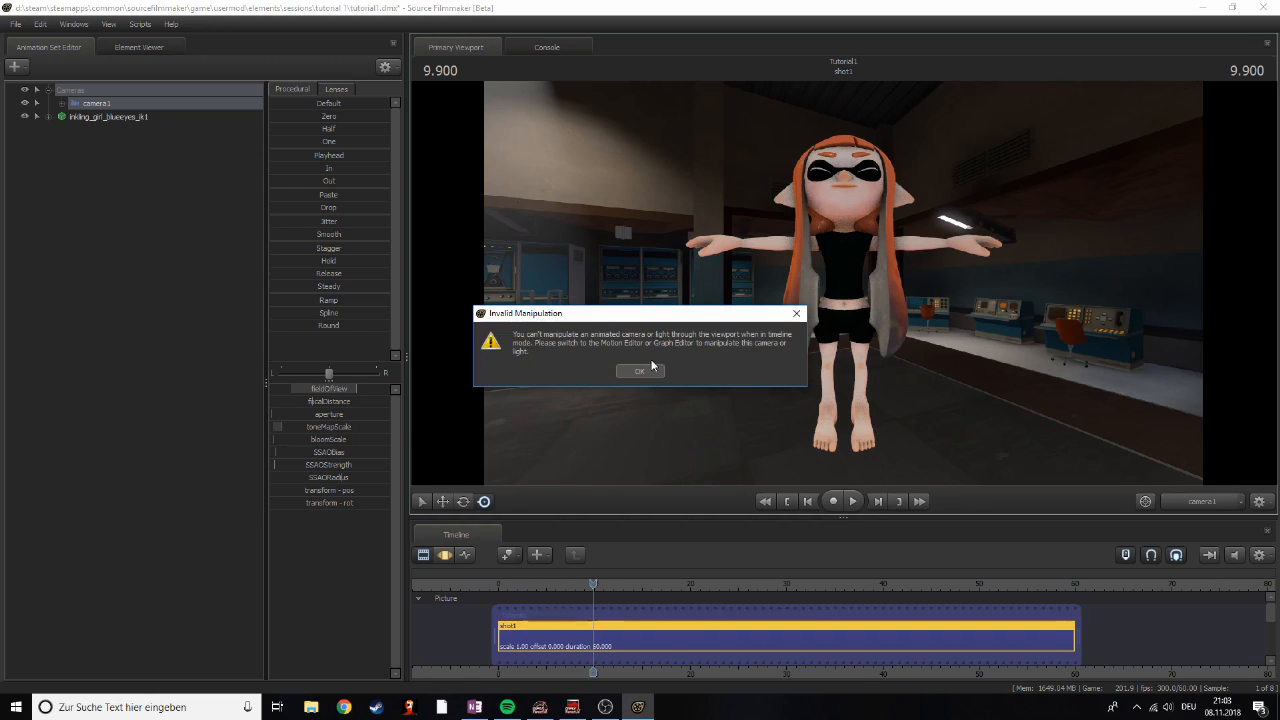
Step: Dismiss the Invalid Manipulation warning
left_click(639, 371)
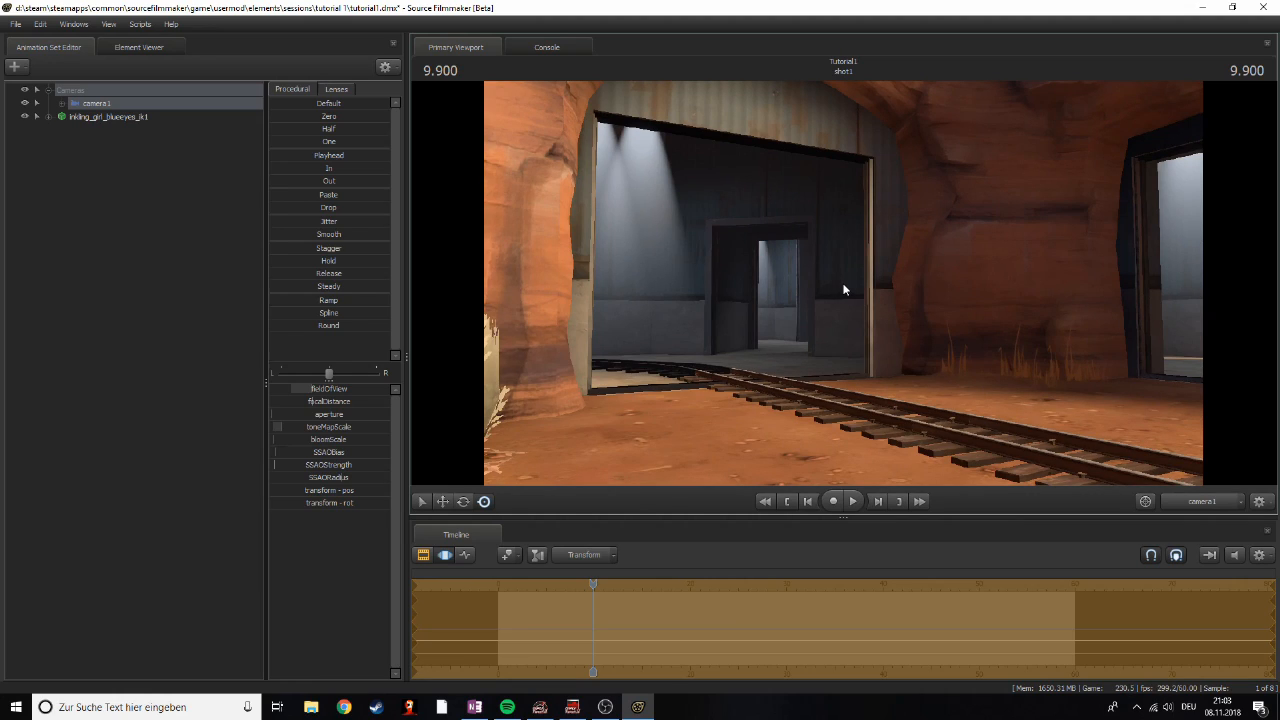
Step: Select the inkling animation set and use the Move manipulator to set it on the floor by the doorway
left_click(108, 116)
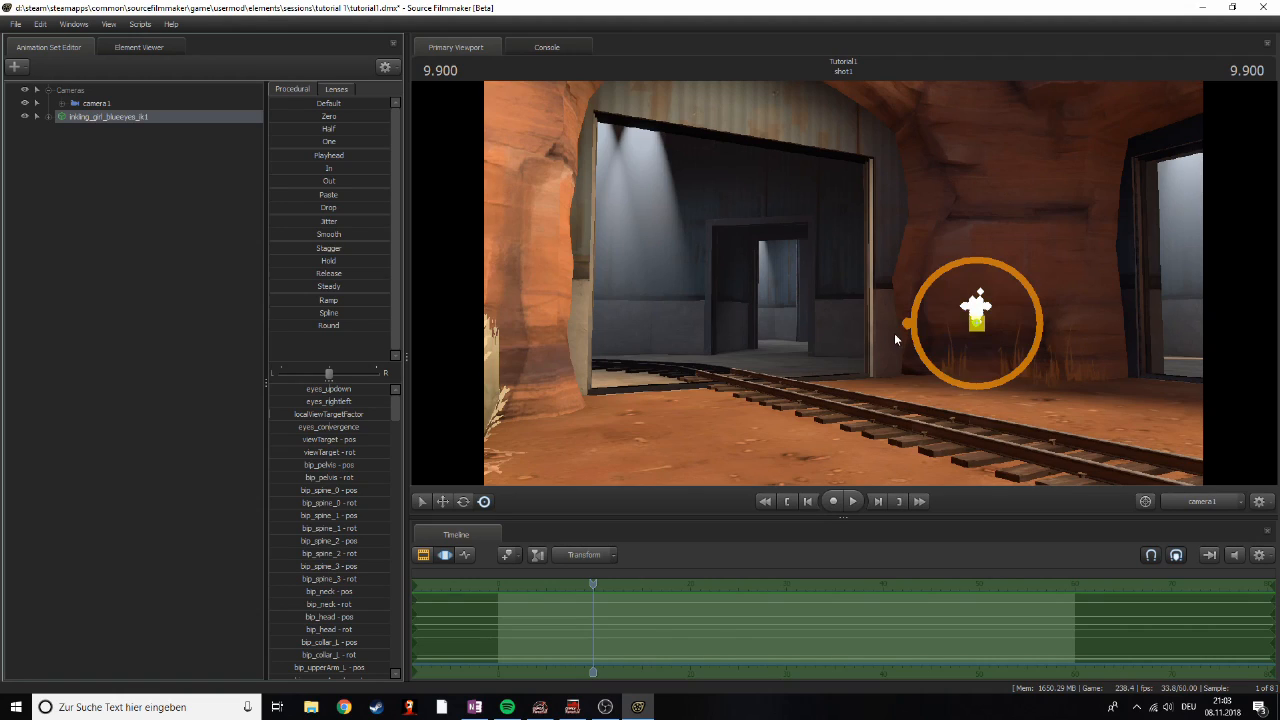
mouse_move(871, 330)
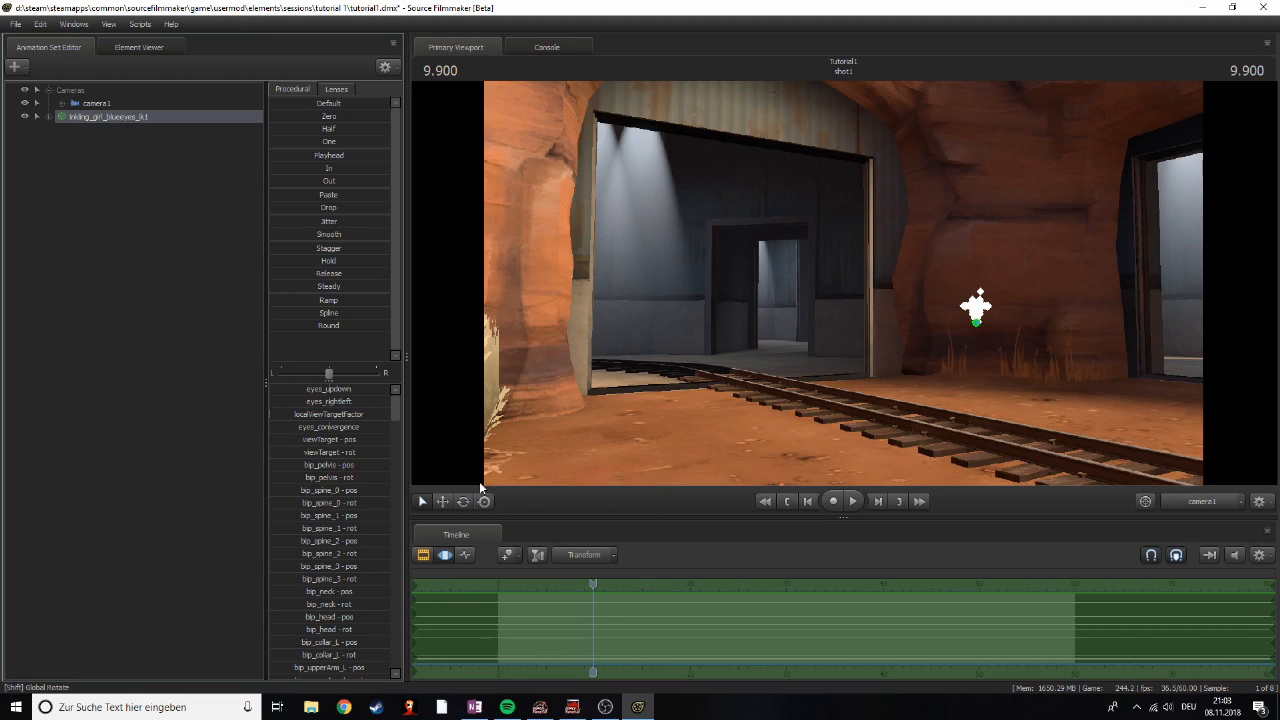
left_click(443, 501)
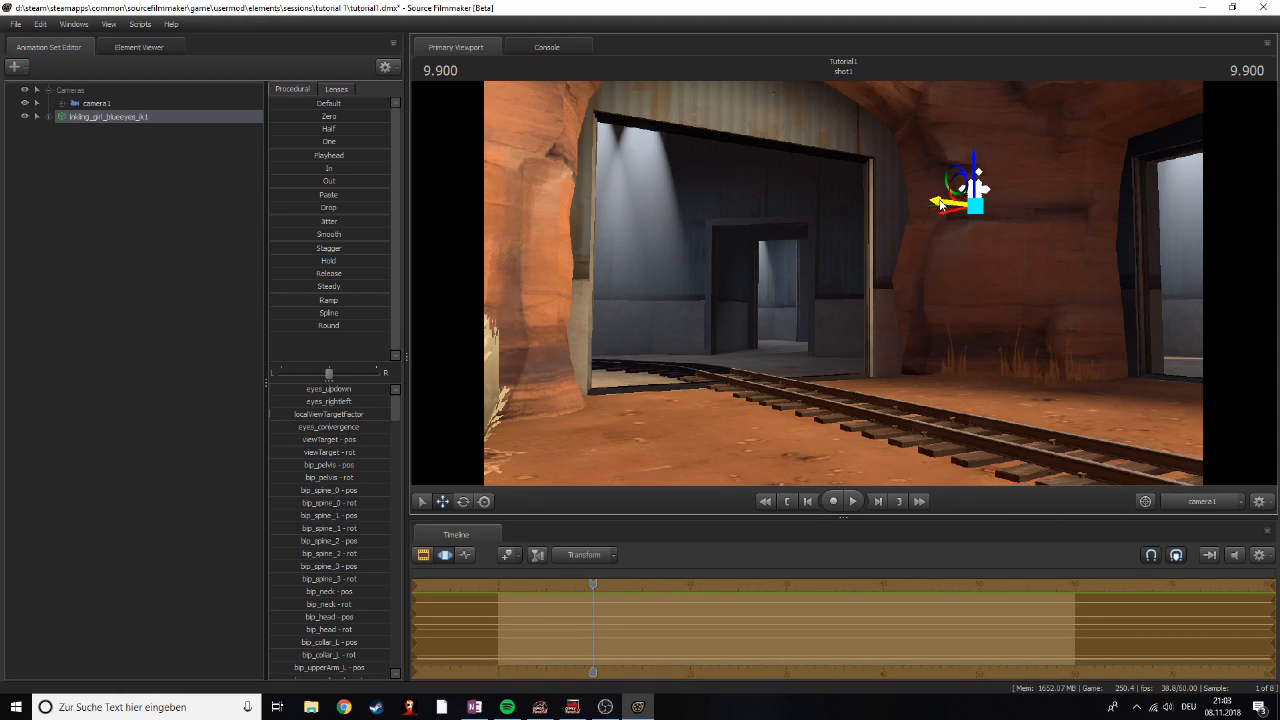
left_click_drag(965, 185, 1005, 210)
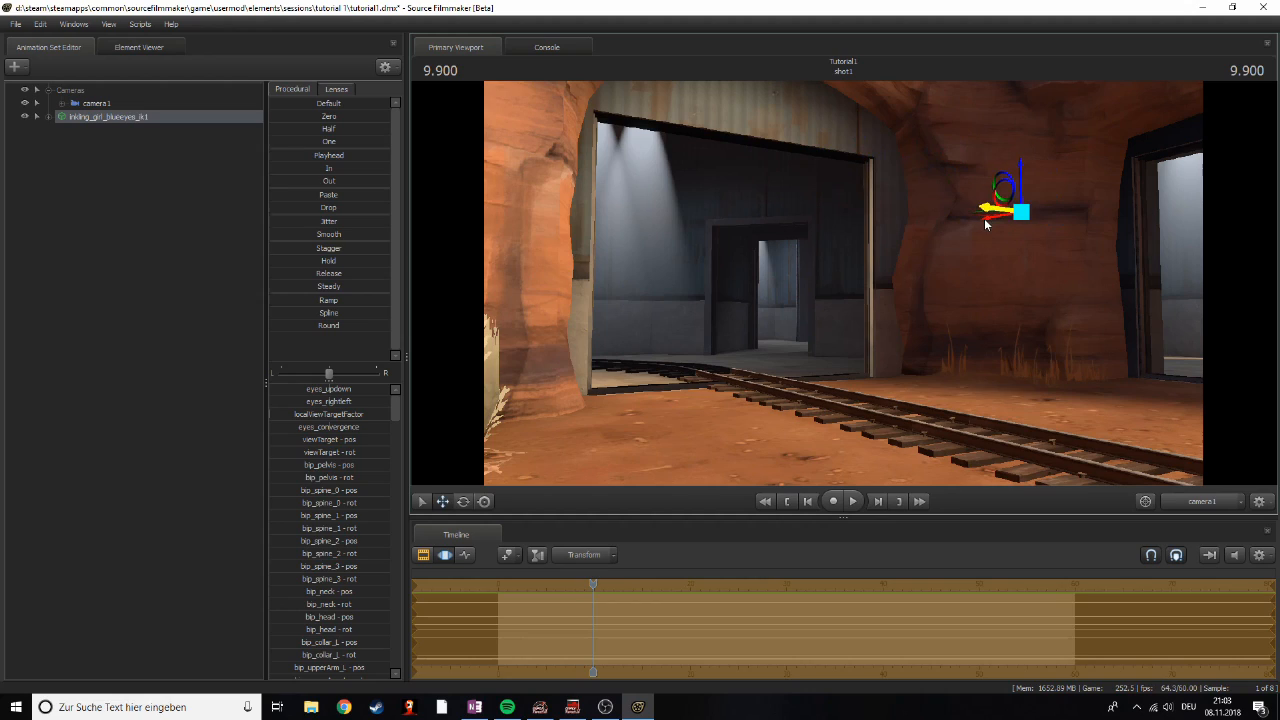
left_click_drag(1020, 212, 810, 250)
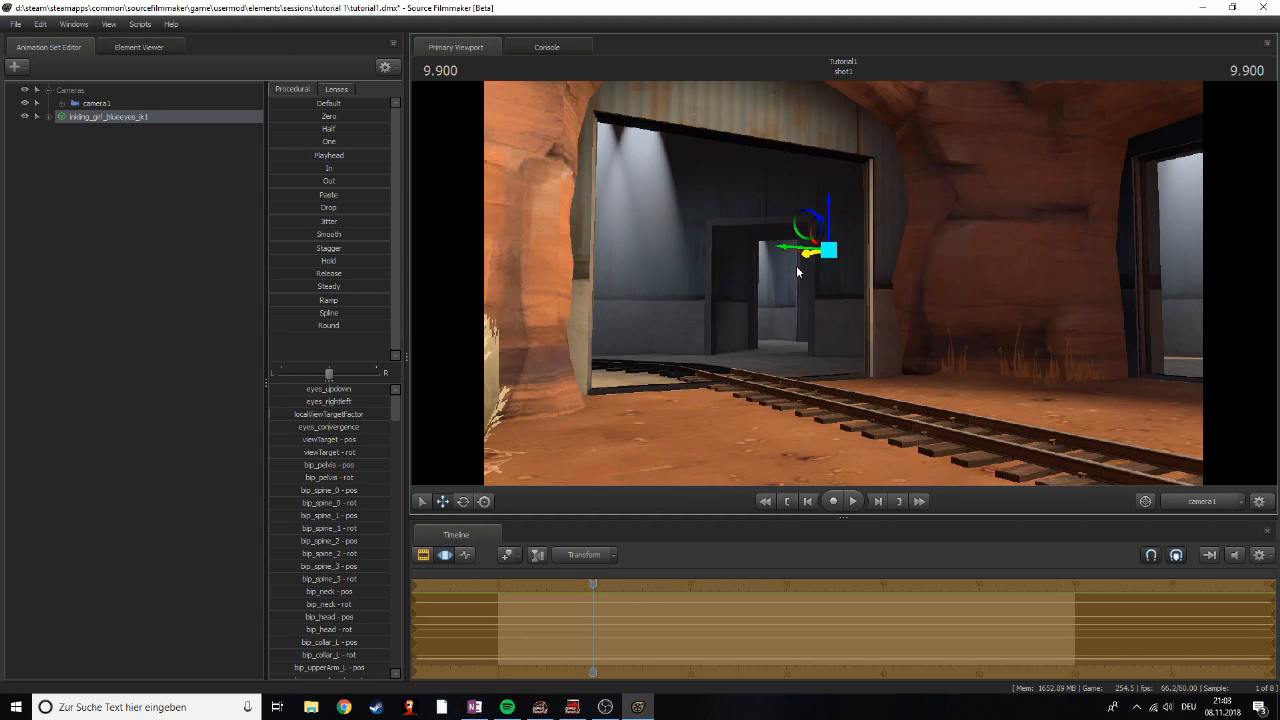
left_click_drag(822, 250, 920, 232)
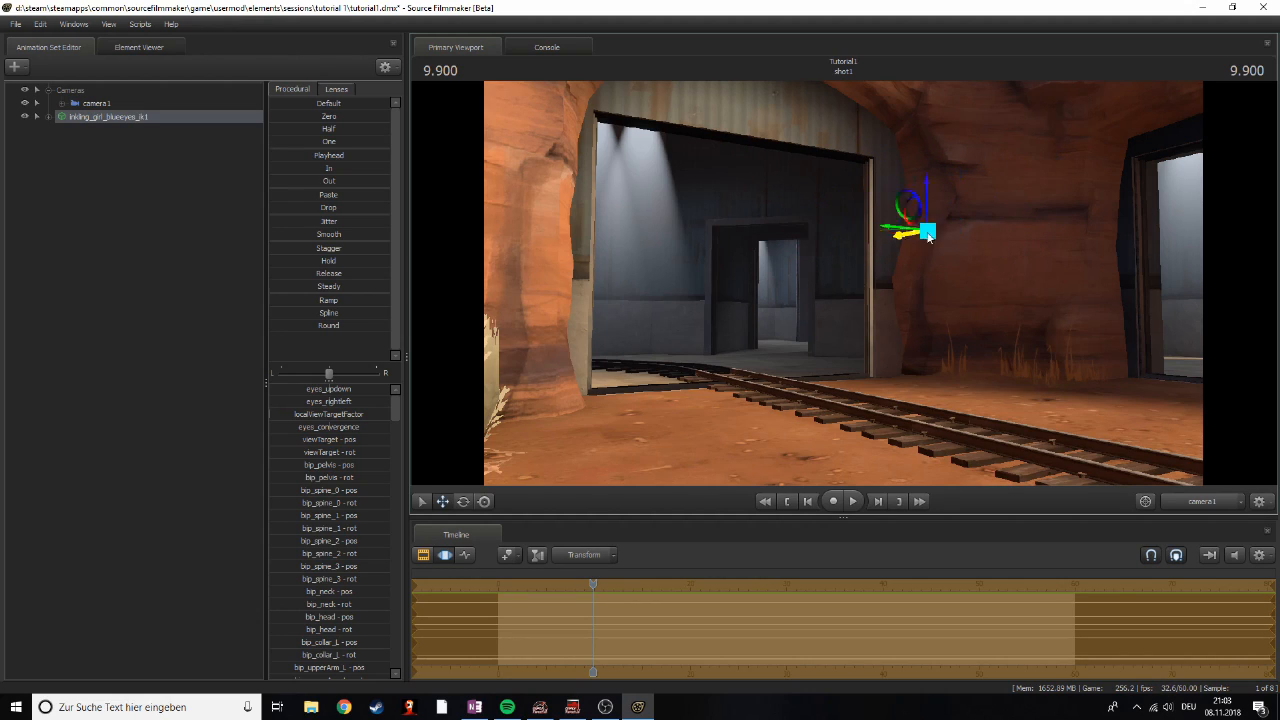
left_click_drag(910, 232, 965, 222)
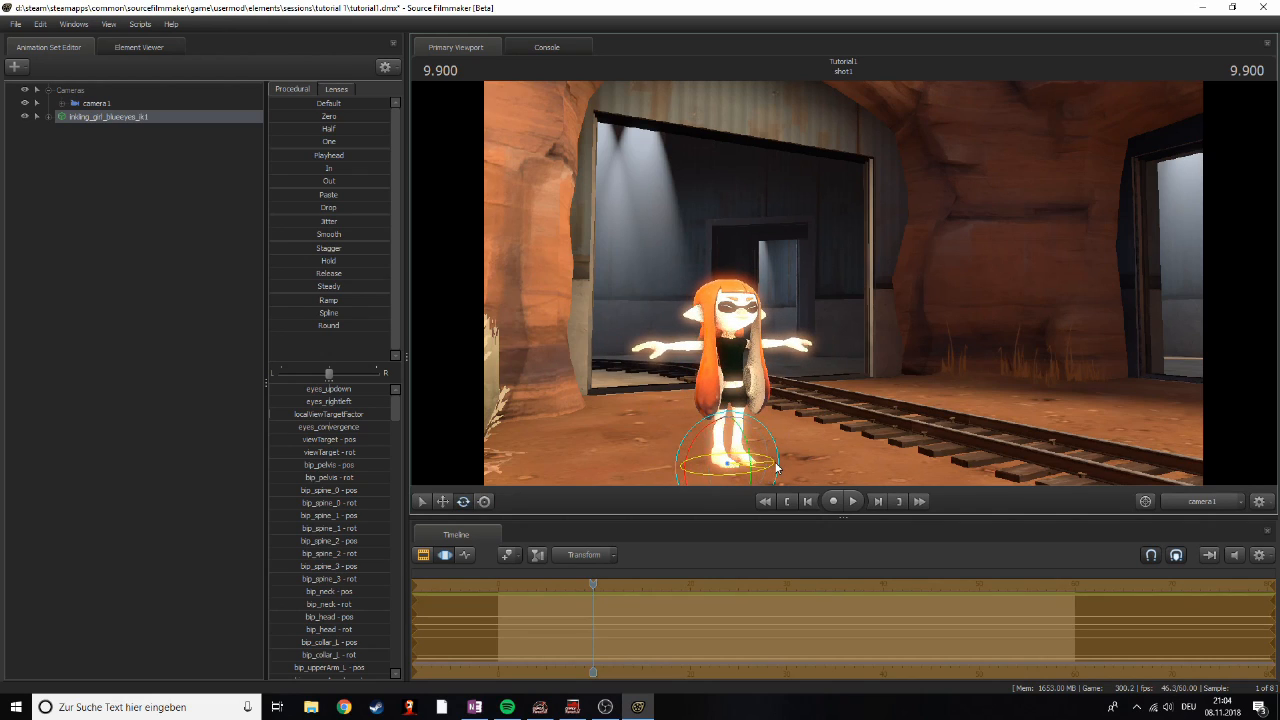
Step: Switch the lower panel back to the Clip Editor showing shot1
left_click(423, 555)
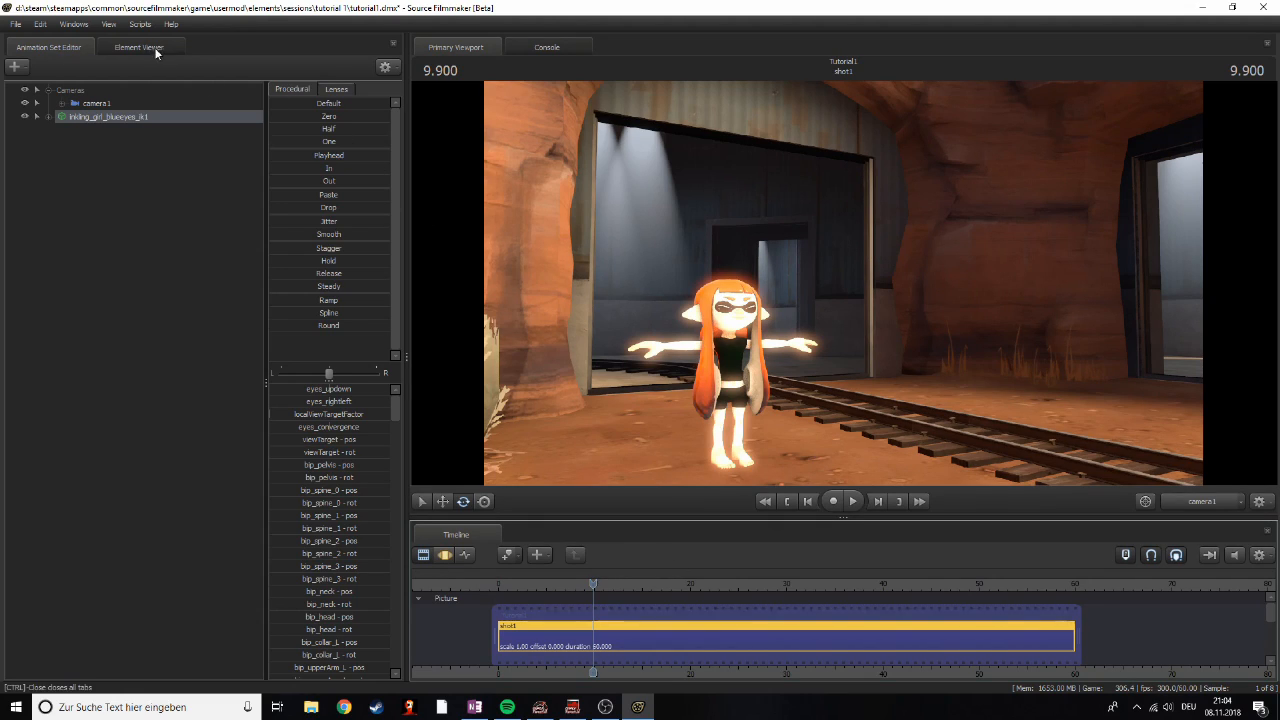
mouse_move(966, 347)
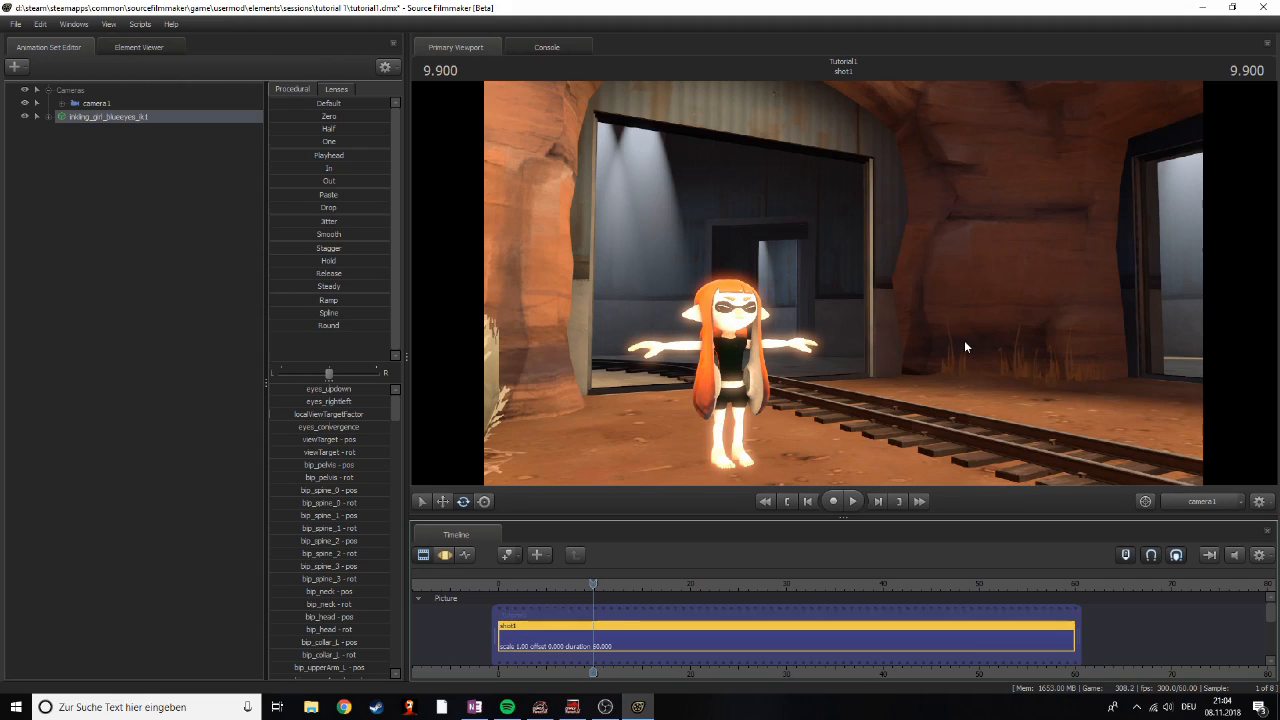